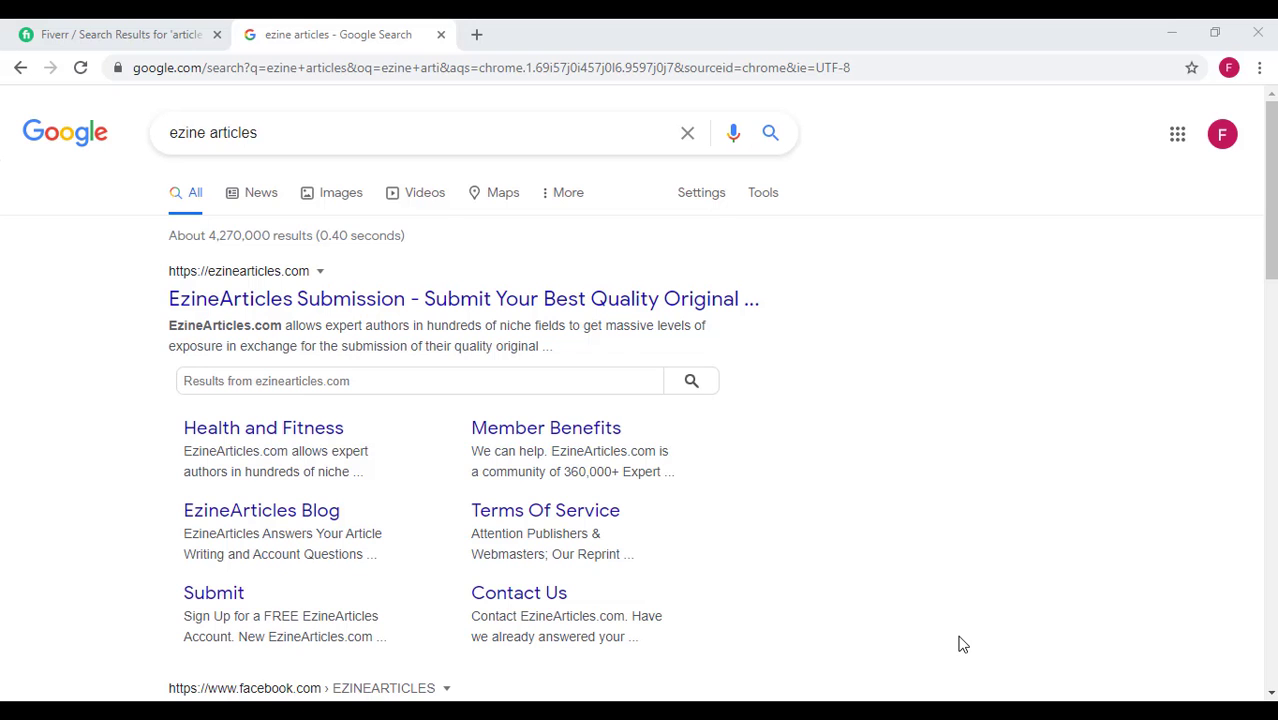
pyautogui.moveTo(938, 668)
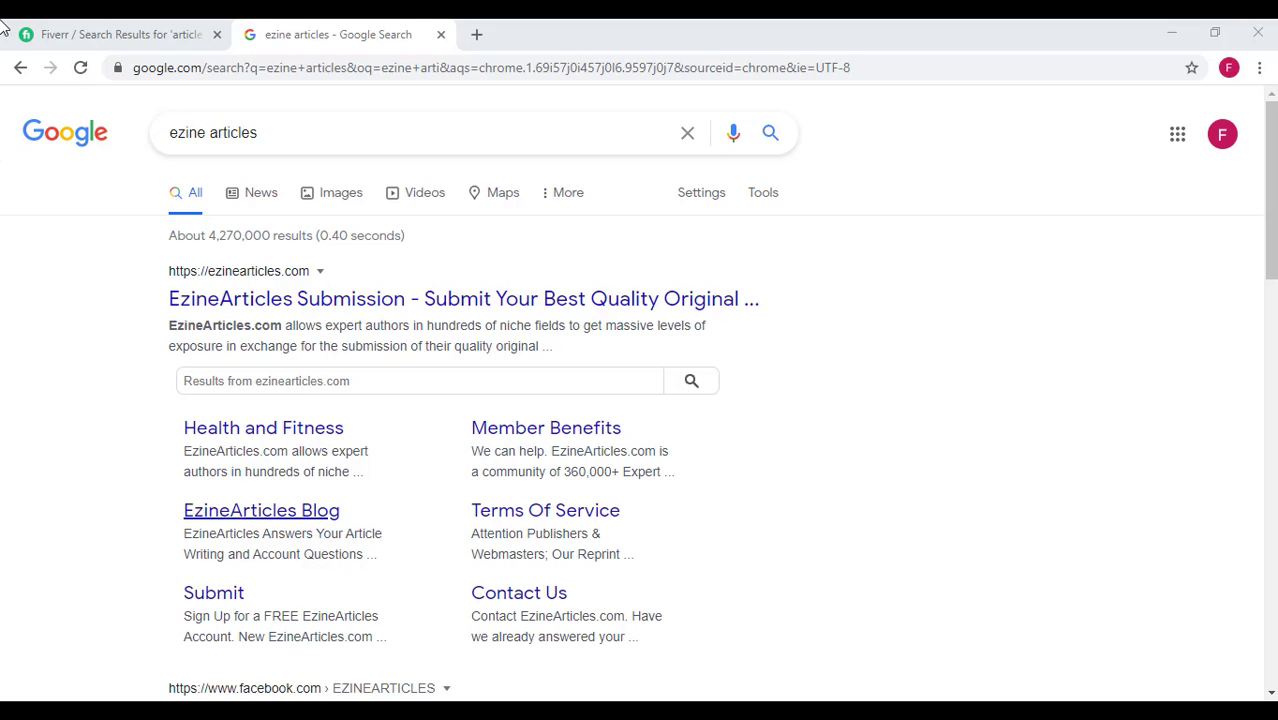
# Return to the Fiverr 'article writing' results (33,478 services) and focus the Find Services search box.
pyautogui.click(120, 34)
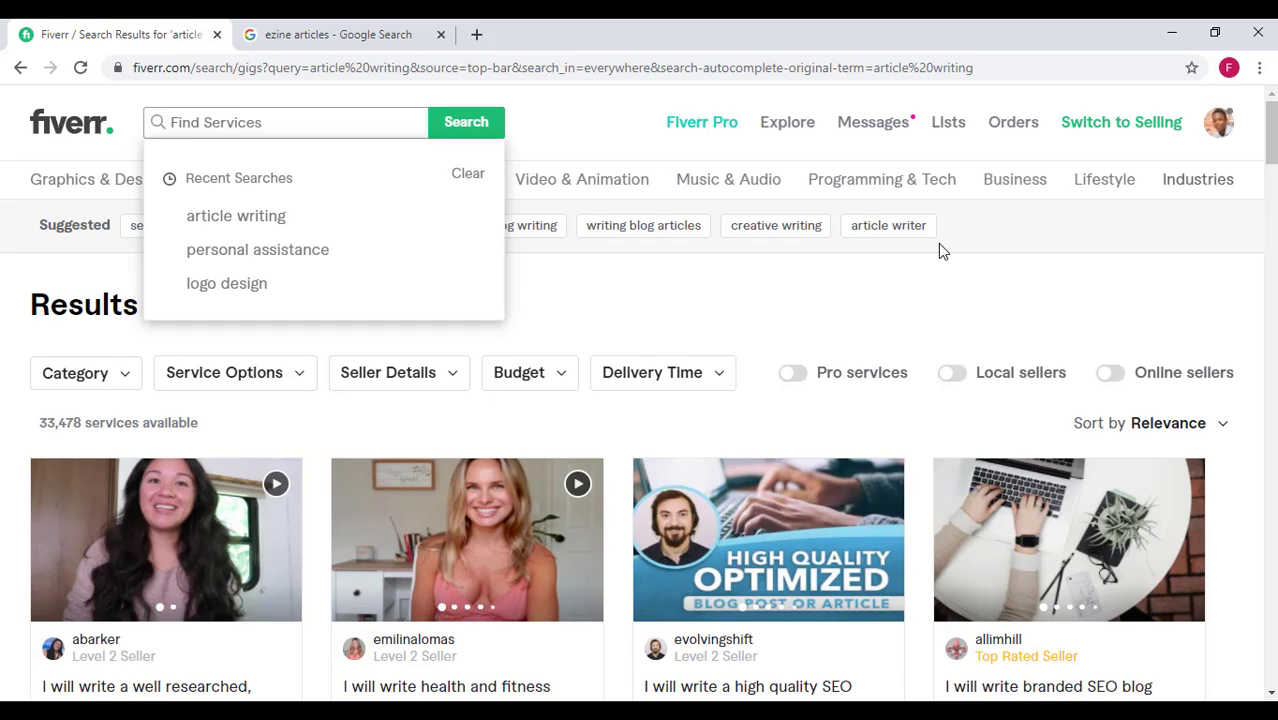
pyautogui.moveTo(44, 168)
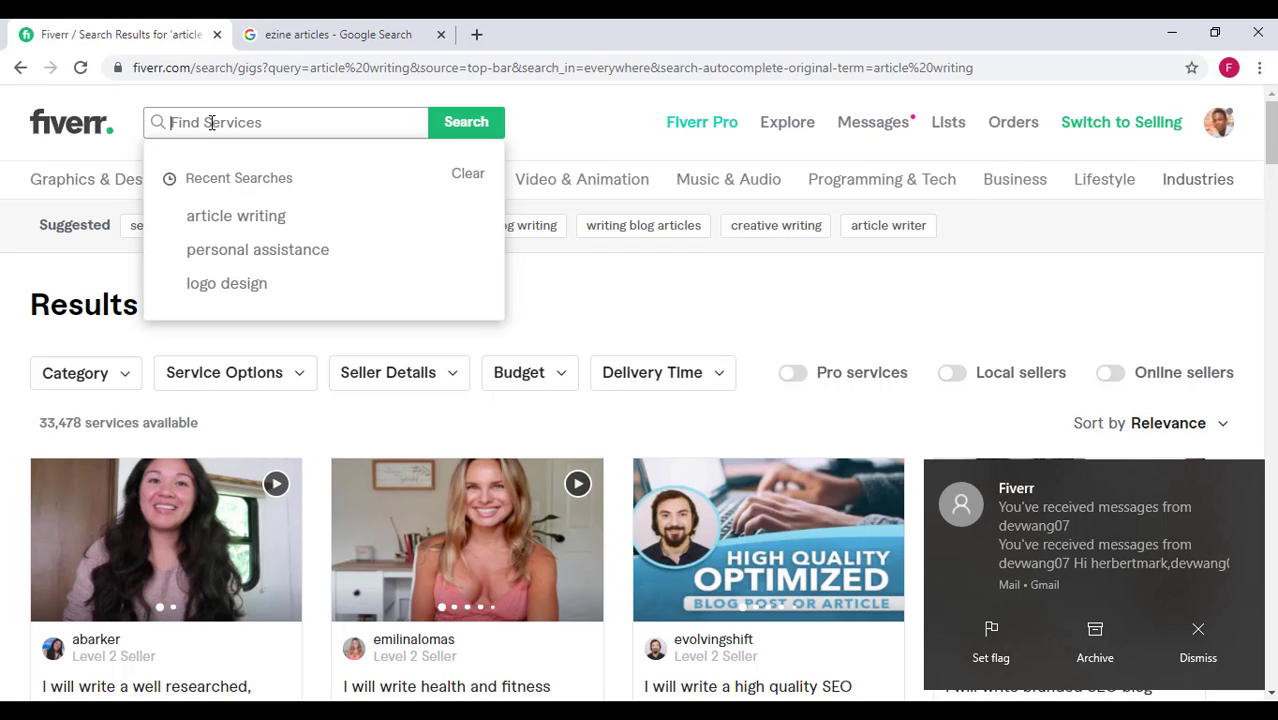
pyautogui.click(1198, 628)
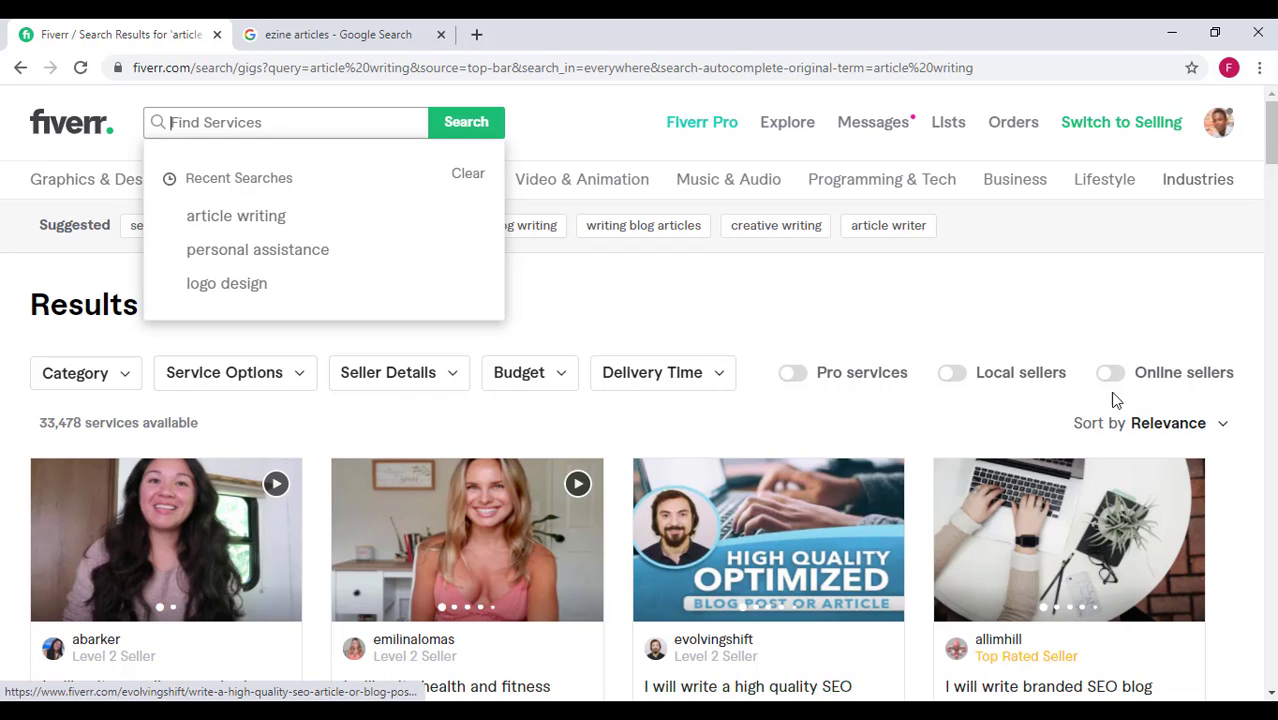
# Search Fiverr again for 'article writing' via the autocomplete suggestion from 'arti'.
pyautogui.scroll(-3)
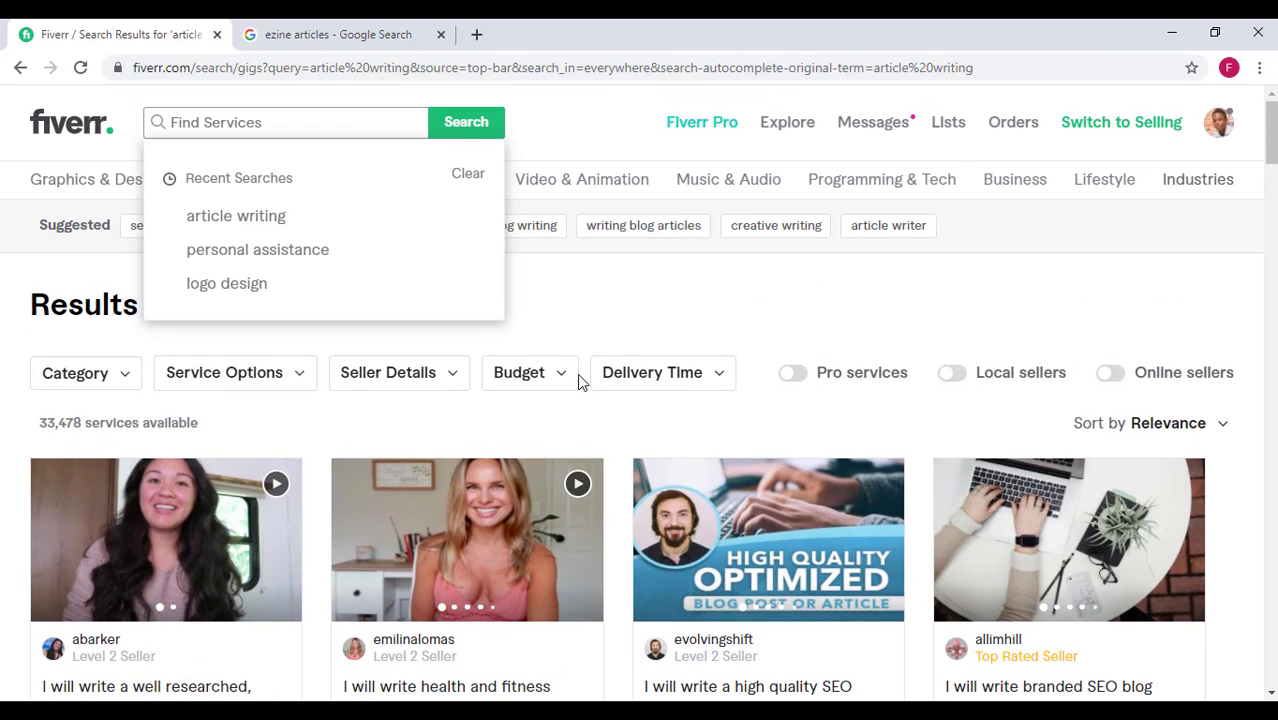
pyautogui.moveTo(332, 528)
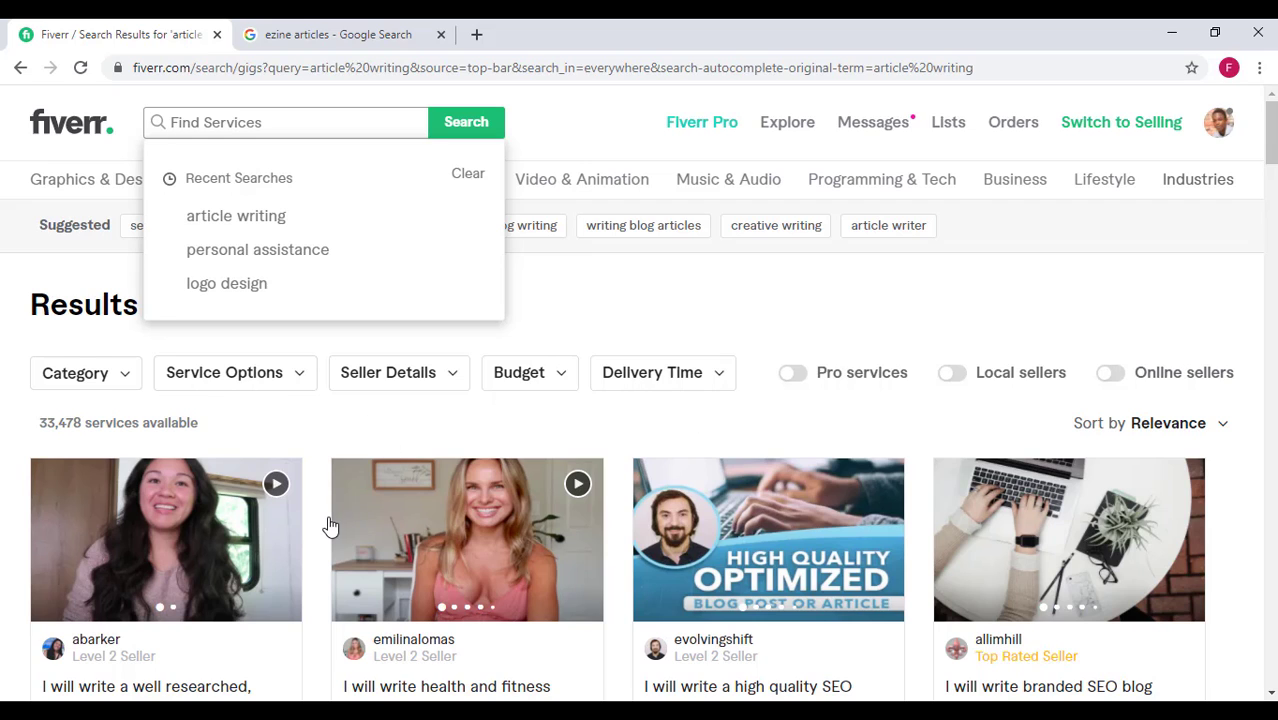
pyautogui.scroll(-3)
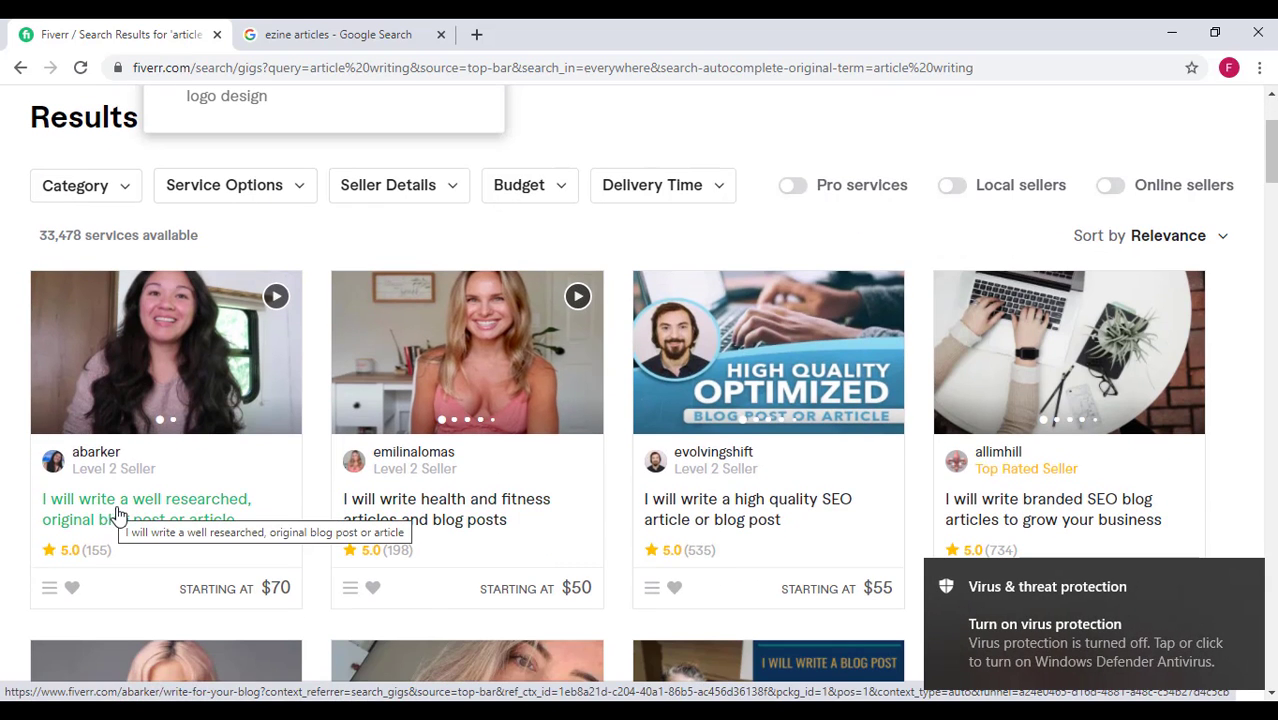
pyautogui.moveTo(114, 532)
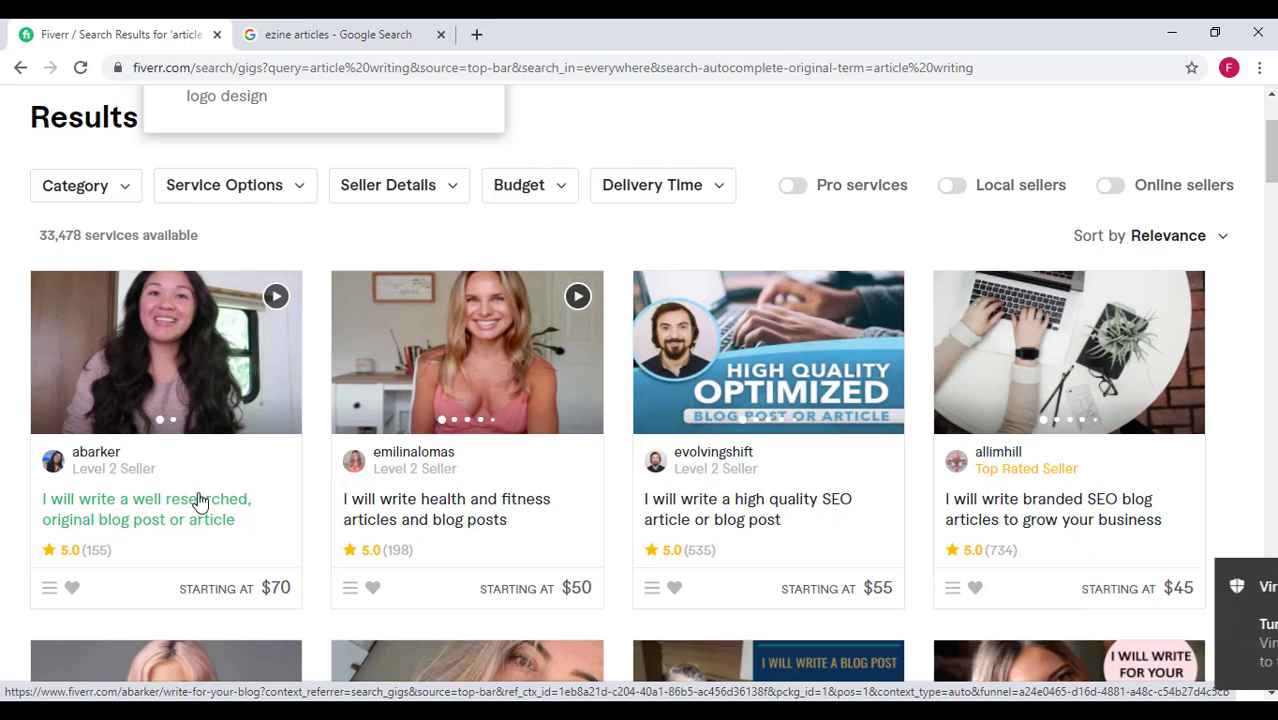
pyautogui.click(290, 122)
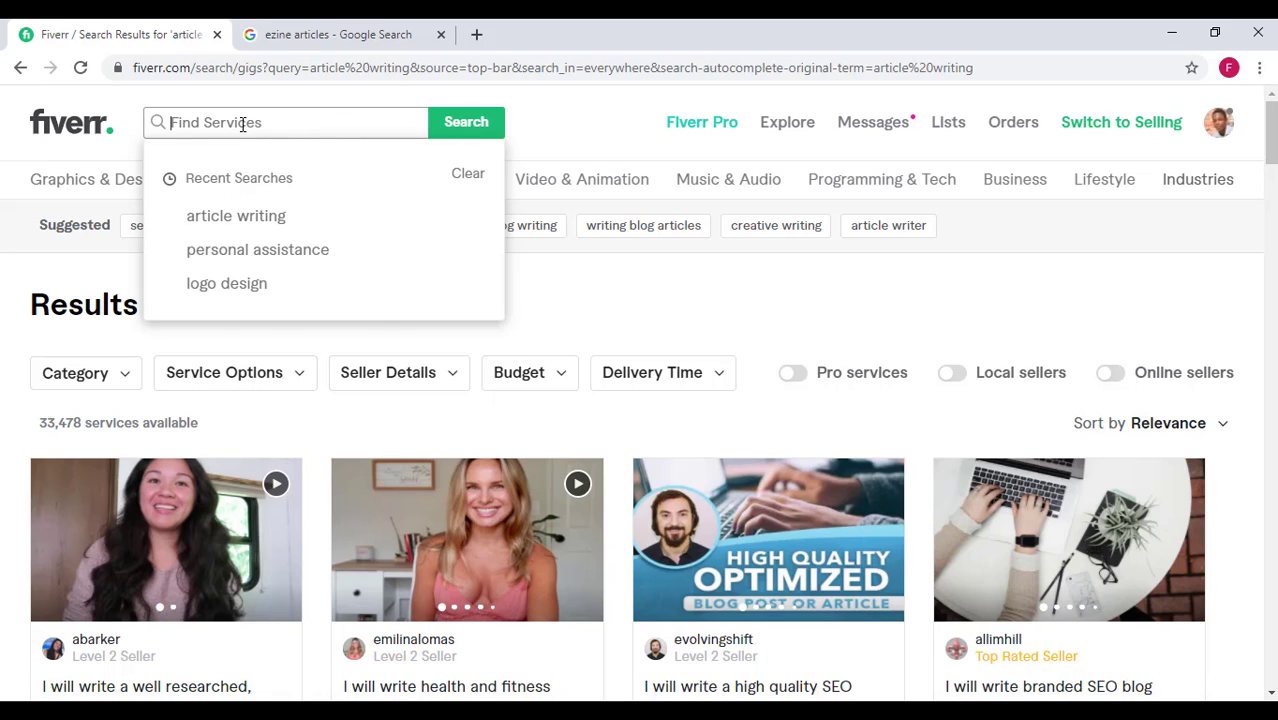
pyautogui.write('article')
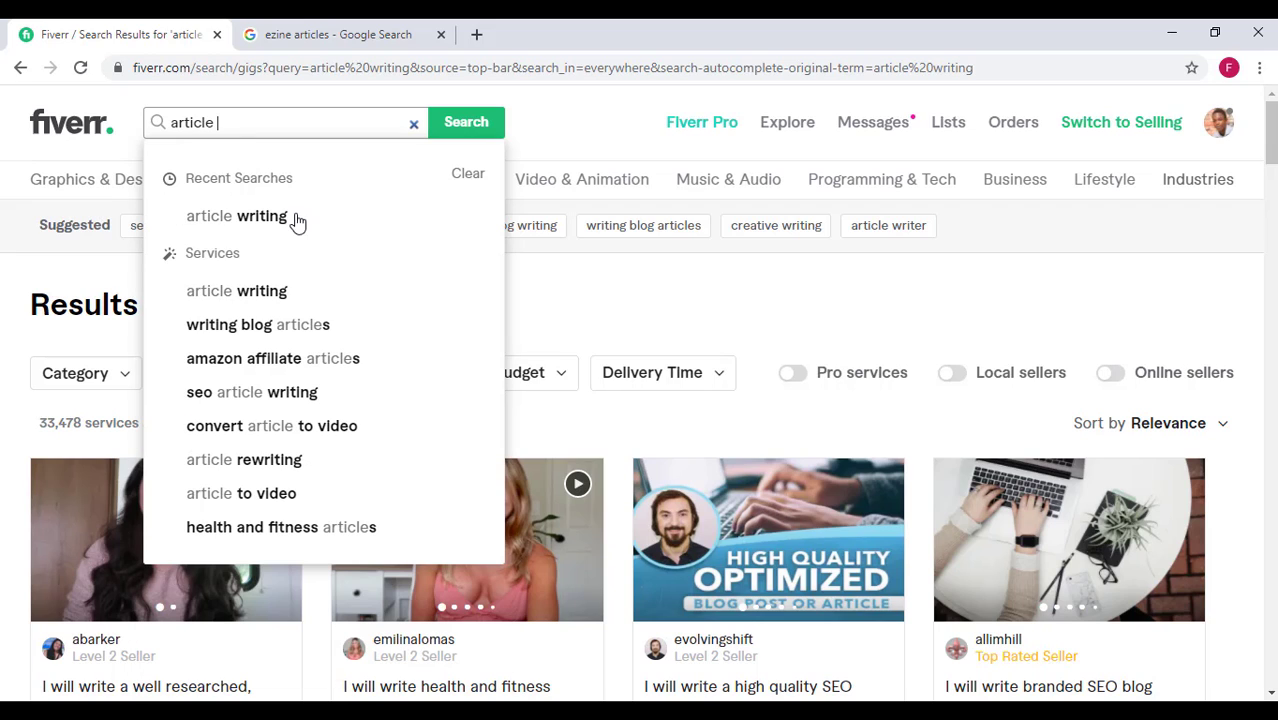
pyautogui.click(236, 216)
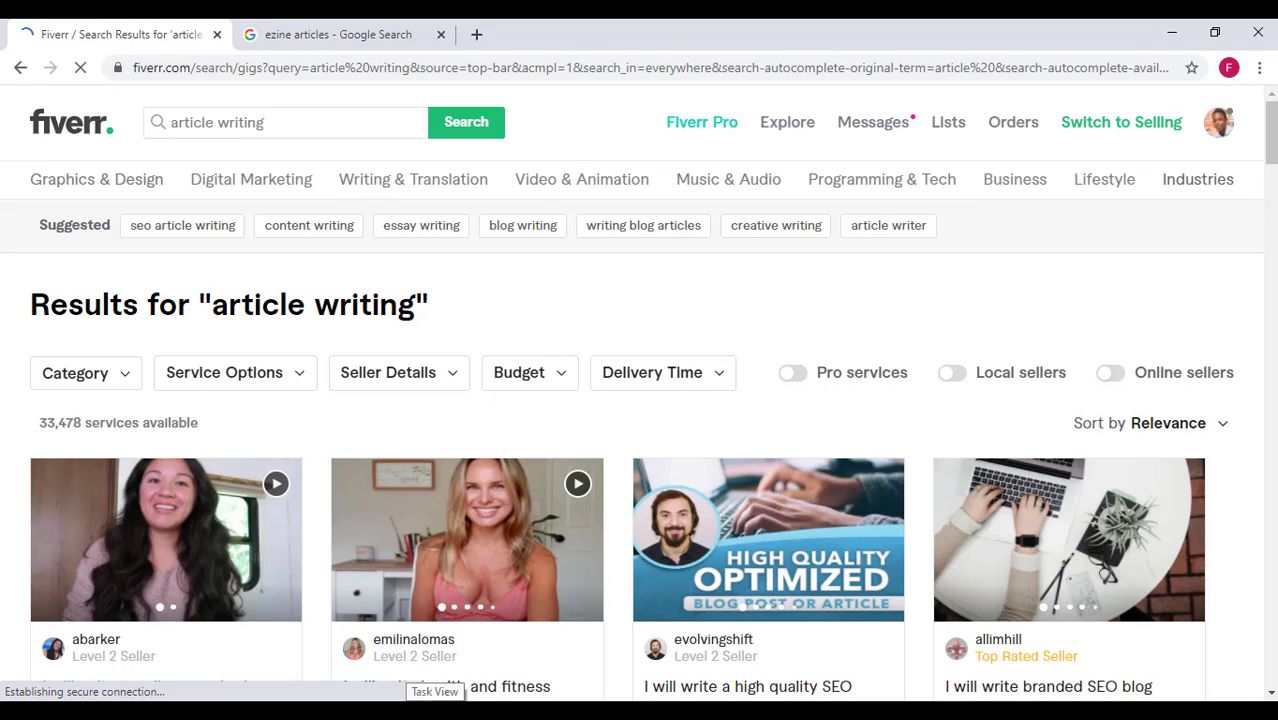
pyautogui.moveTo(232, 544)
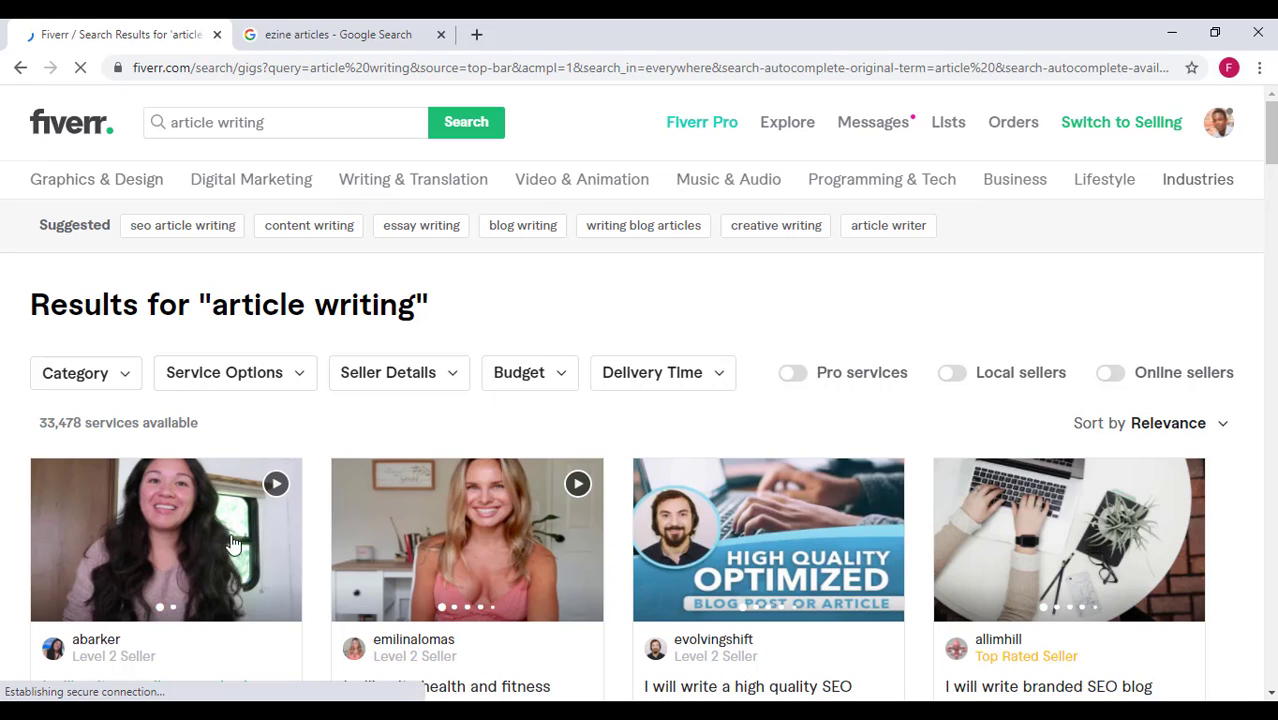
# Browse the article writing gigs and open the first gig in a new browser tab.
pyautogui.scroll(-3)
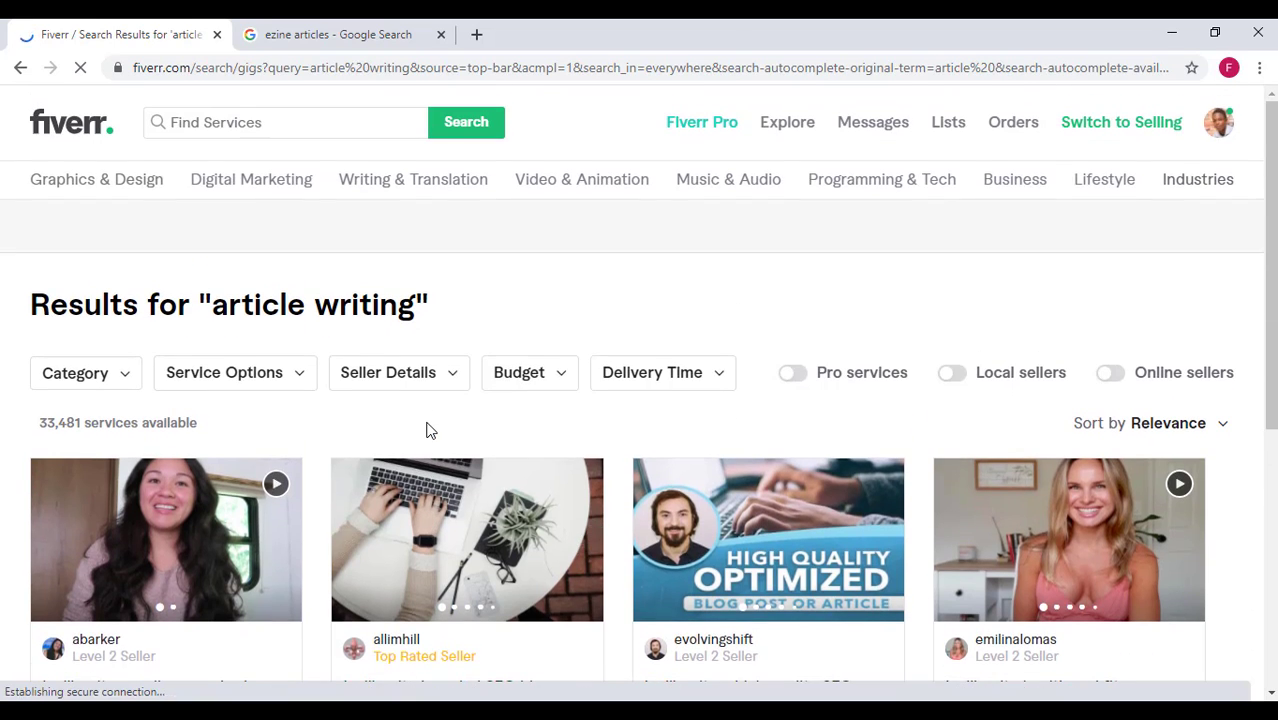
pyautogui.scroll(-3)
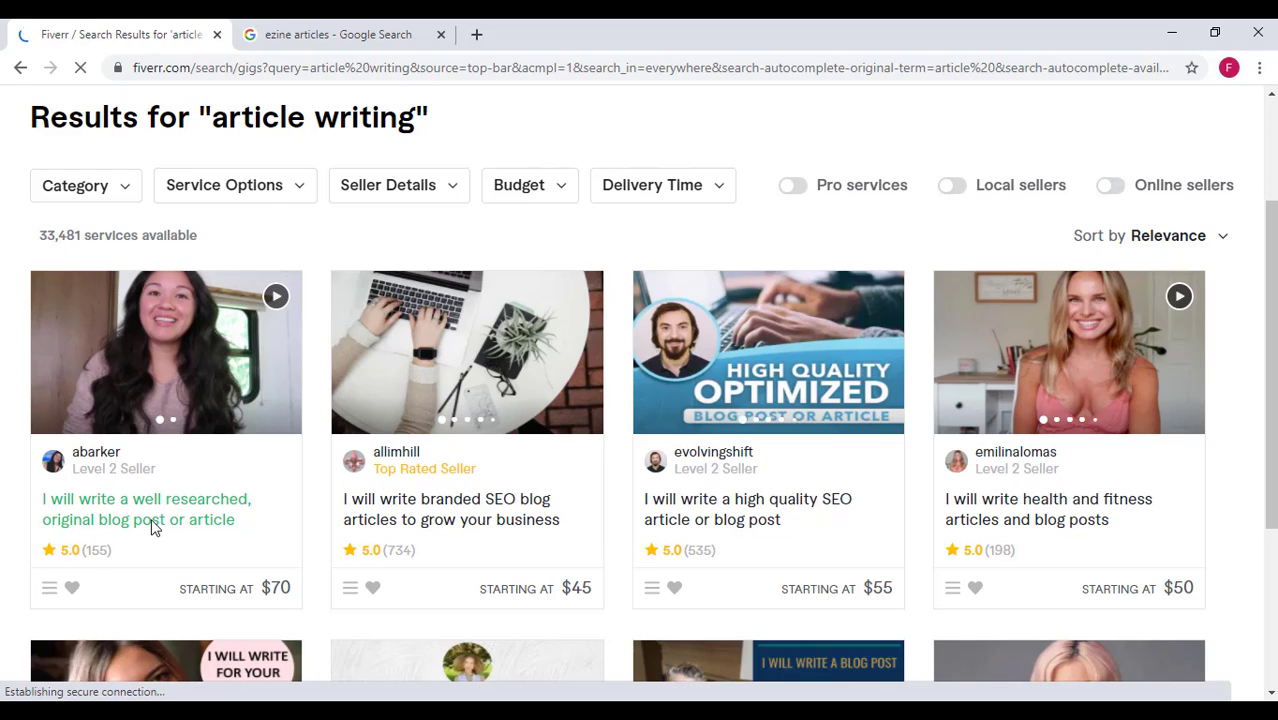
pyautogui.moveTo(376, 520)
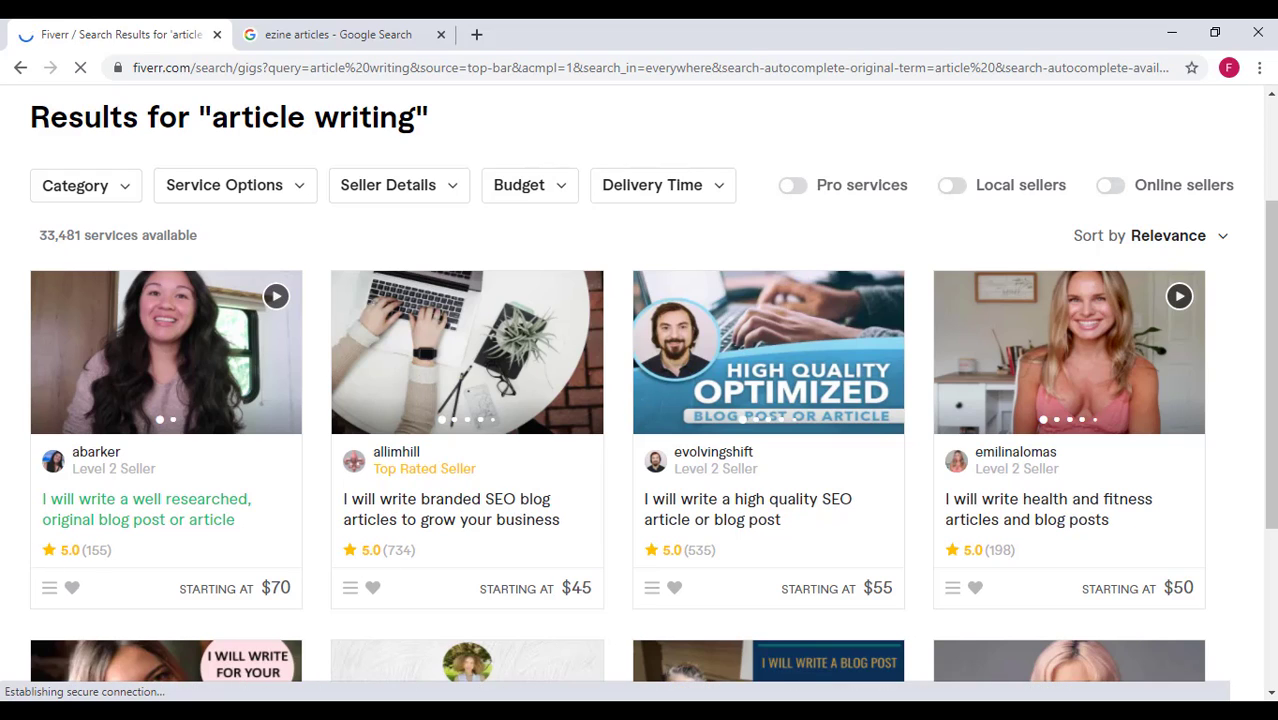
pyautogui.moveTo(940, 504)
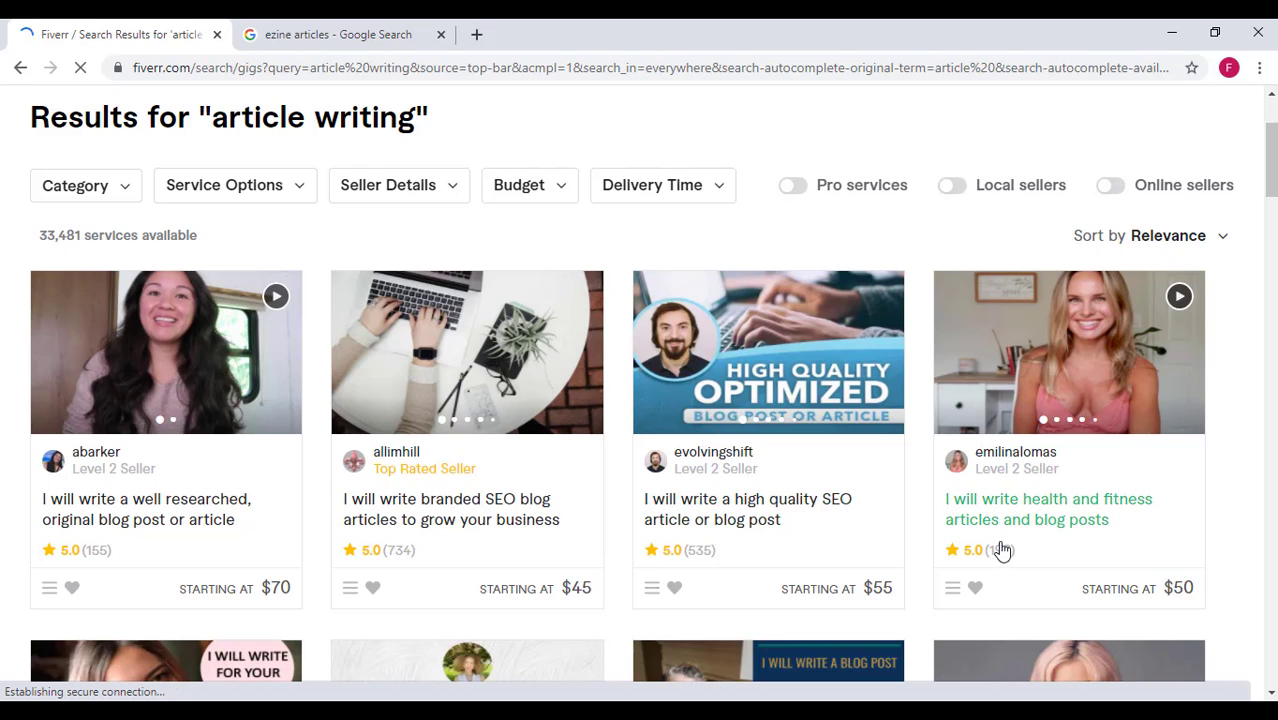
pyautogui.scroll(-3)
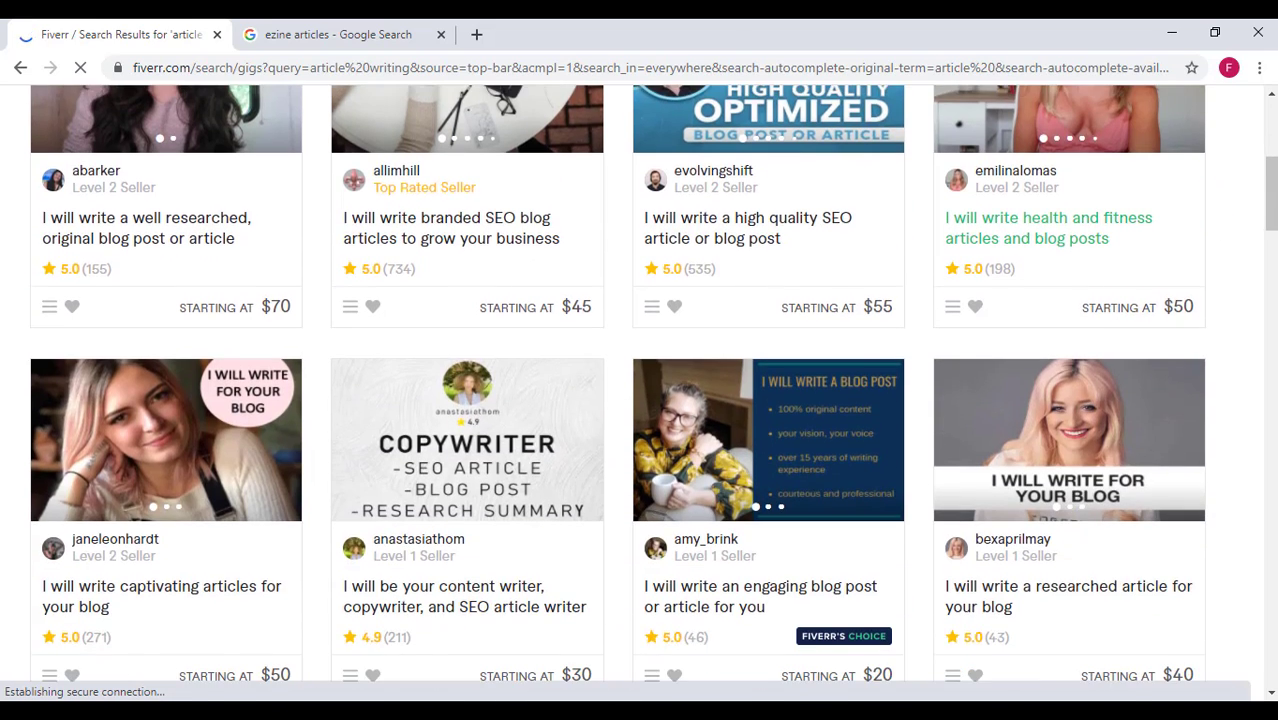
pyautogui.moveTo(220, 596)
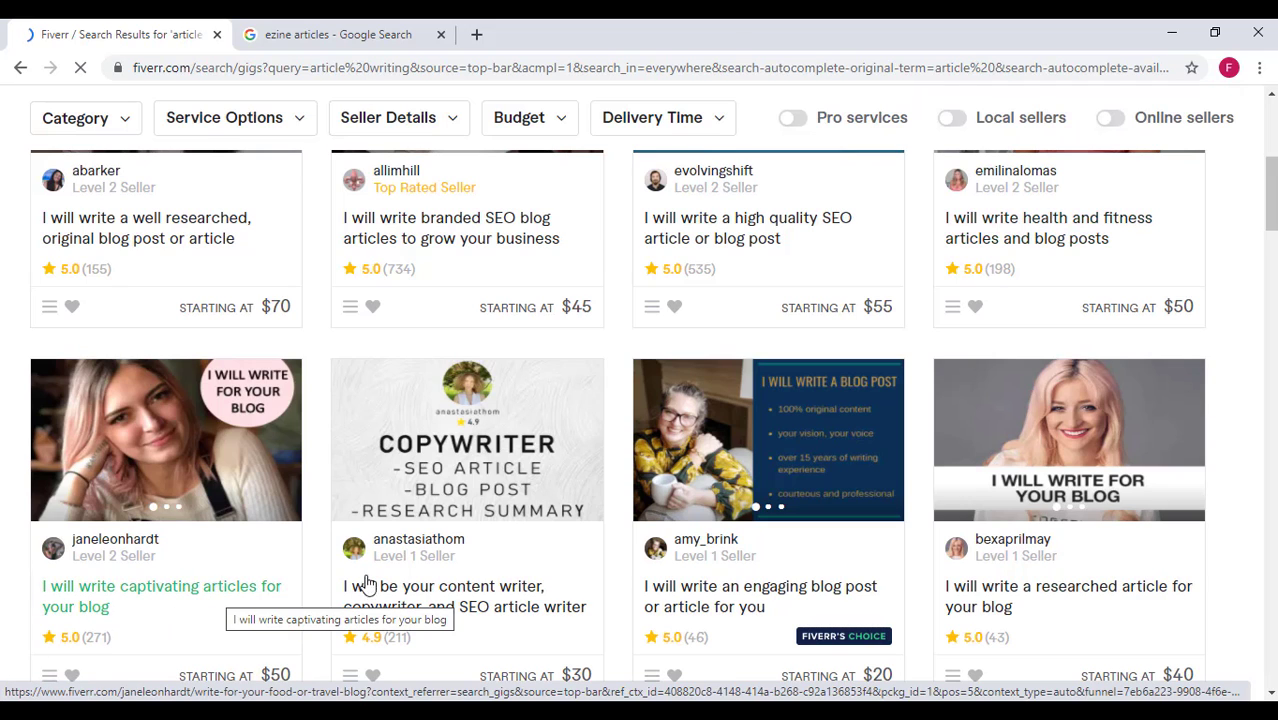
pyautogui.scroll(-3)
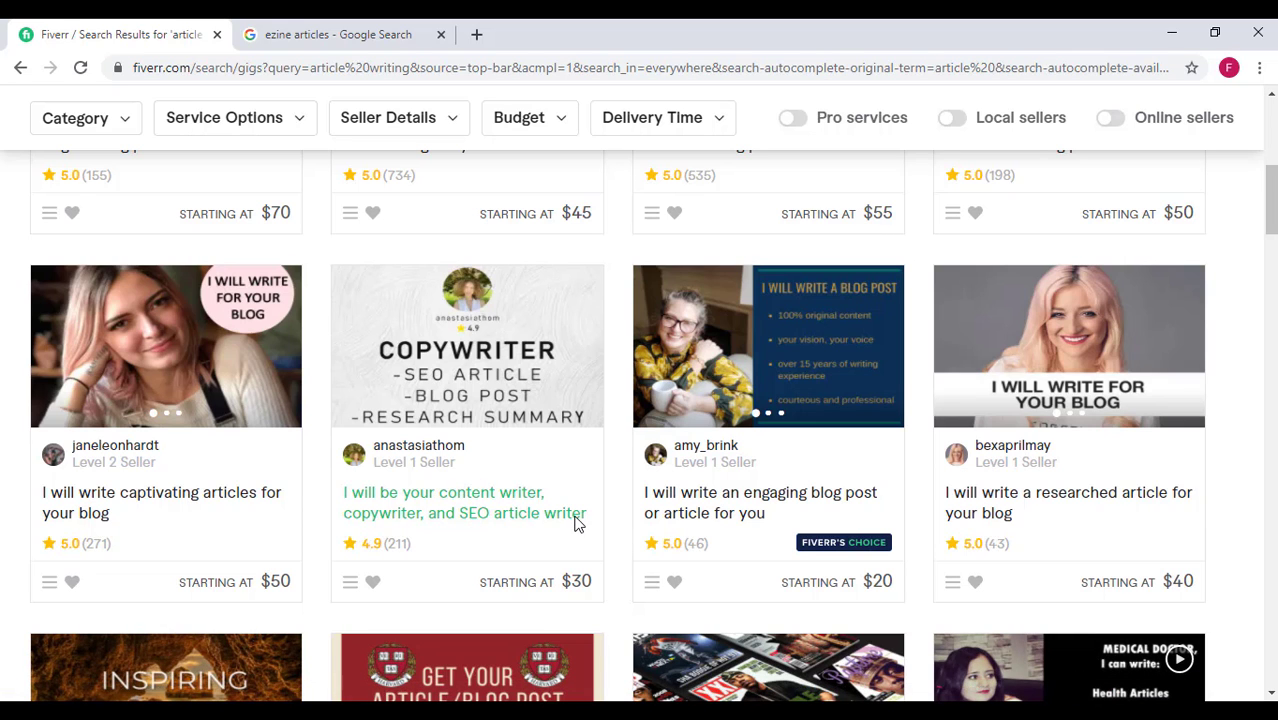
pyautogui.scroll(-3)
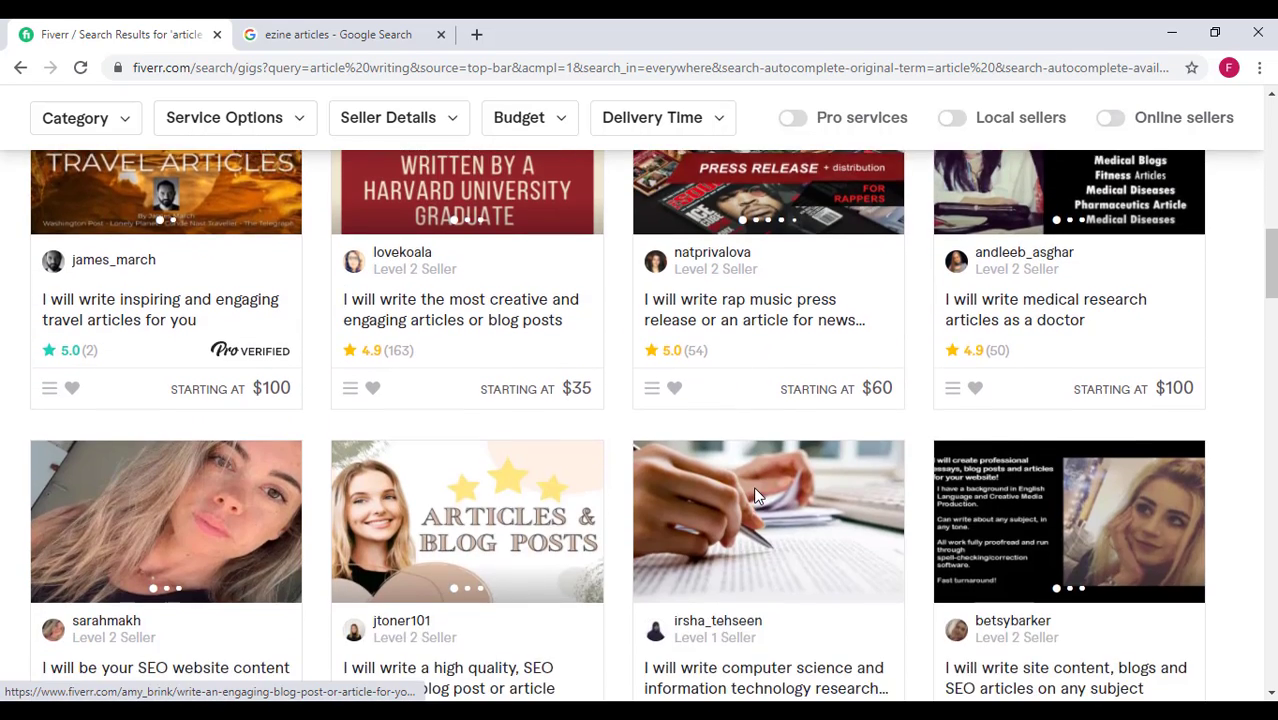
pyautogui.scroll(-3)
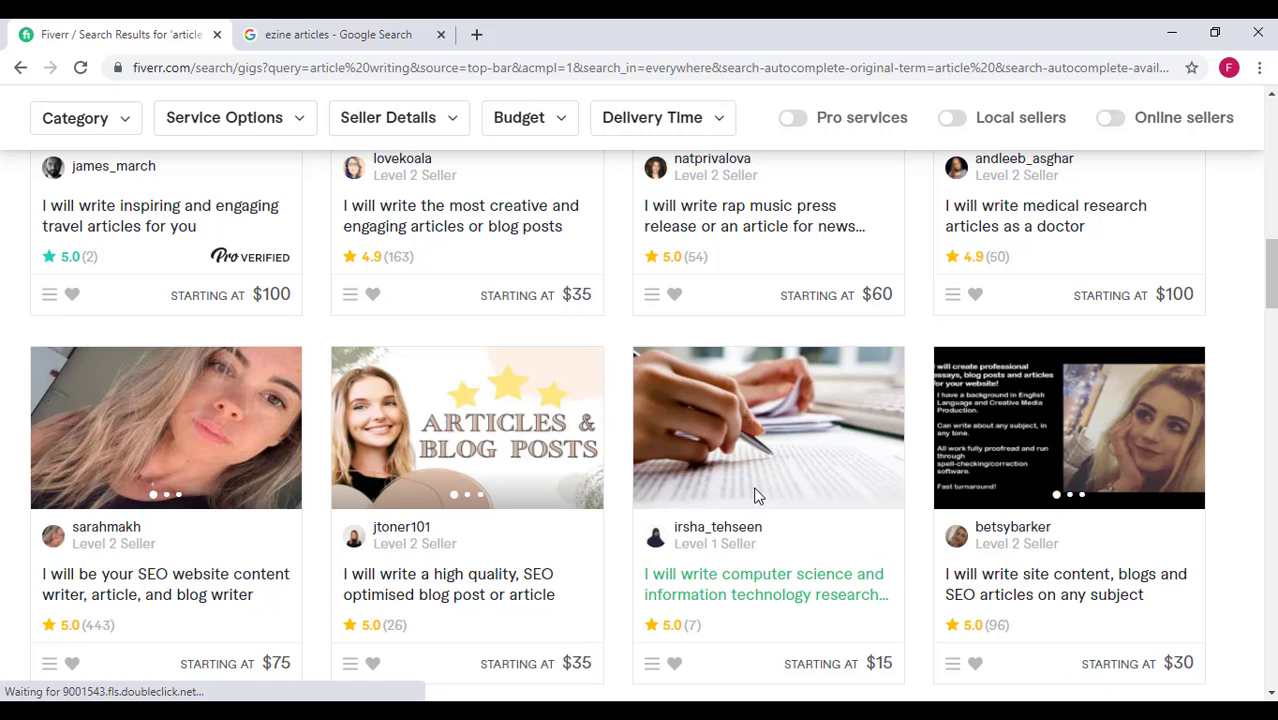
pyautogui.scroll(-3)
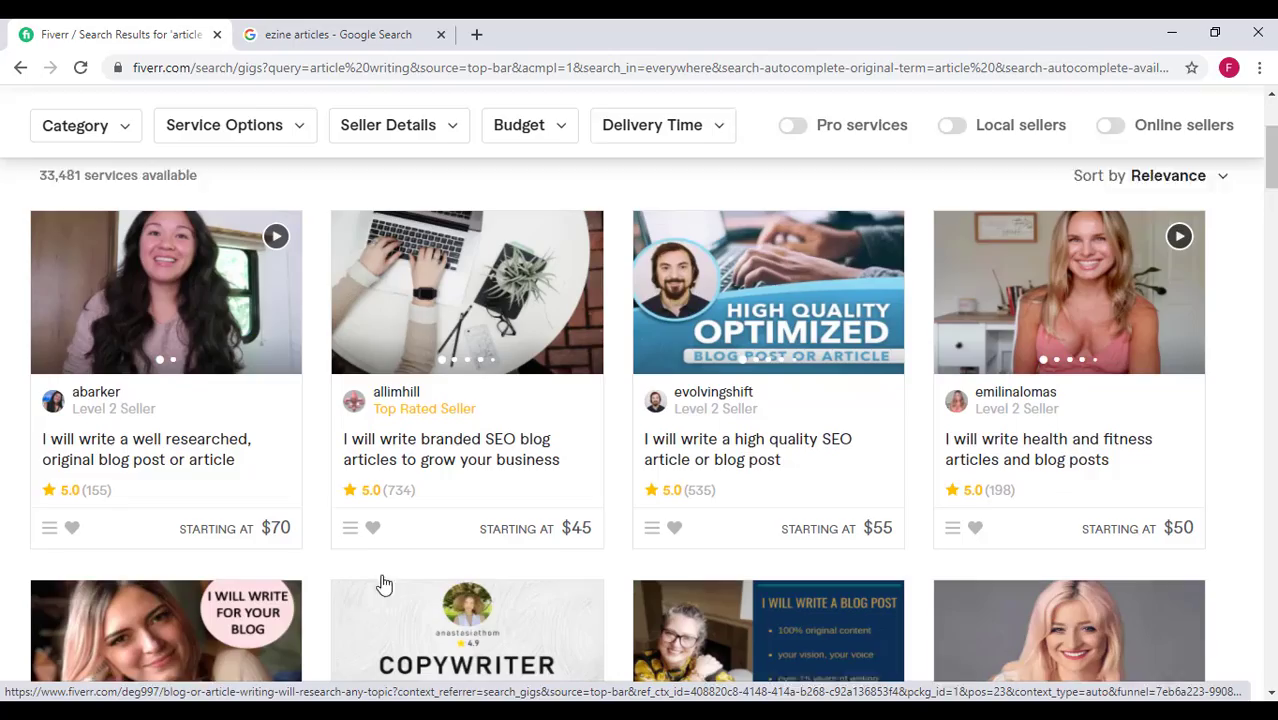
pyautogui.rightClick(146, 412)
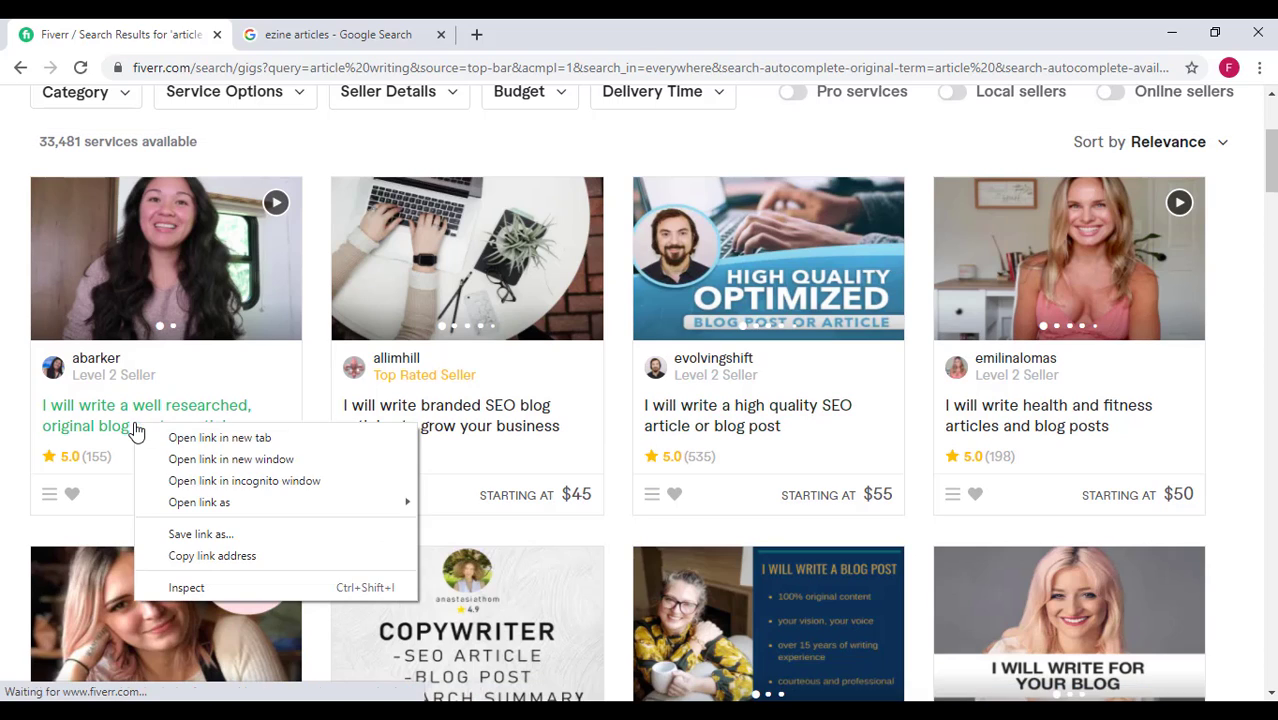
pyautogui.click(220, 436)
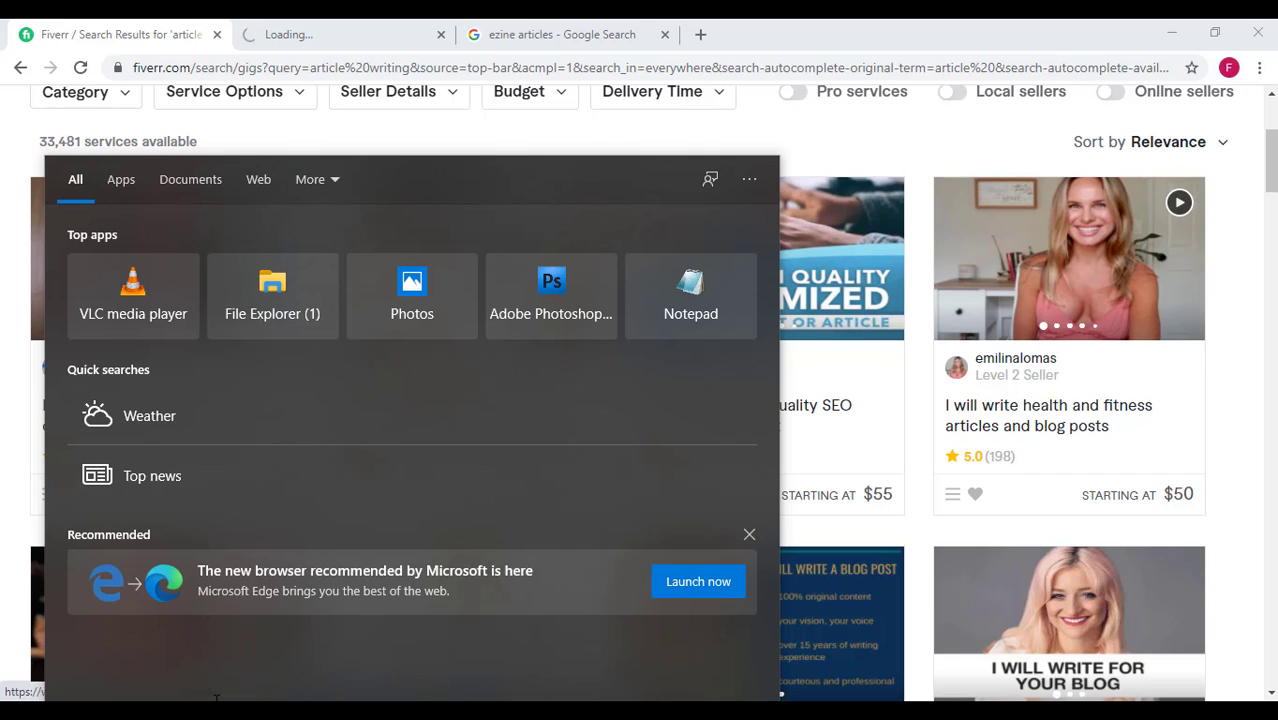
# Find Calculator via Start search 'calcula', then dismiss the search to show the $70 gig page.
pyautogui.write('c')
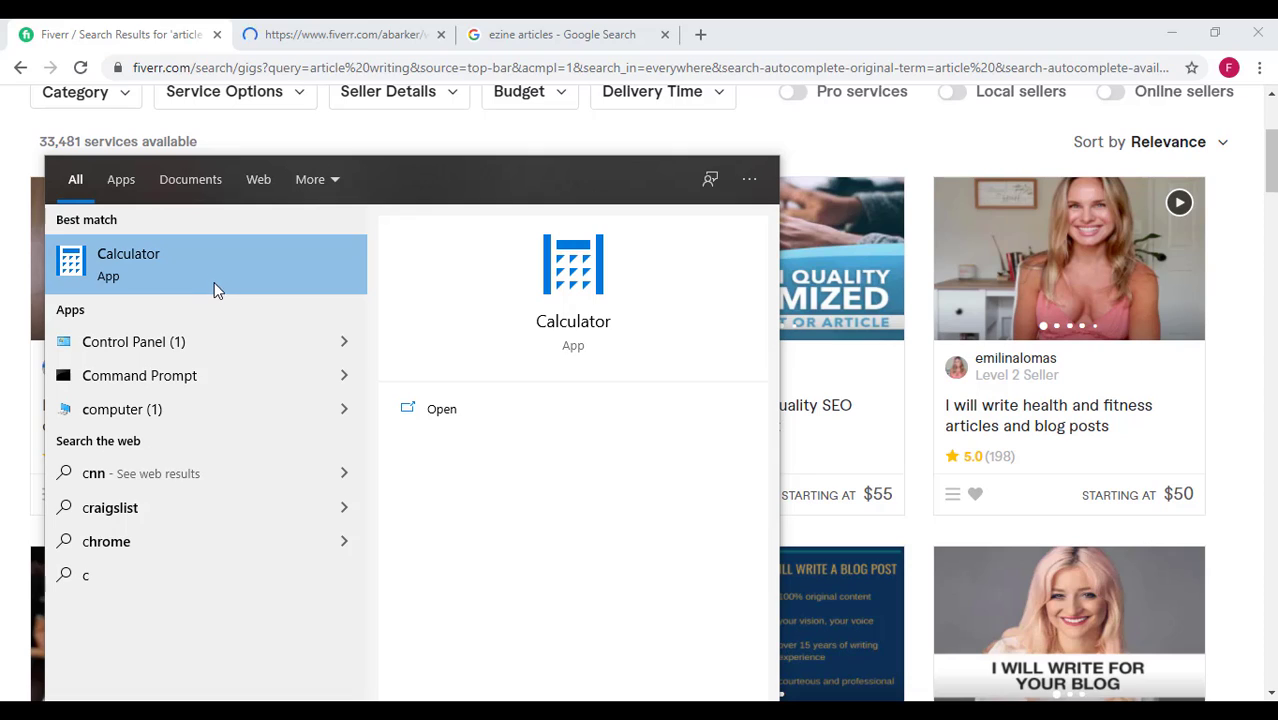
pyautogui.moveTo(206, 284)
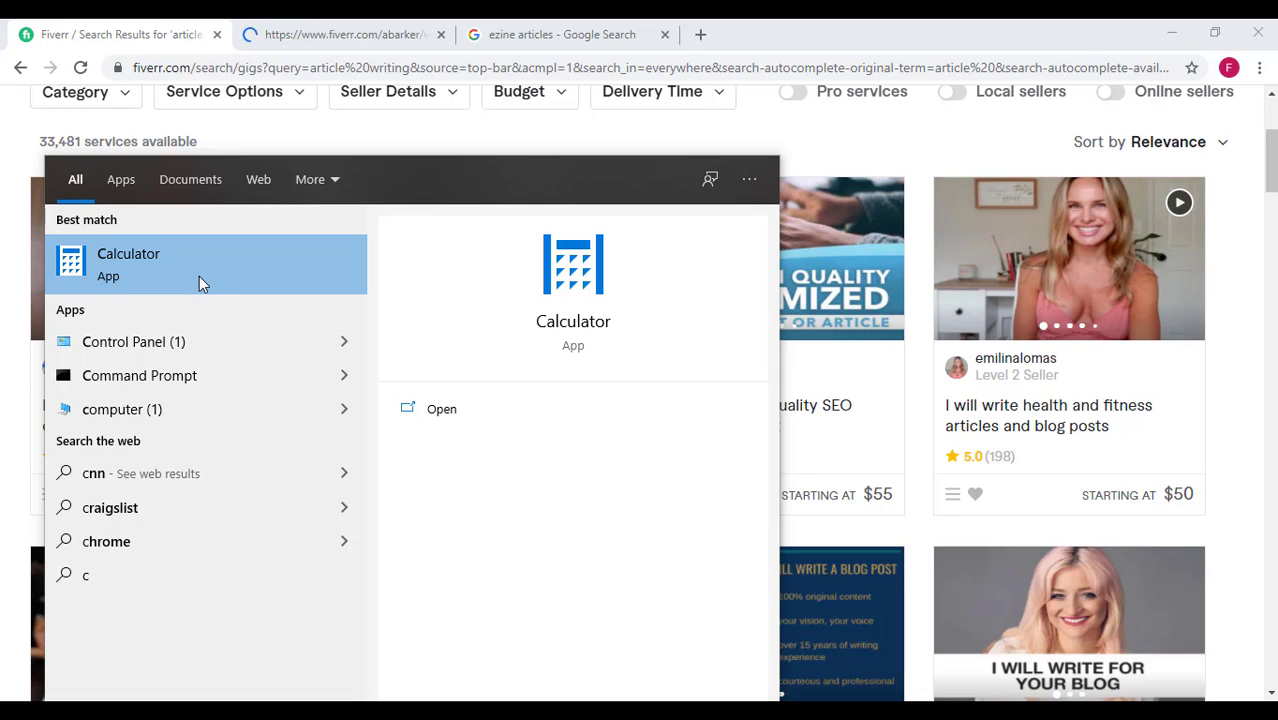
pyautogui.write('alcula')
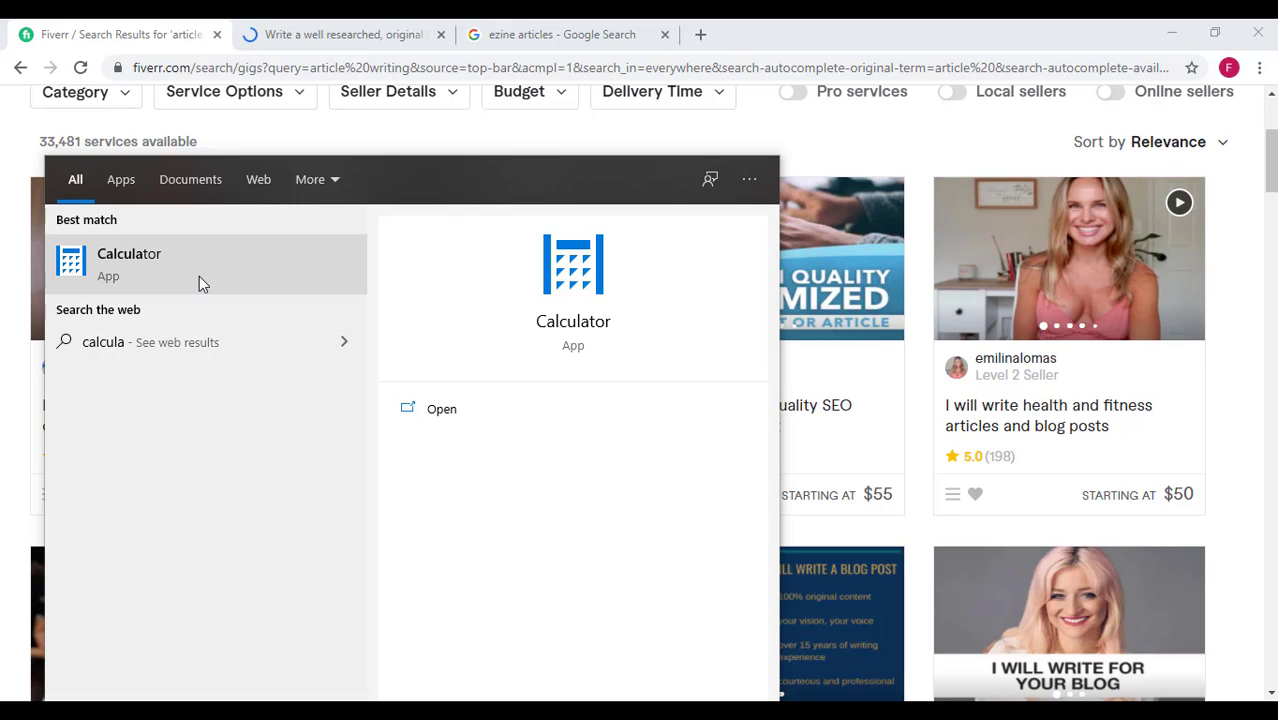
pyautogui.click(572, 442)
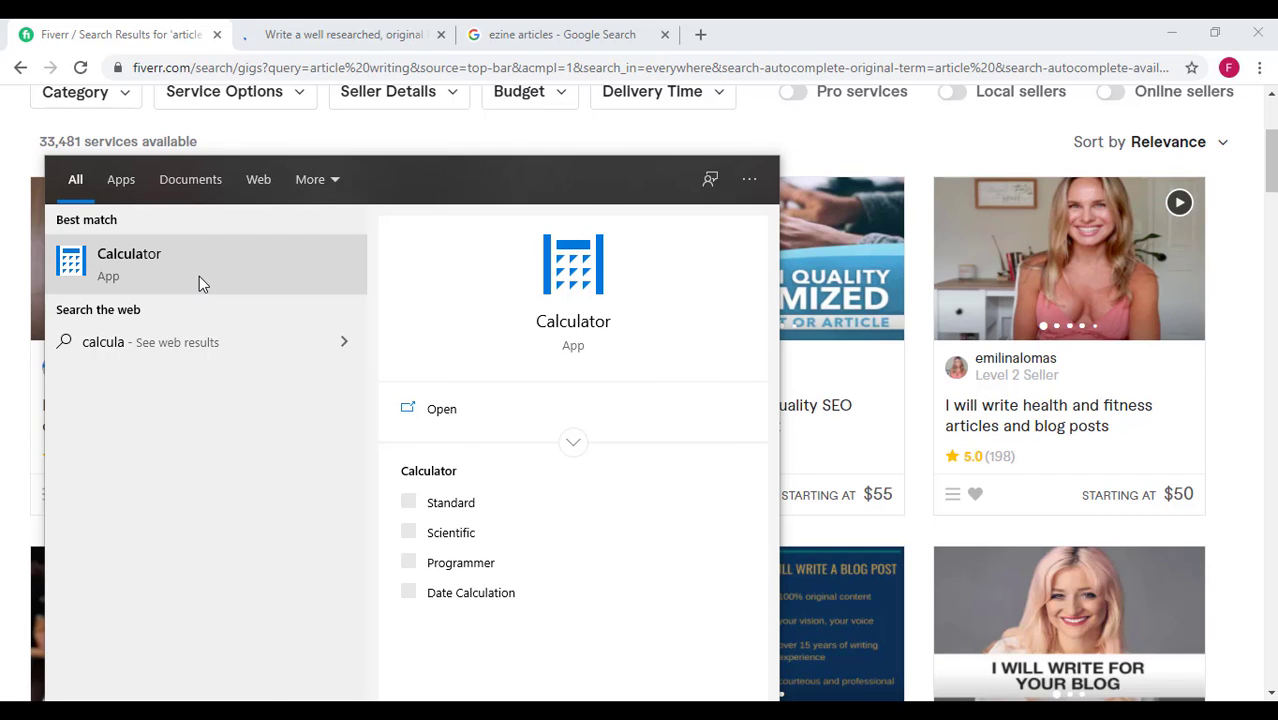
pyautogui.click(440, 408)
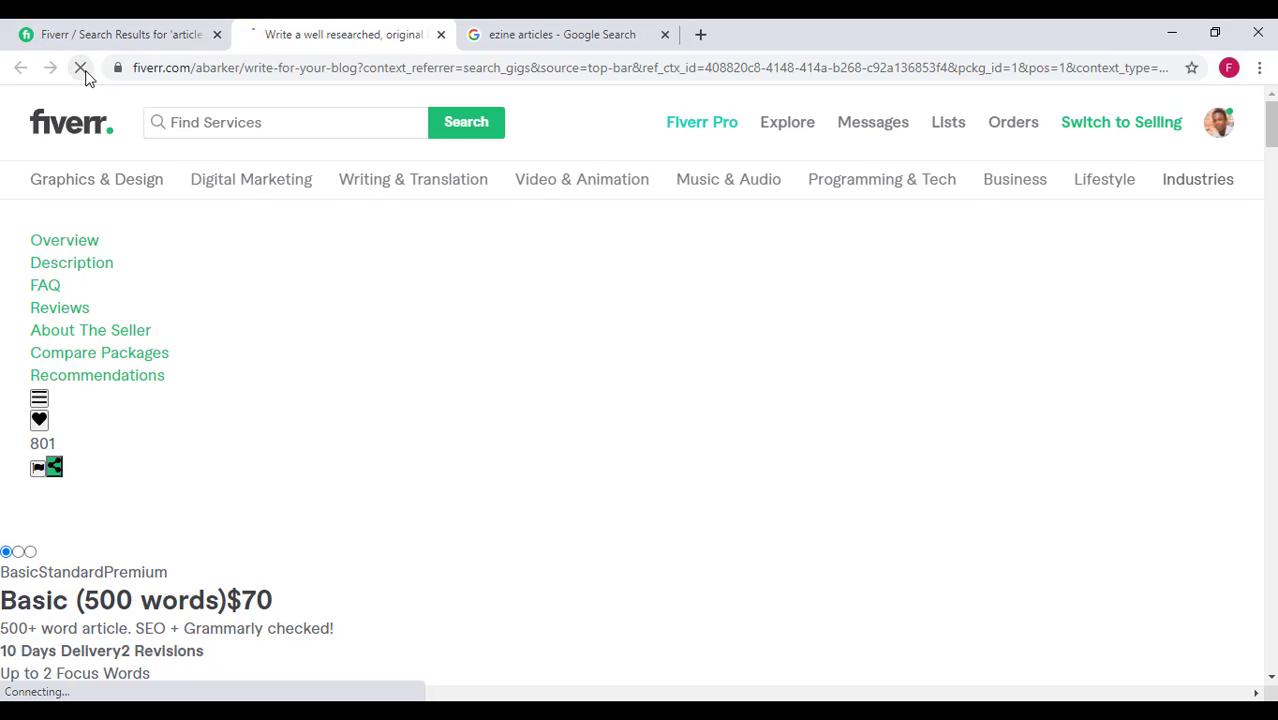
# Reload the stalled blog-post gig page until it loads.
pyautogui.click(80, 68)
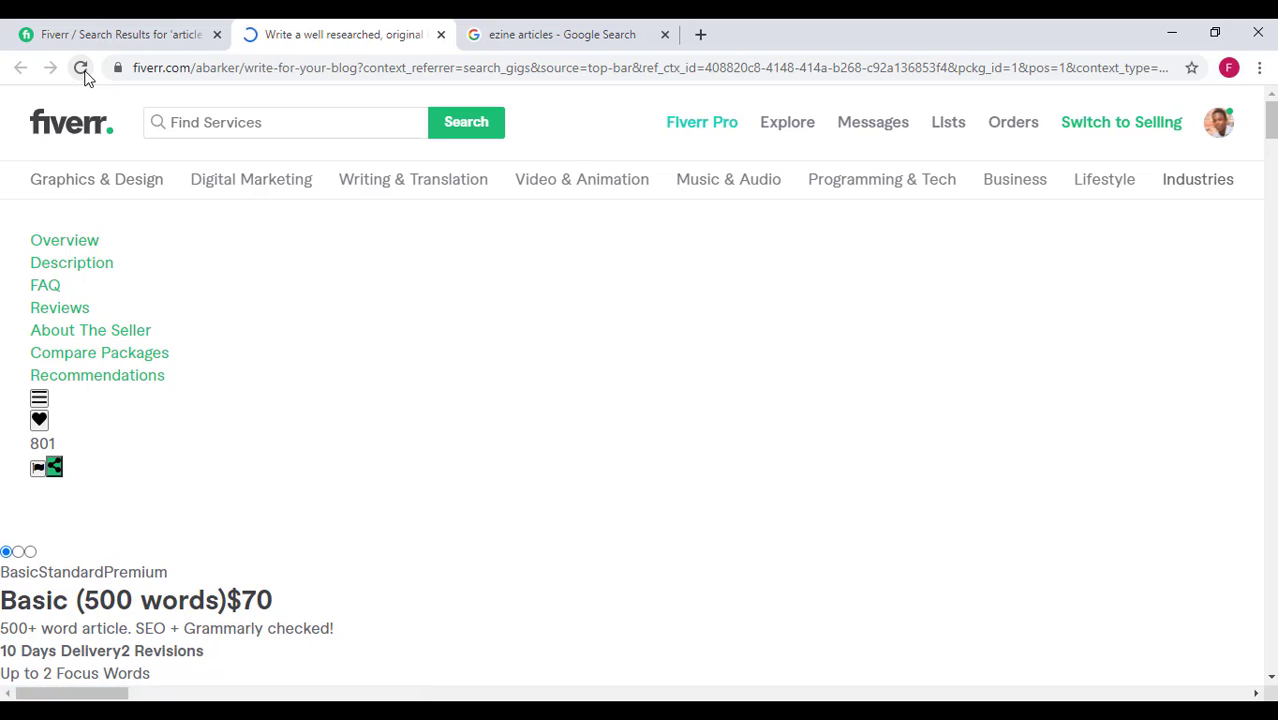
pyautogui.click(80, 68)
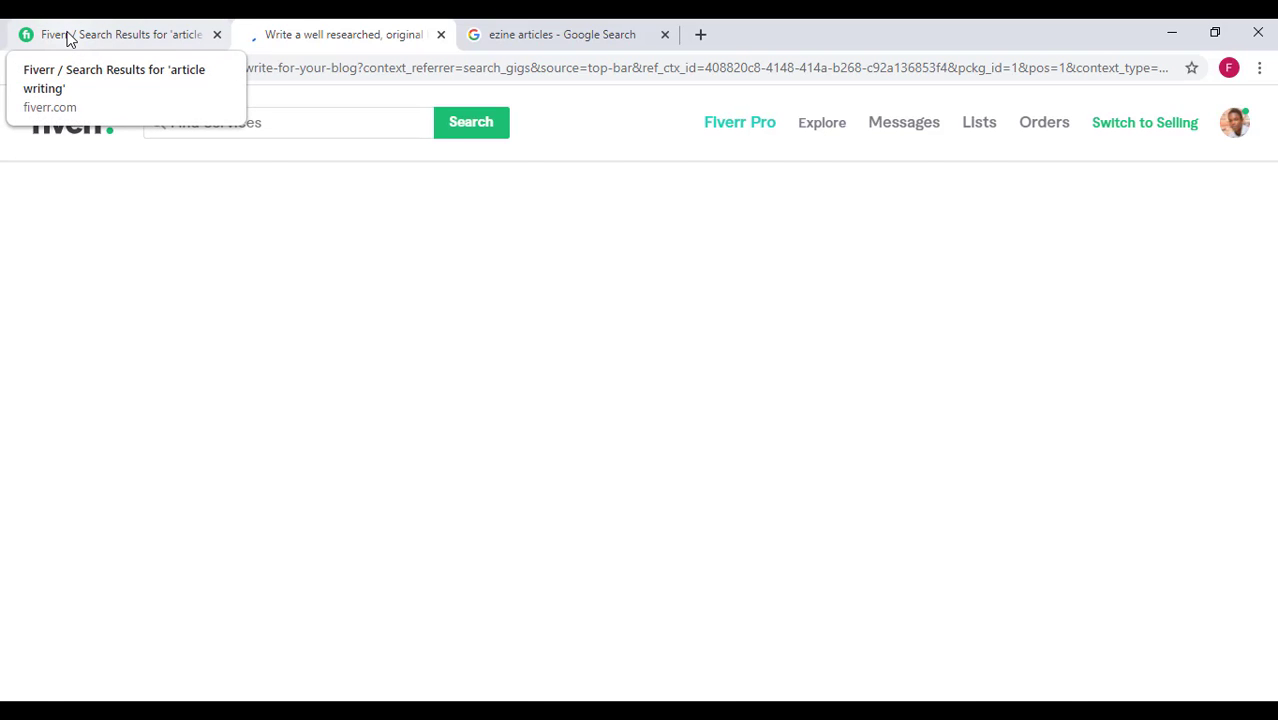
pyautogui.click(340, 34)
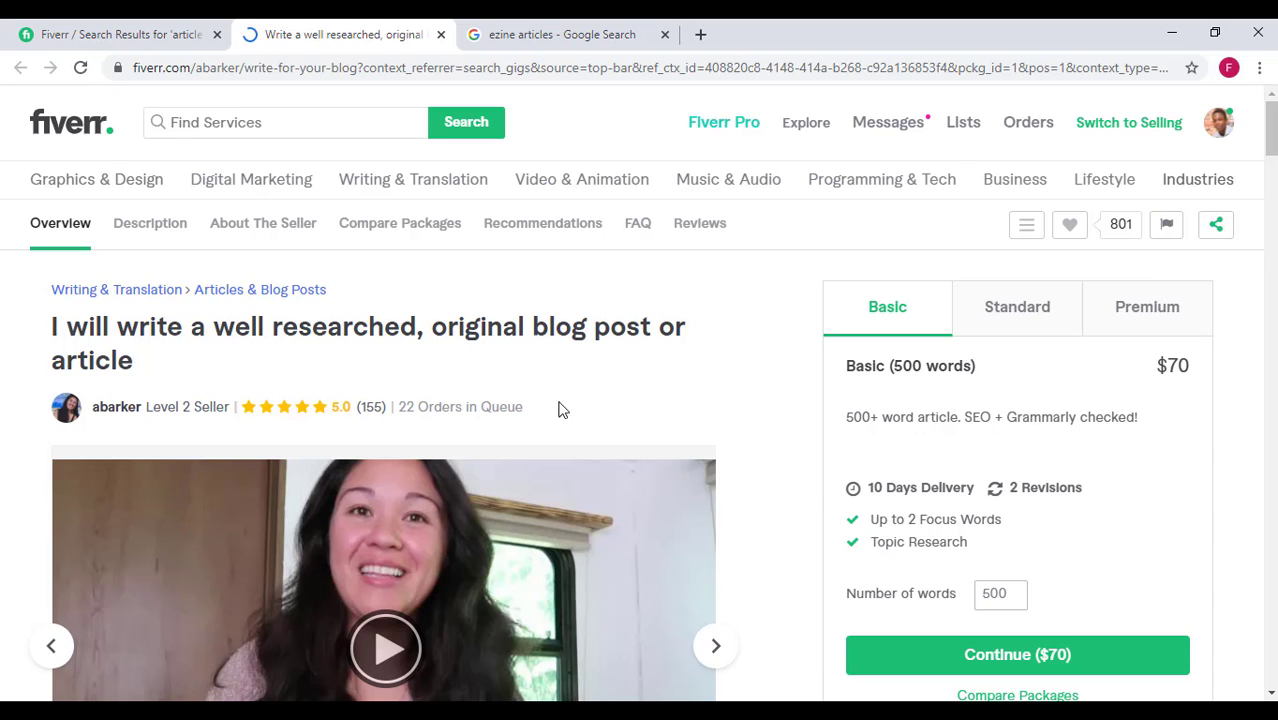
# Read through the gig's reviews, About This Gig and About The Seller sections.
pyautogui.scroll(-3)
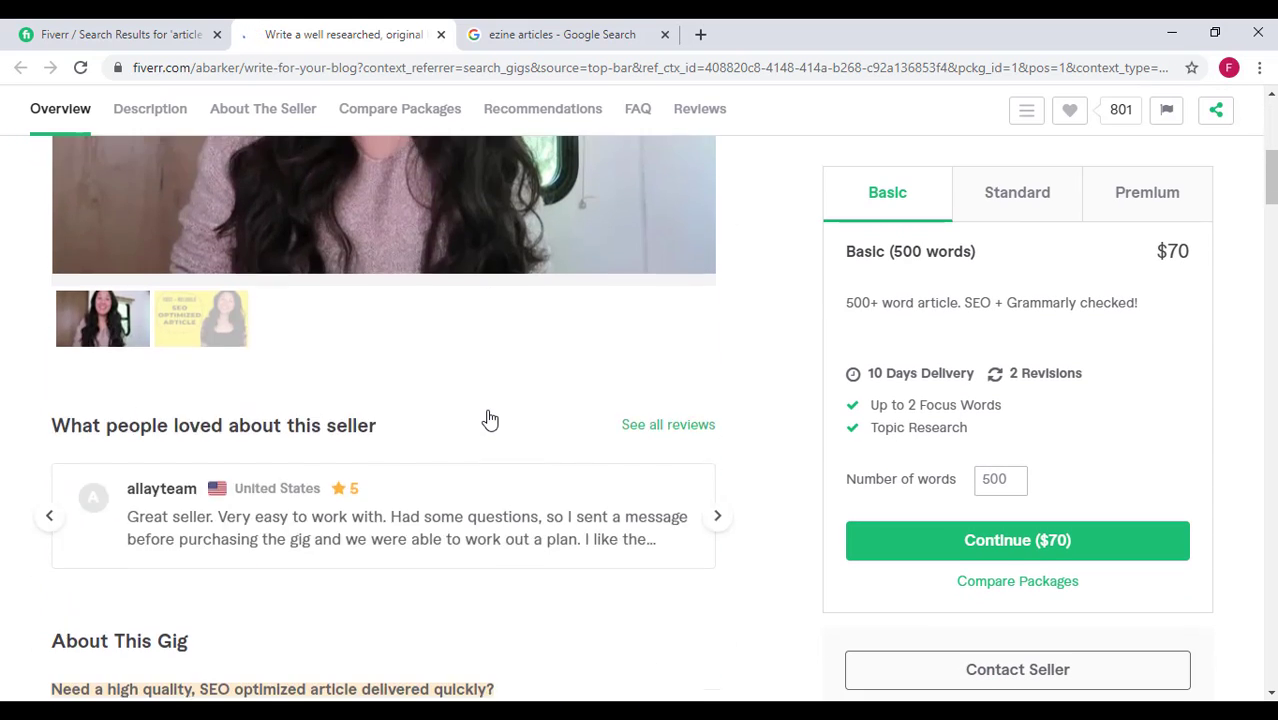
pyautogui.scroll(3)
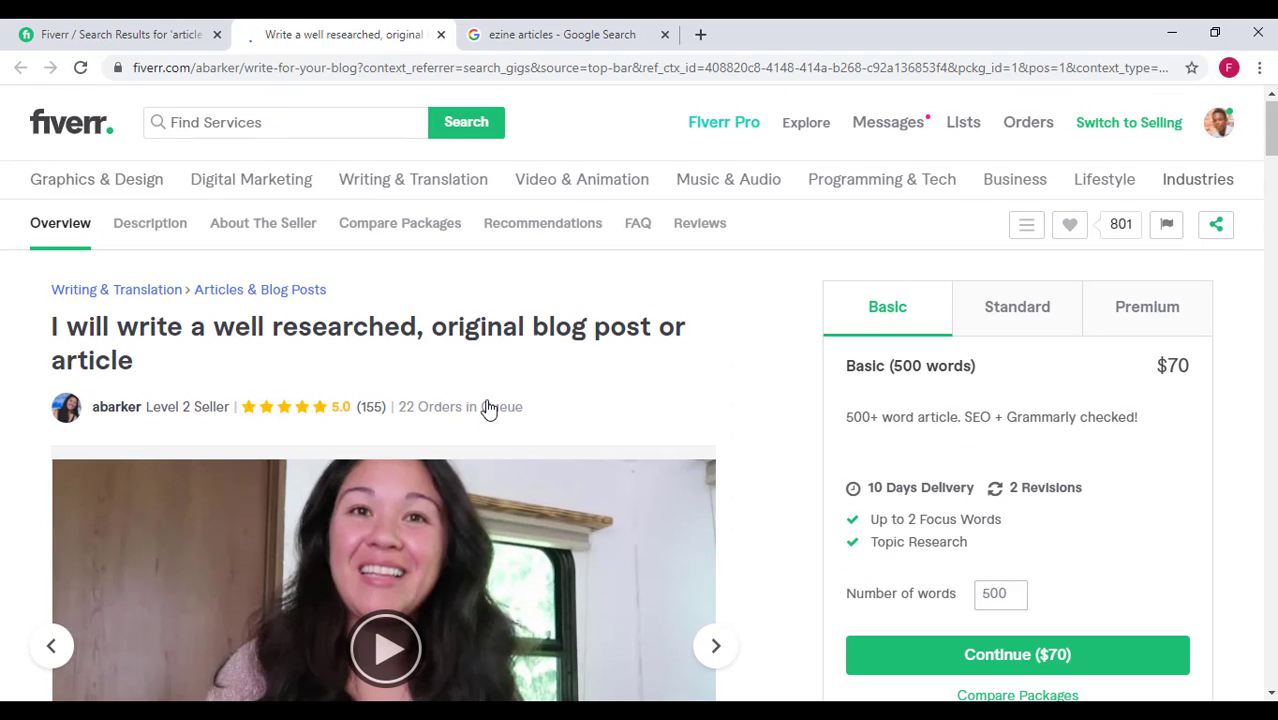
pyautogui.moveTo(404, 412)
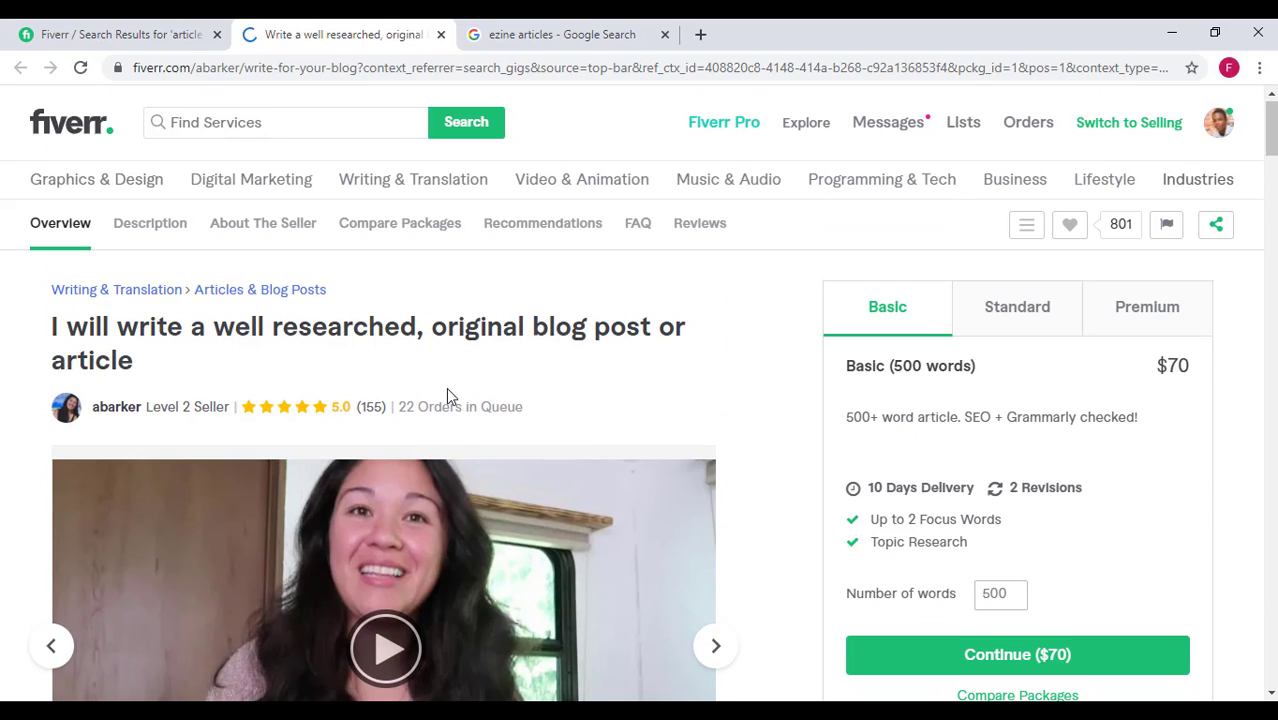
pyautogui.scroll(-3)
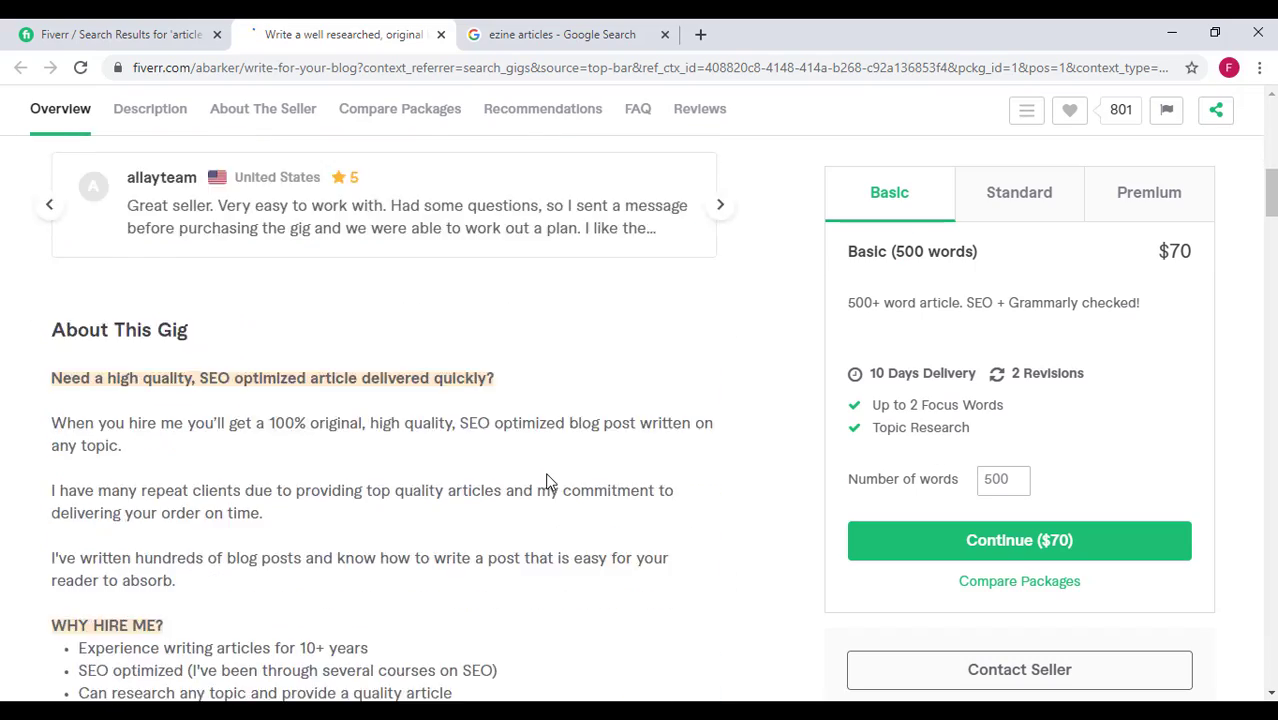
pyautogui.scroll(-3)
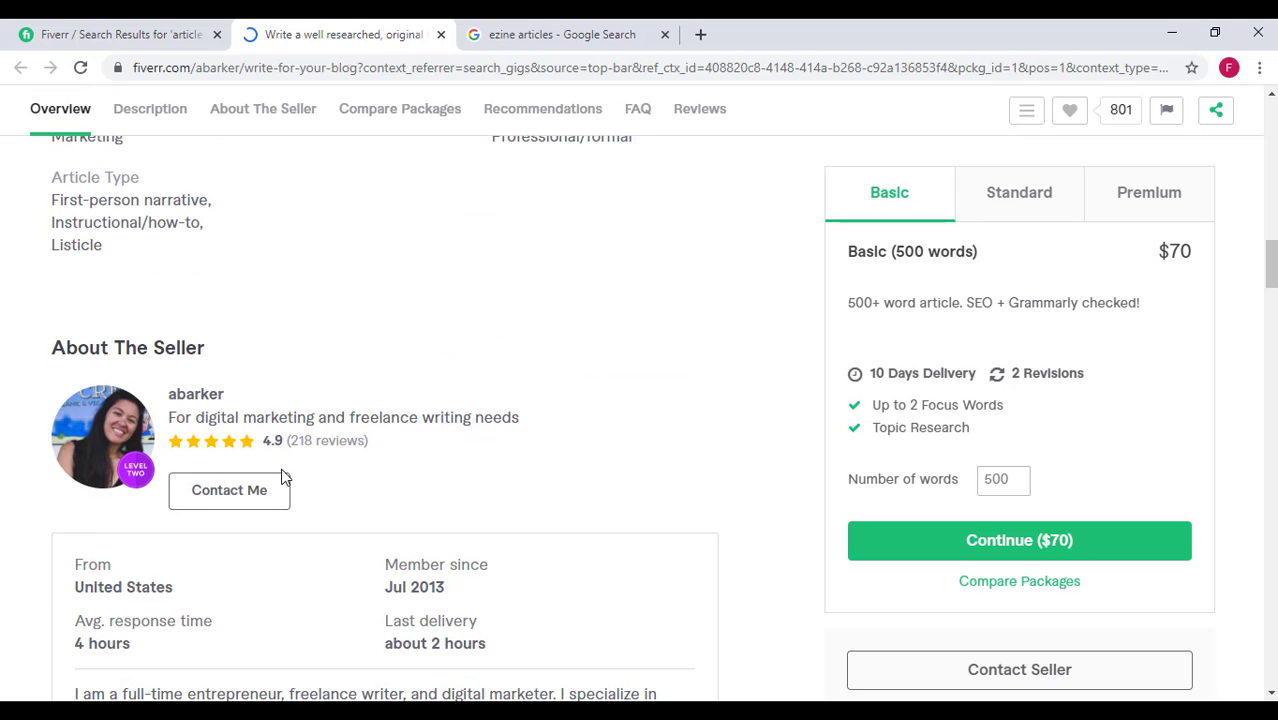
pyautogui.click(262, 108)
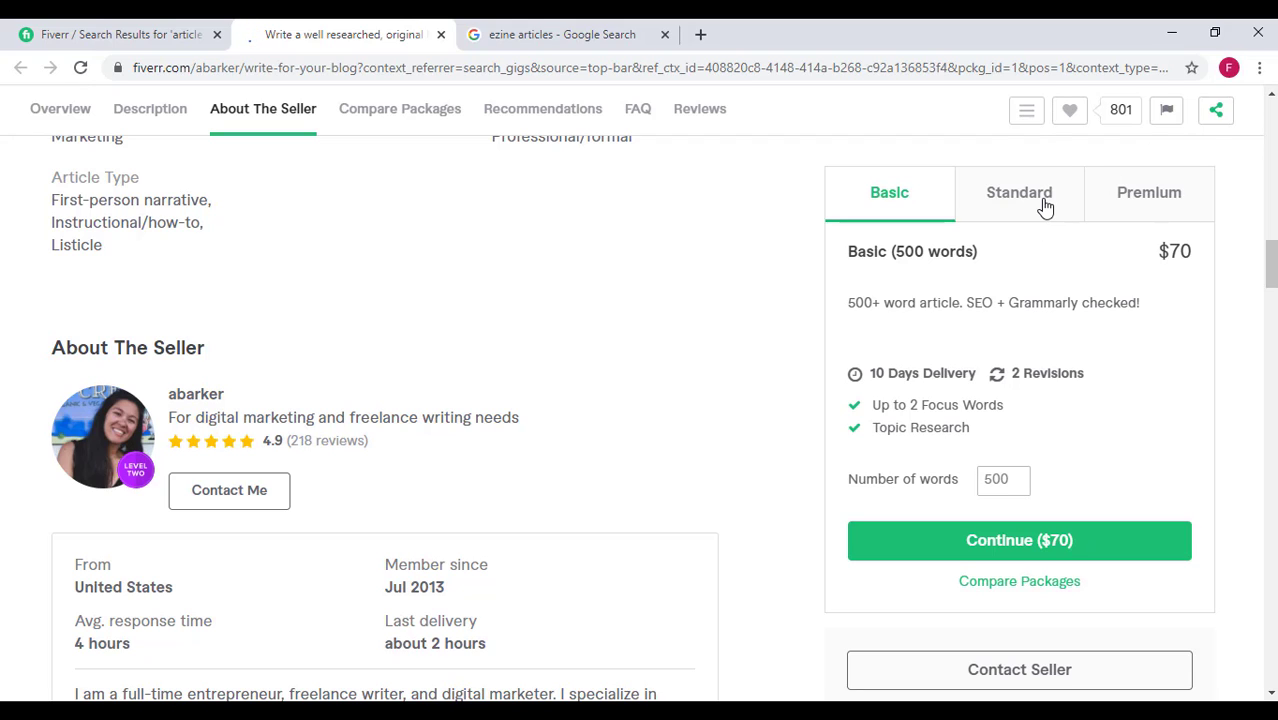
# Multiply the $95 Standard price by 218 reviews for 20,710, then multiply again to 7,890,510.
pyautogui.click(1020, 192)
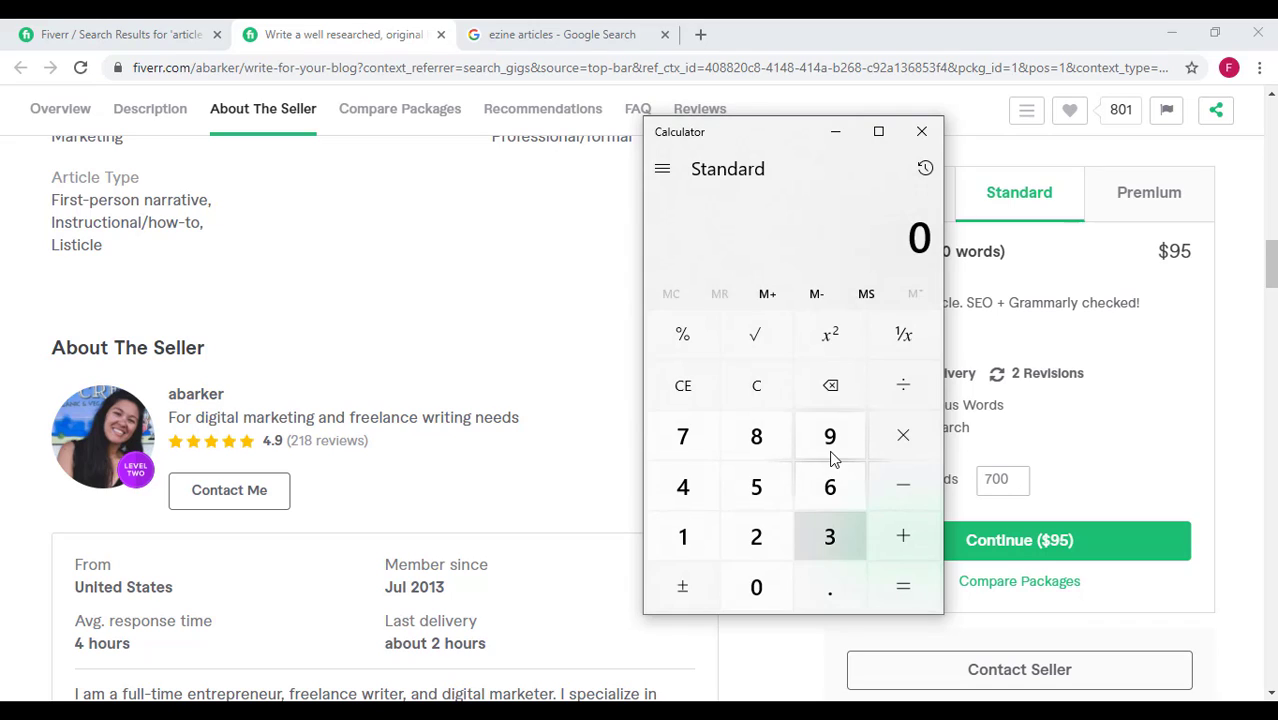
pyautogui.click(902, 436)
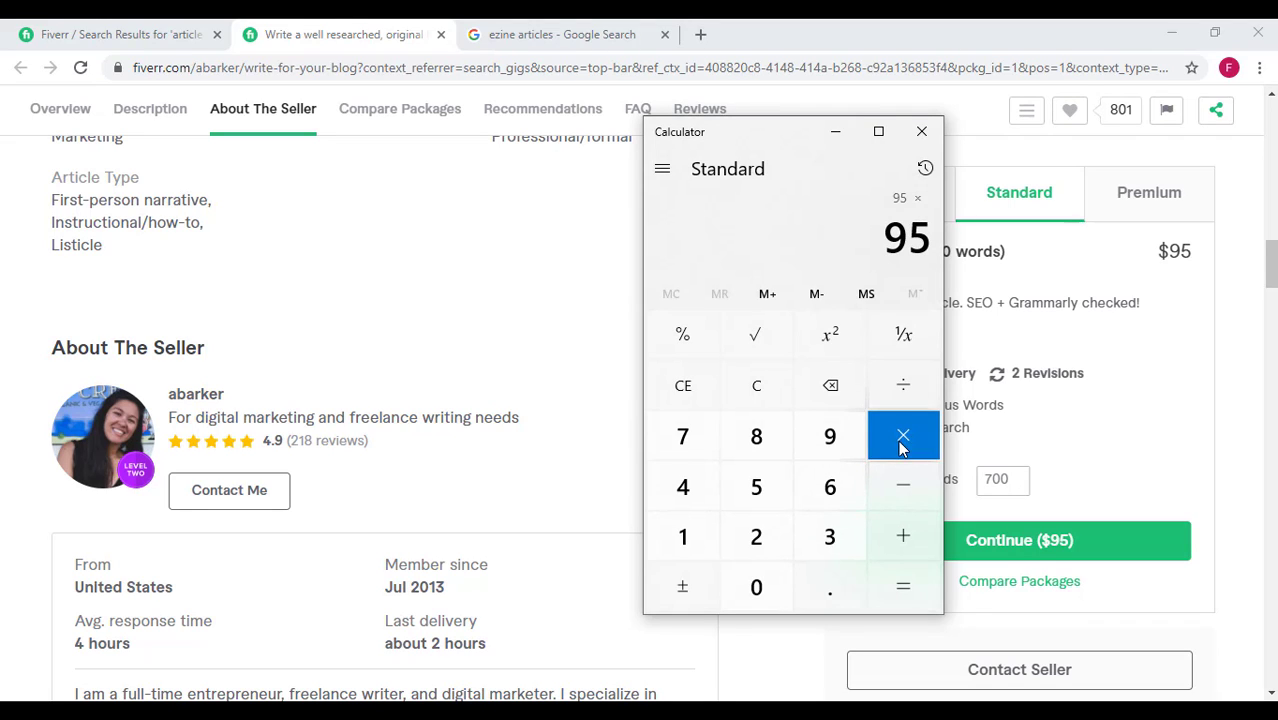
pyautogui.click(756, 536)
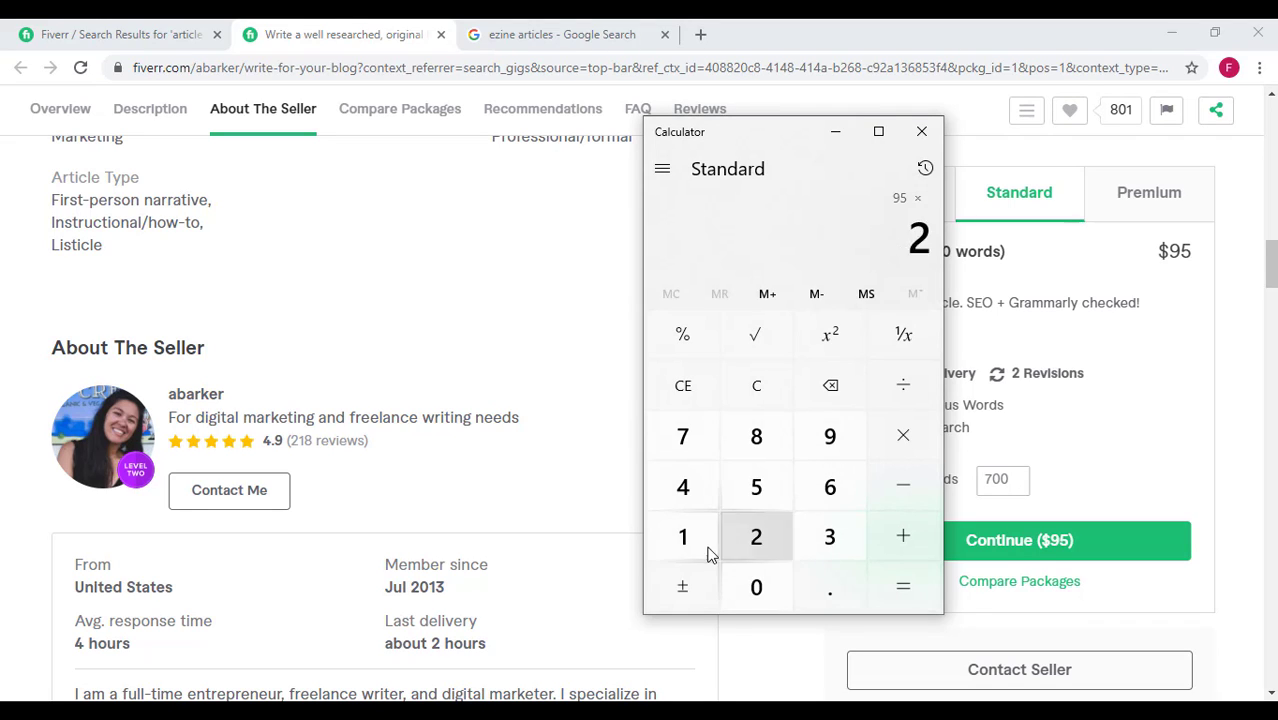
pyautogui.click(902, 586)
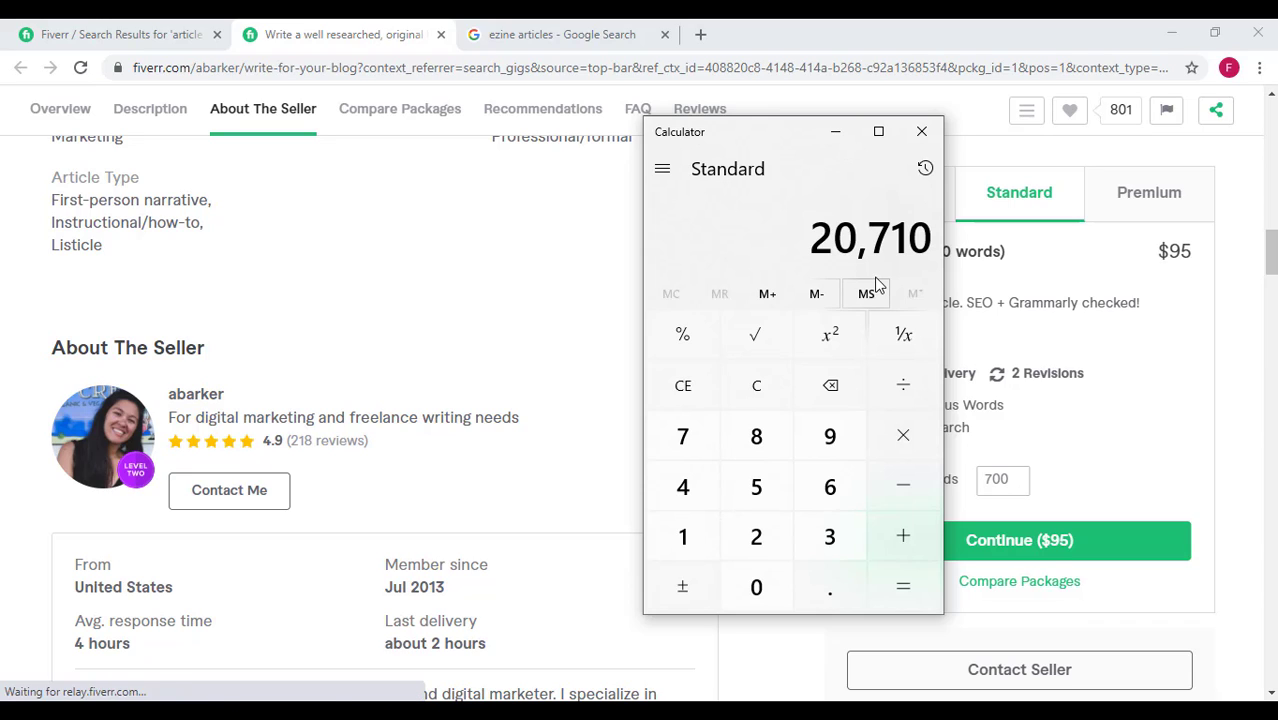
pyautogui.moveTo(880, 196)
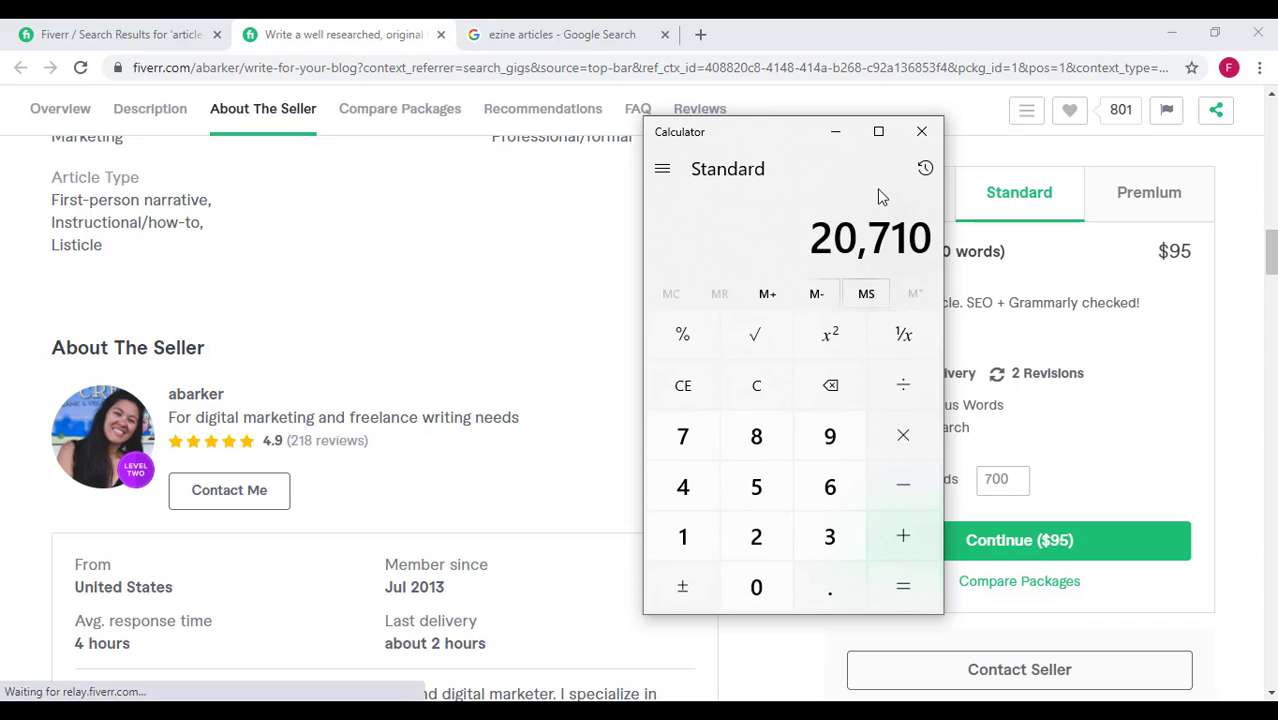
pyautogui.moveTo(836, 260)
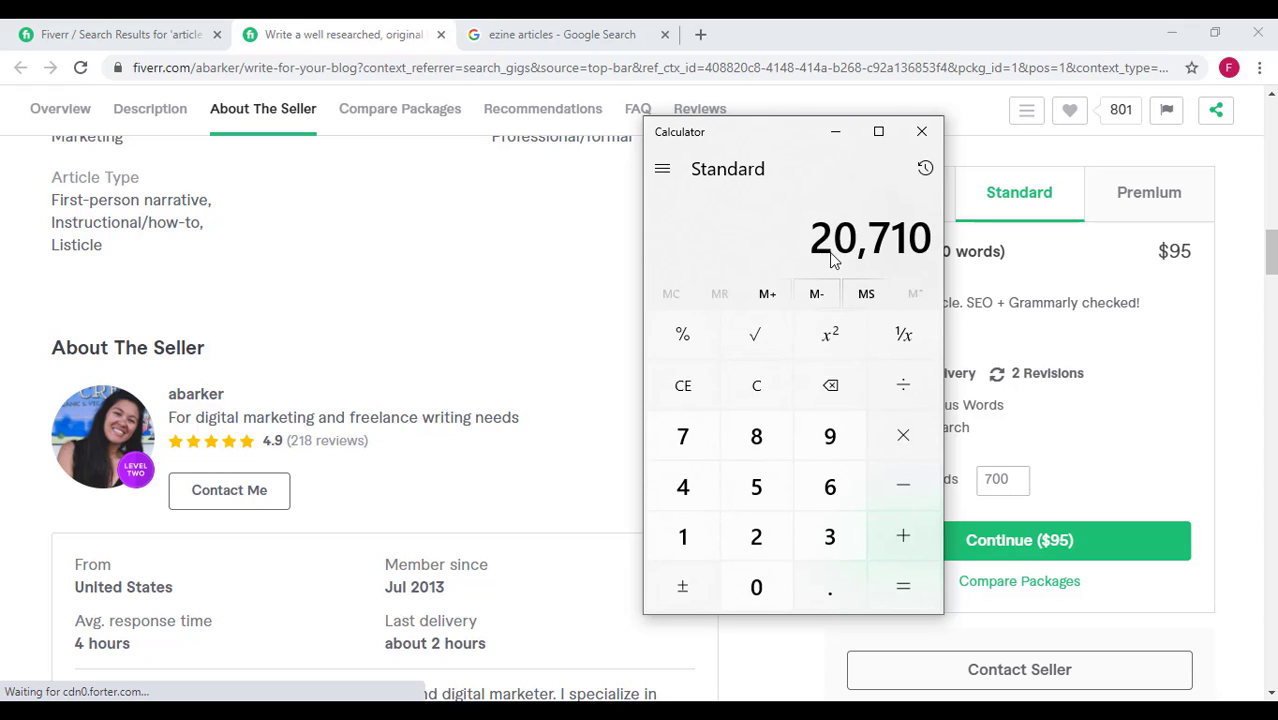
pyautogui.moveTo(840, 250)
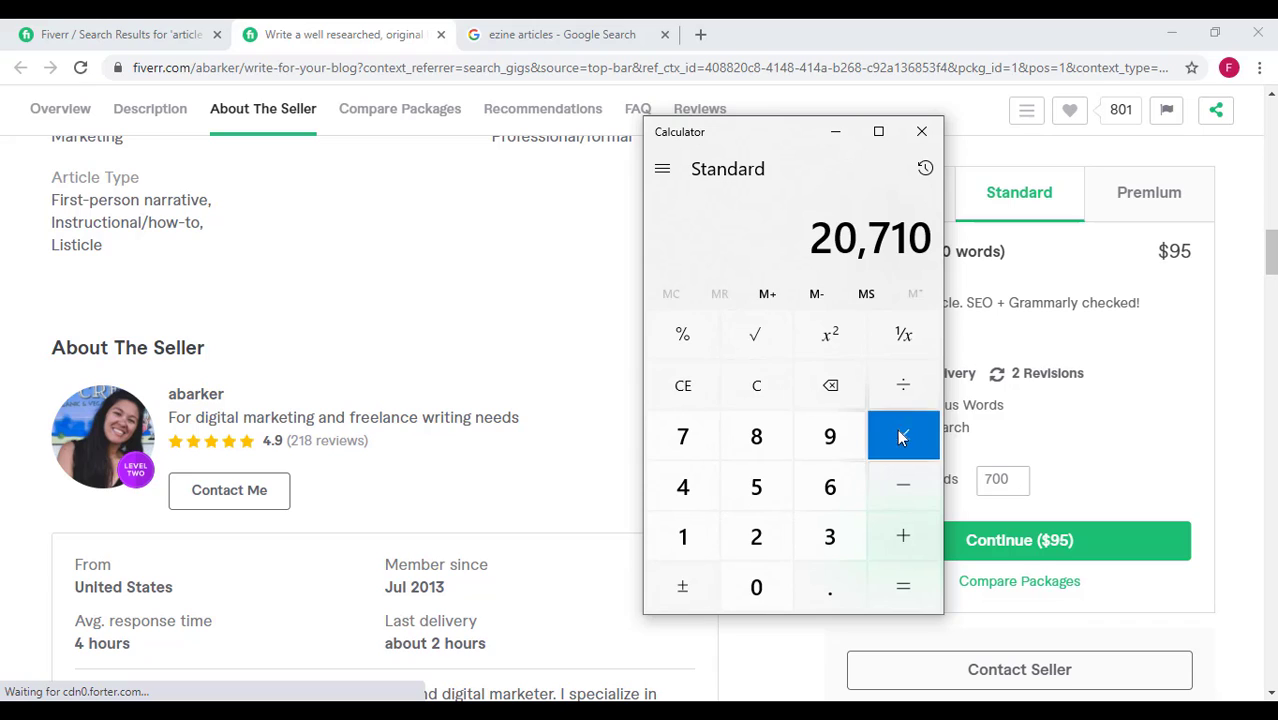
pyautogui.click(904, 436)
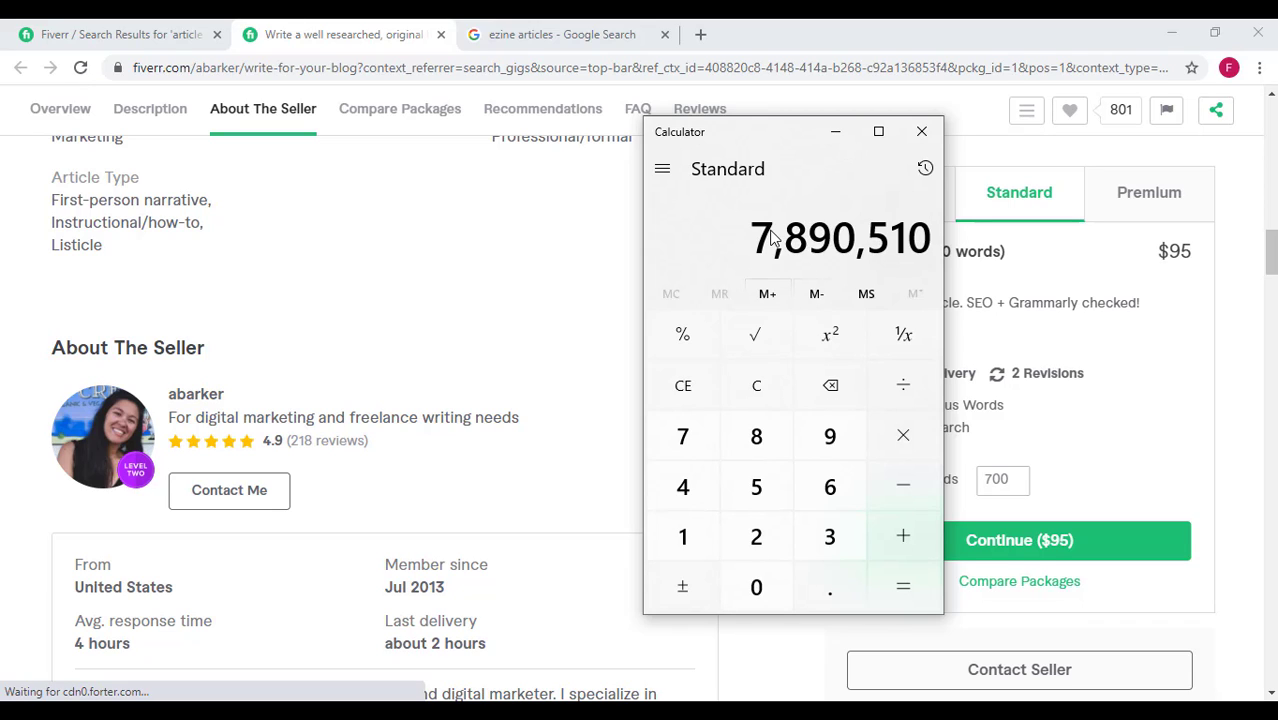
pyautogui.moveTo(804, 264)
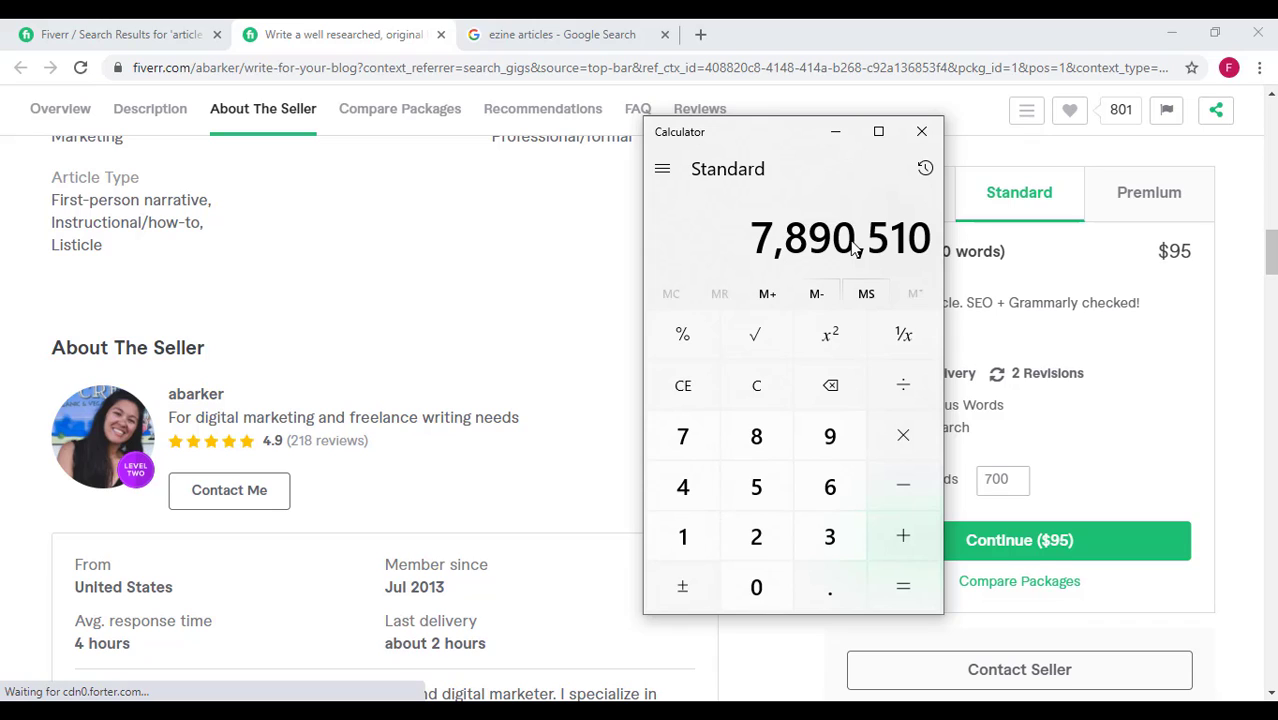
pyautogui.moveTo(642, 568)
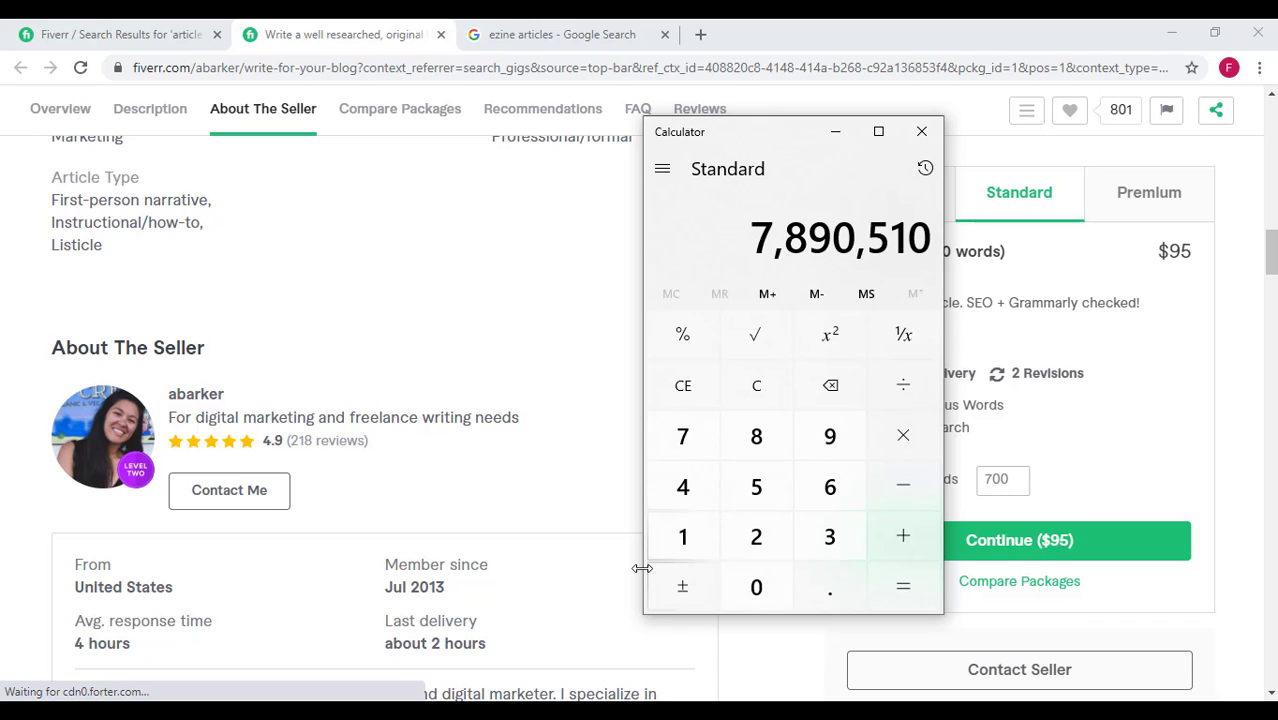
pyautogui.moveTo(818, 240)
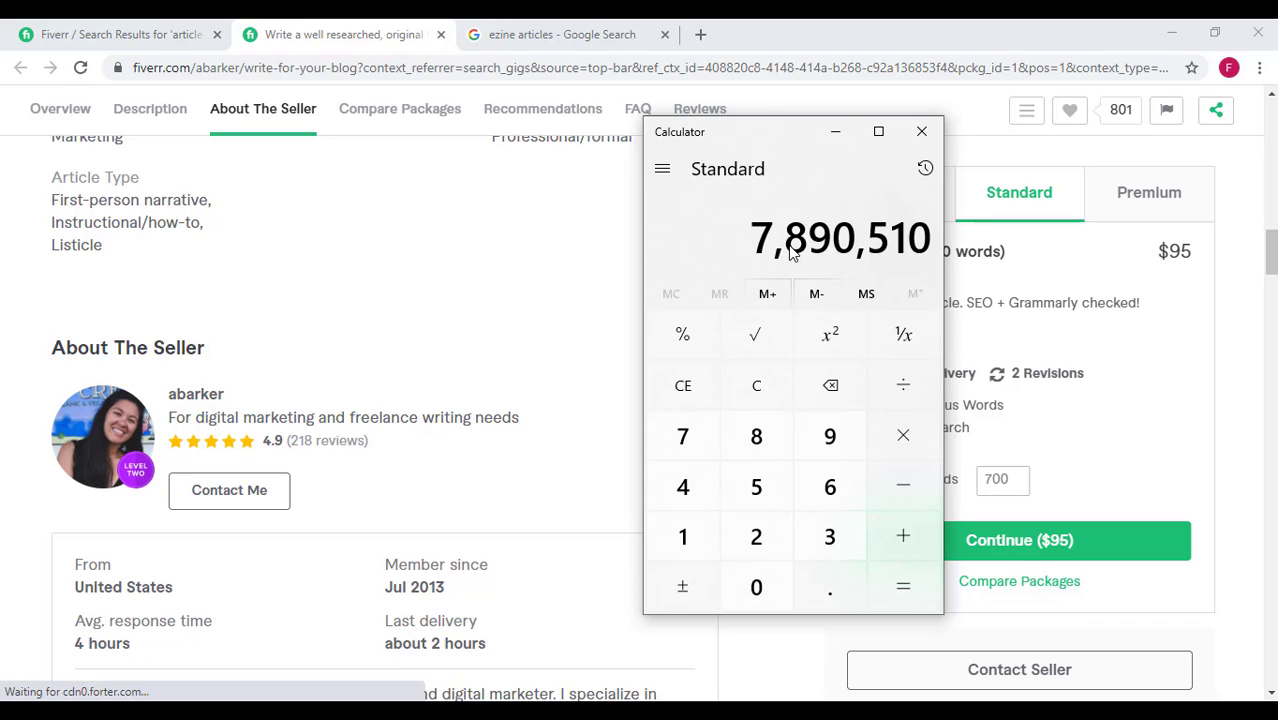
pyautogui.moveTo(768, 292)
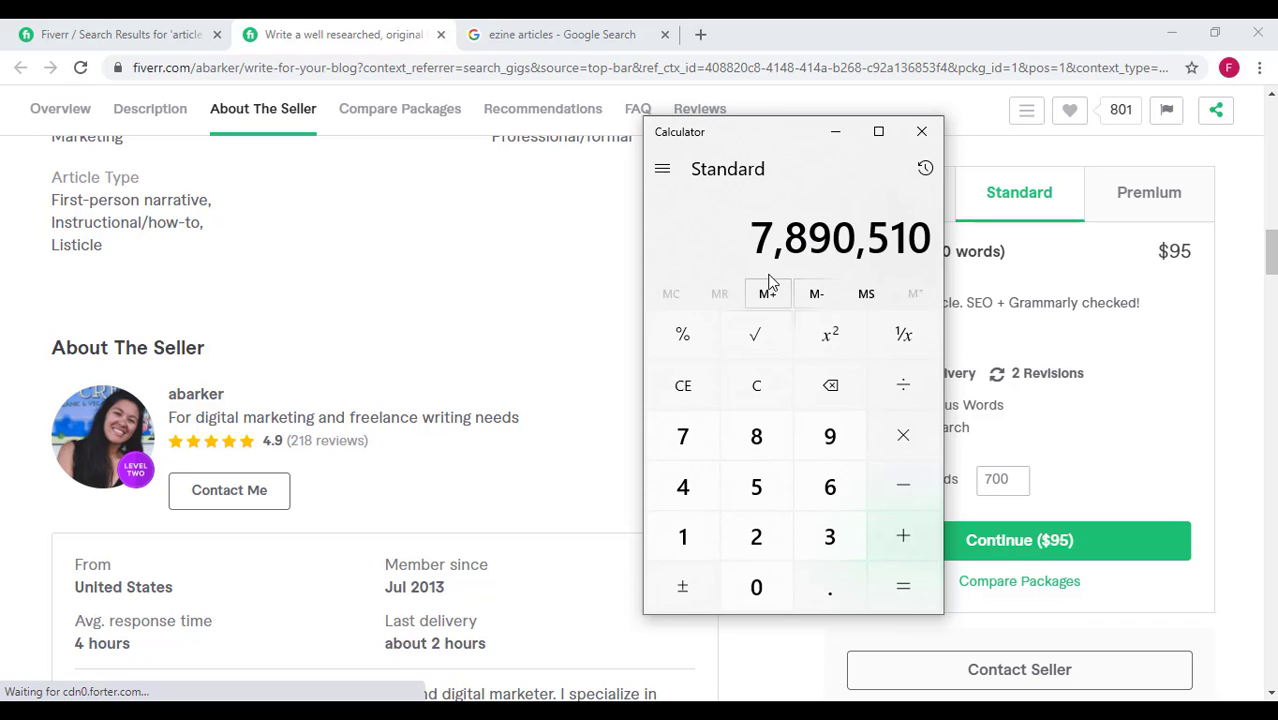
pyautogui.moveTo(808, 272)
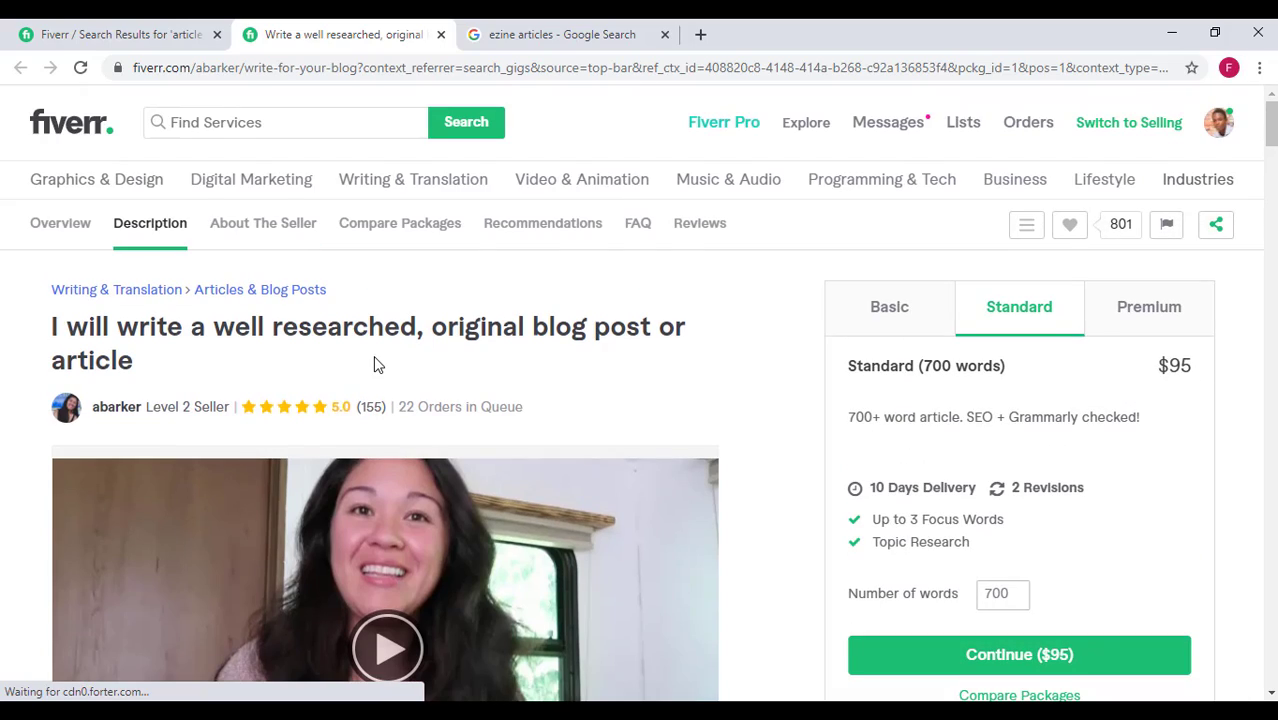
# Close the gig tab, keeping the Fiverr results, and switch to the Google 'ezine articles' tab.
pyautogui.scroll(-3)
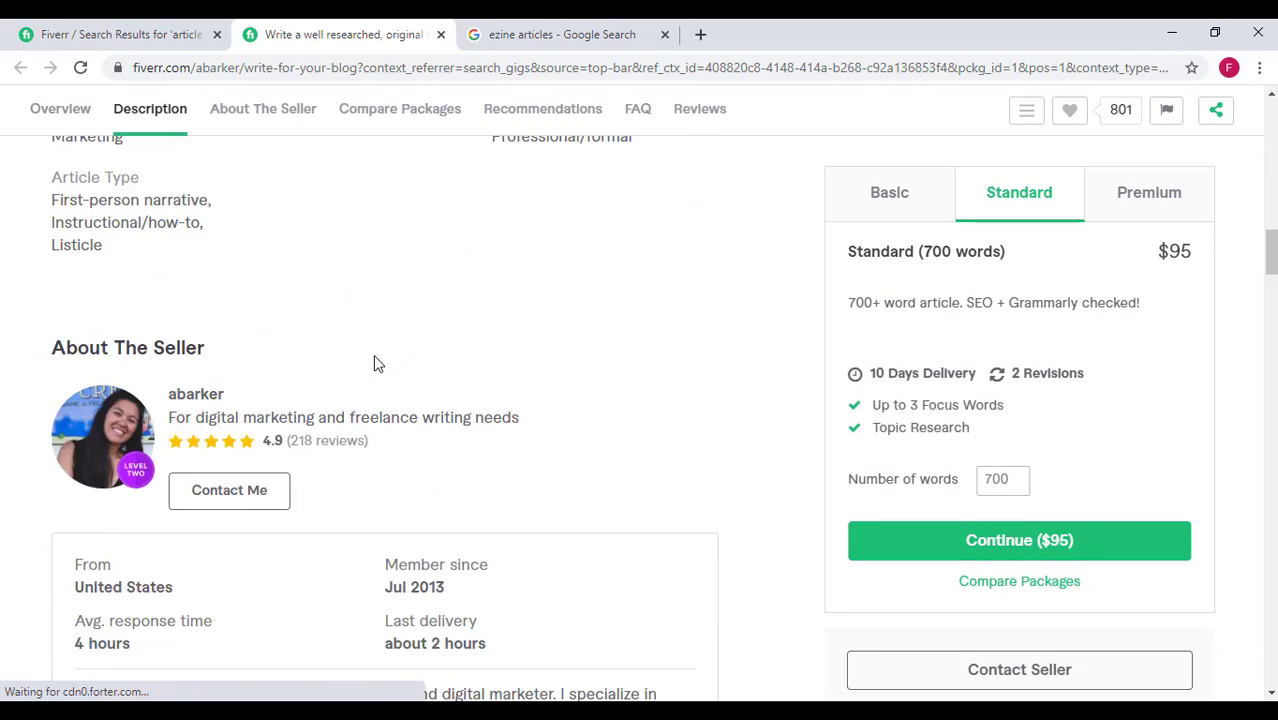
pyautogui.click(120, 34)
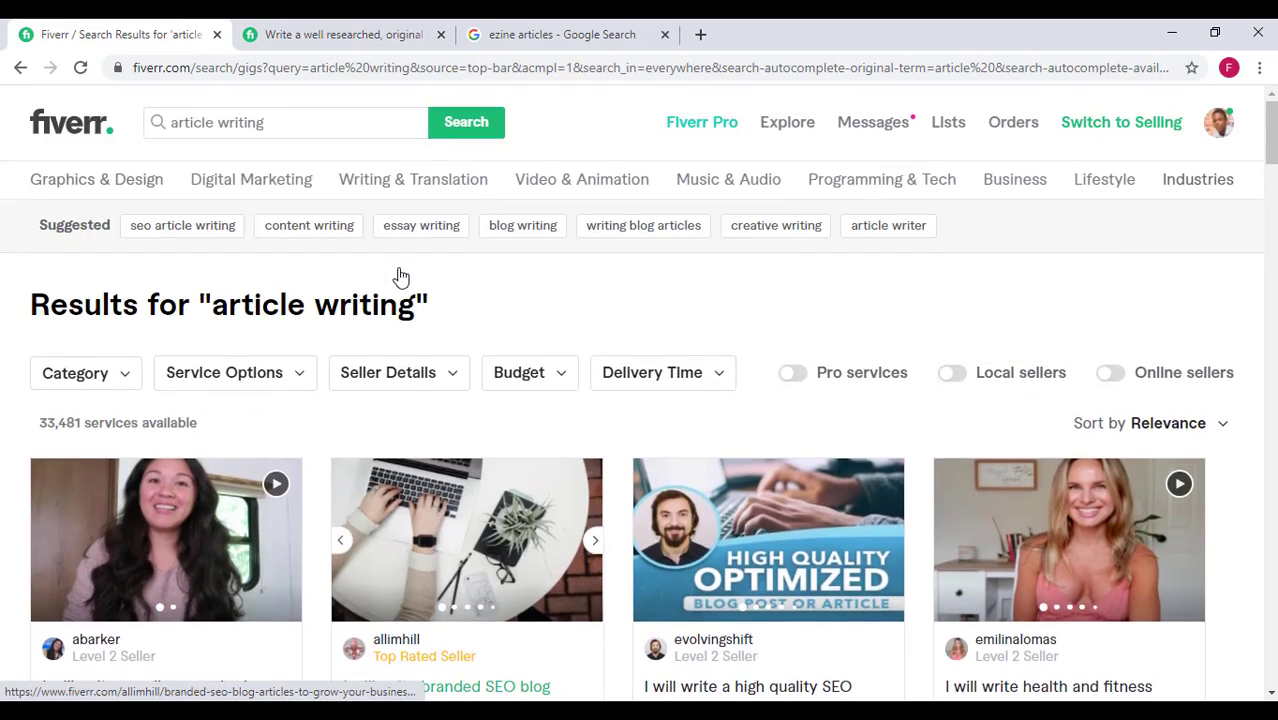
pyautogui.scroll(-3)
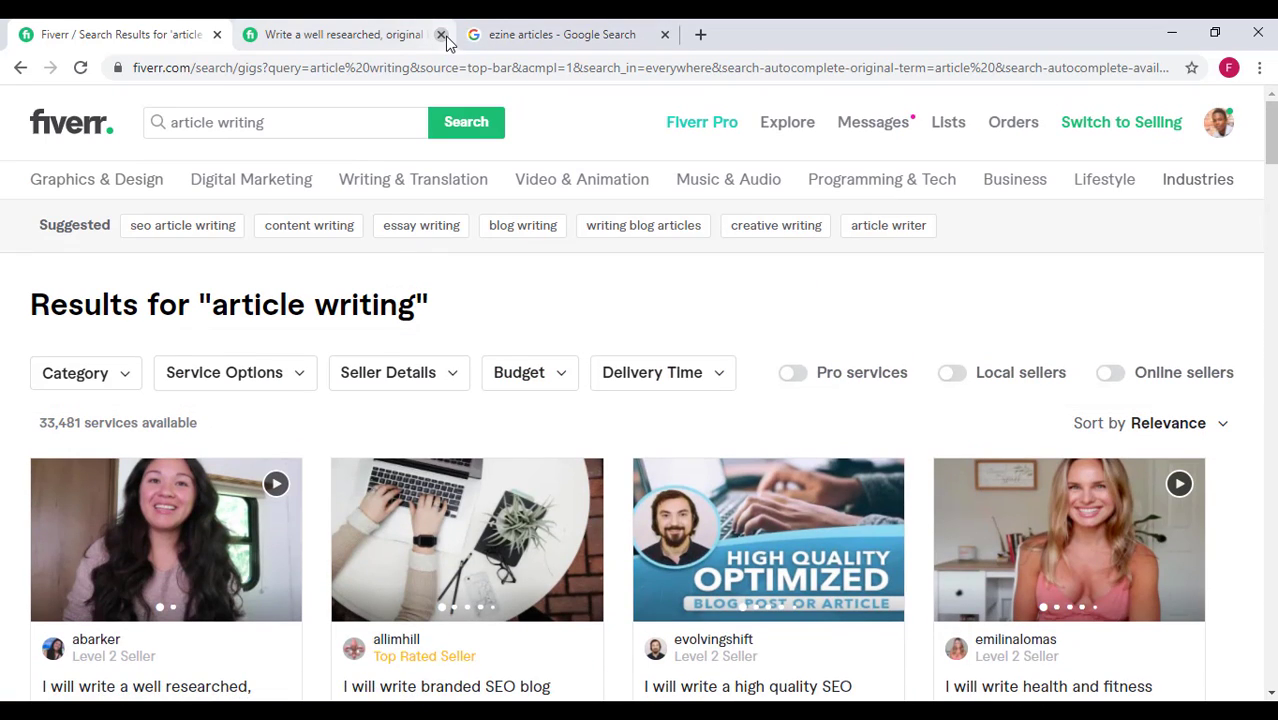
pyautogui.click(440, 34)
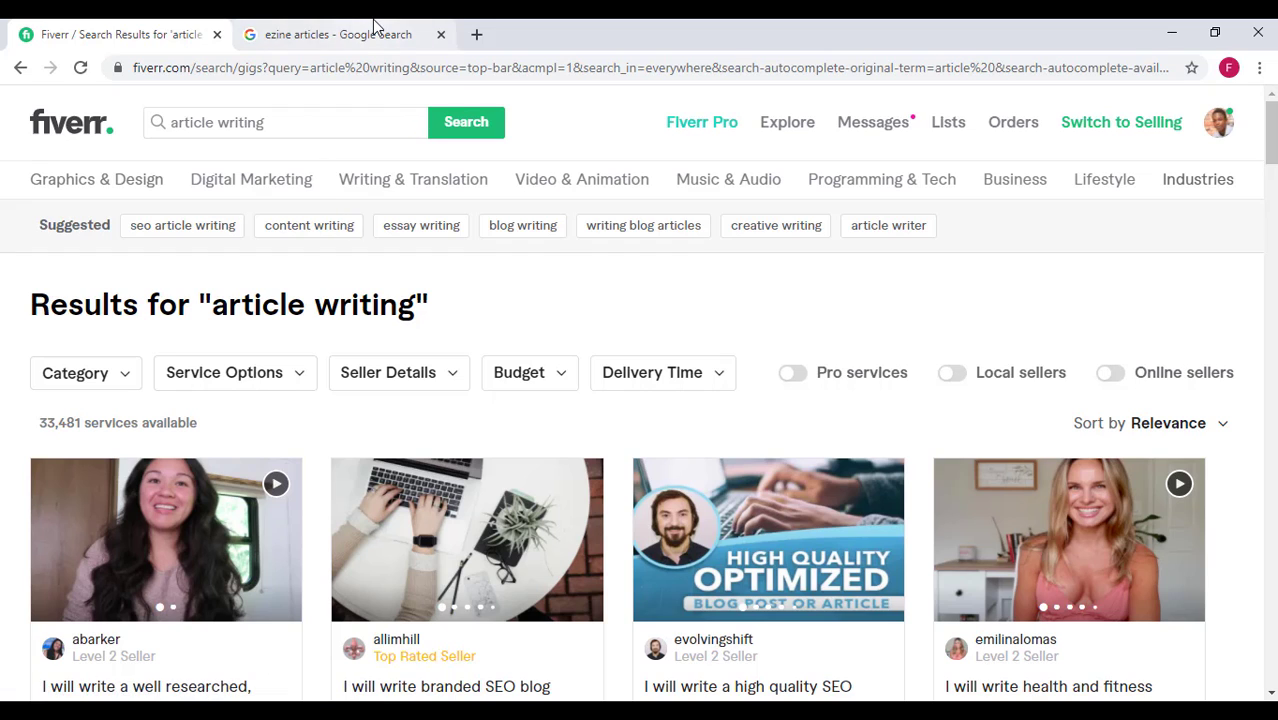
pyautogui.click(338, 34)
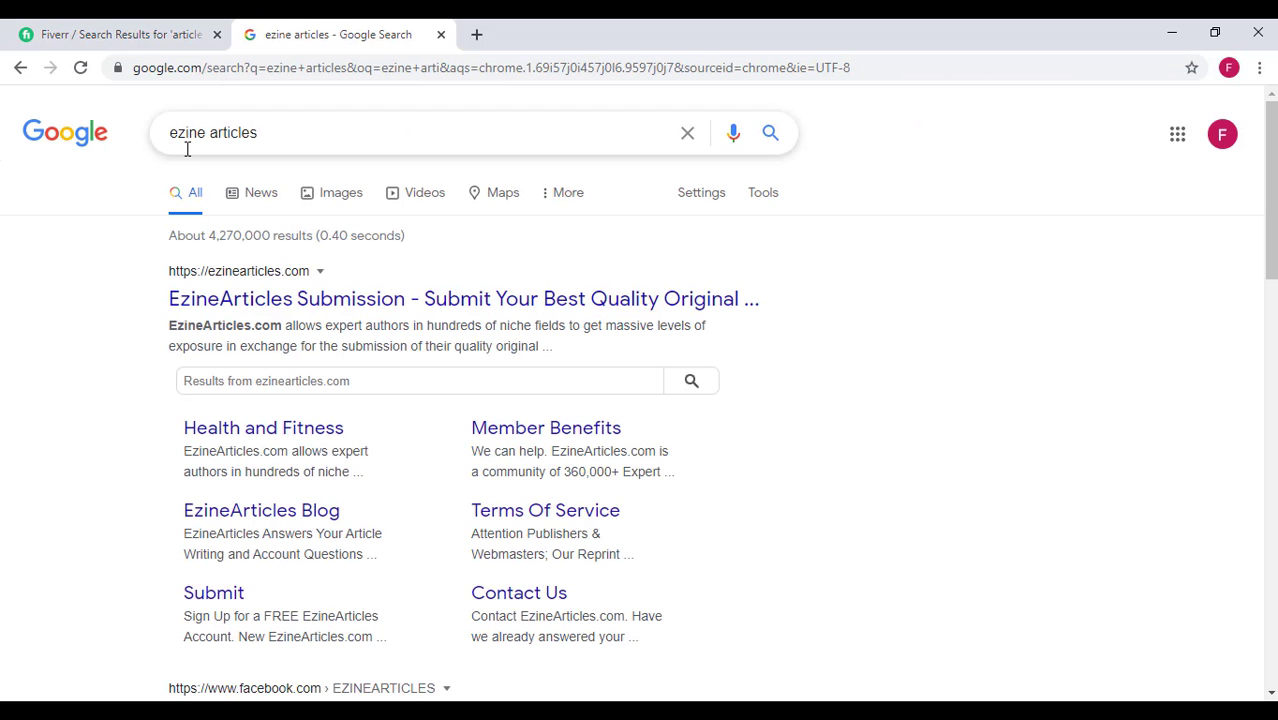
# Open EzineArticles.com from the Google 'ezine articles' results.
pyautogui.doubleClick(212, 132)
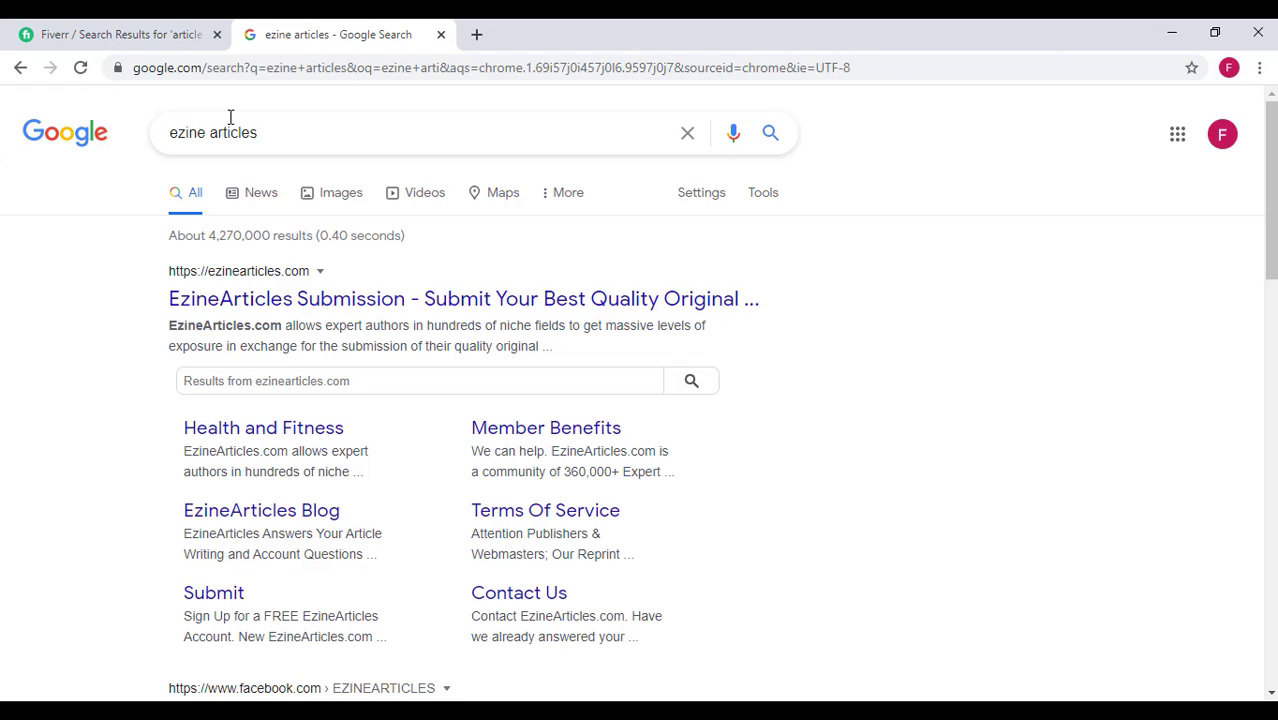
pyautogui.moveTo(236, 140)
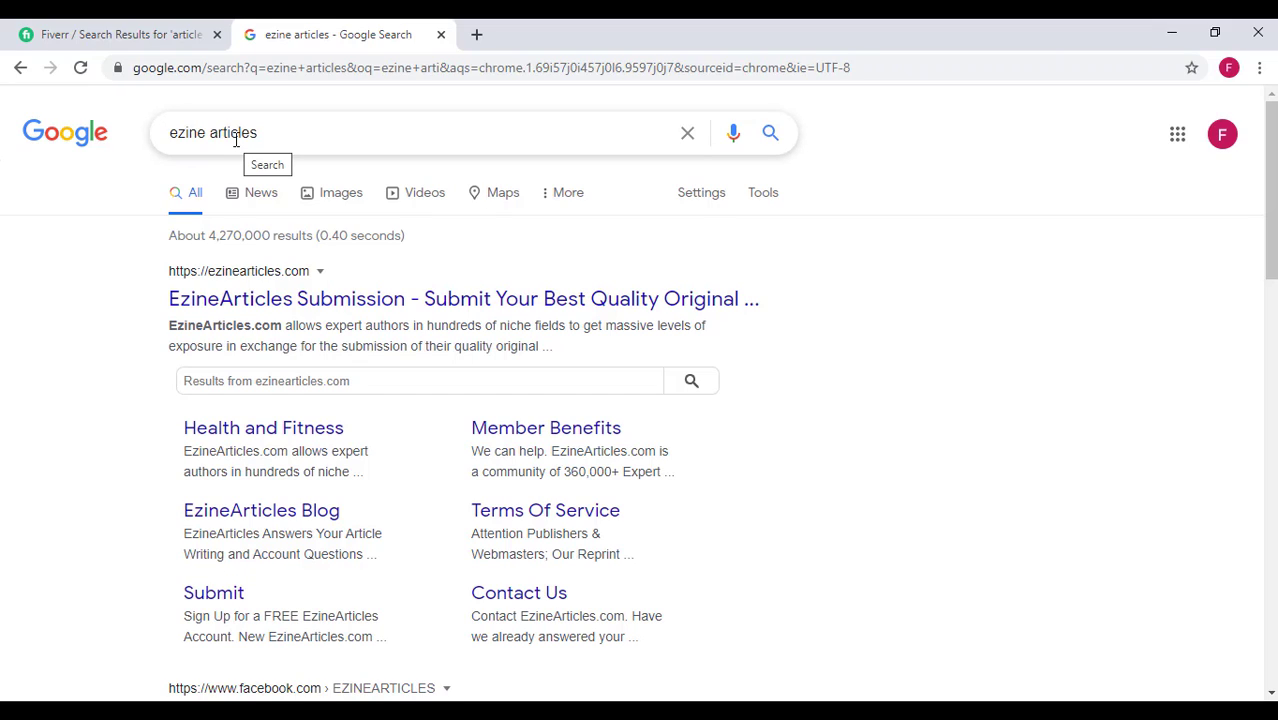
pyautogui.moveTo(298, 308)
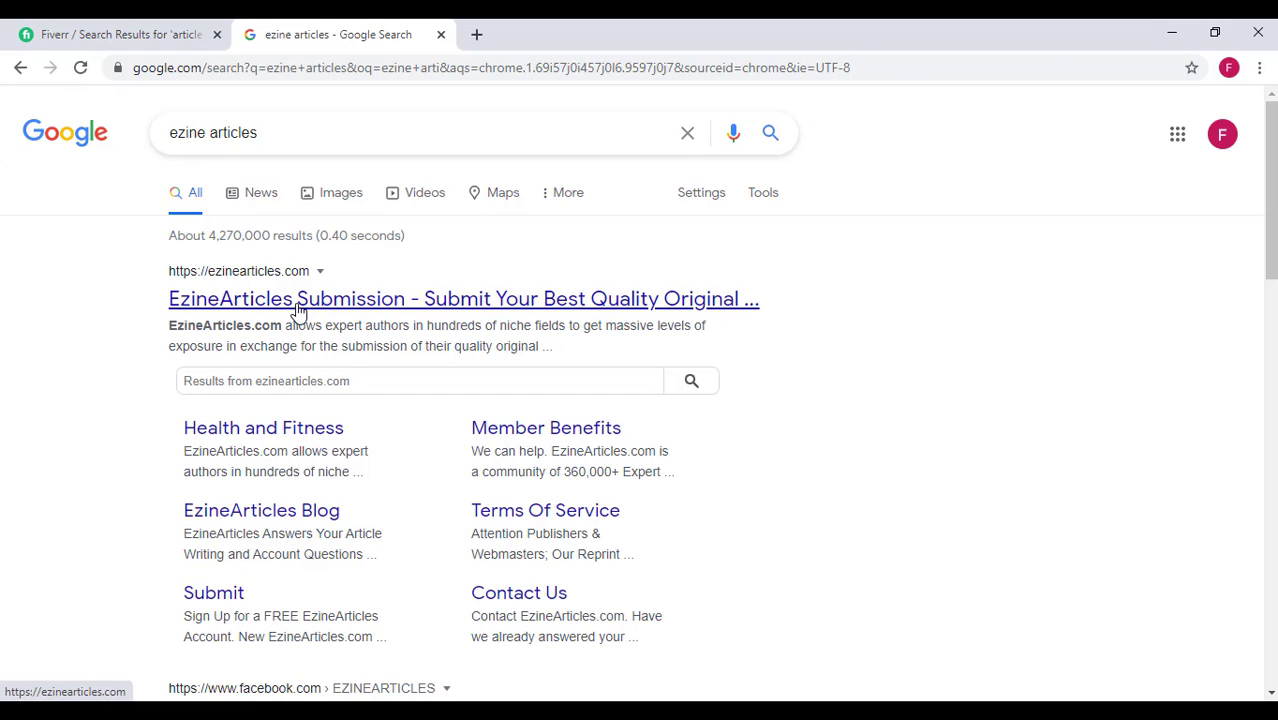
pyautogui.click(464, 298)
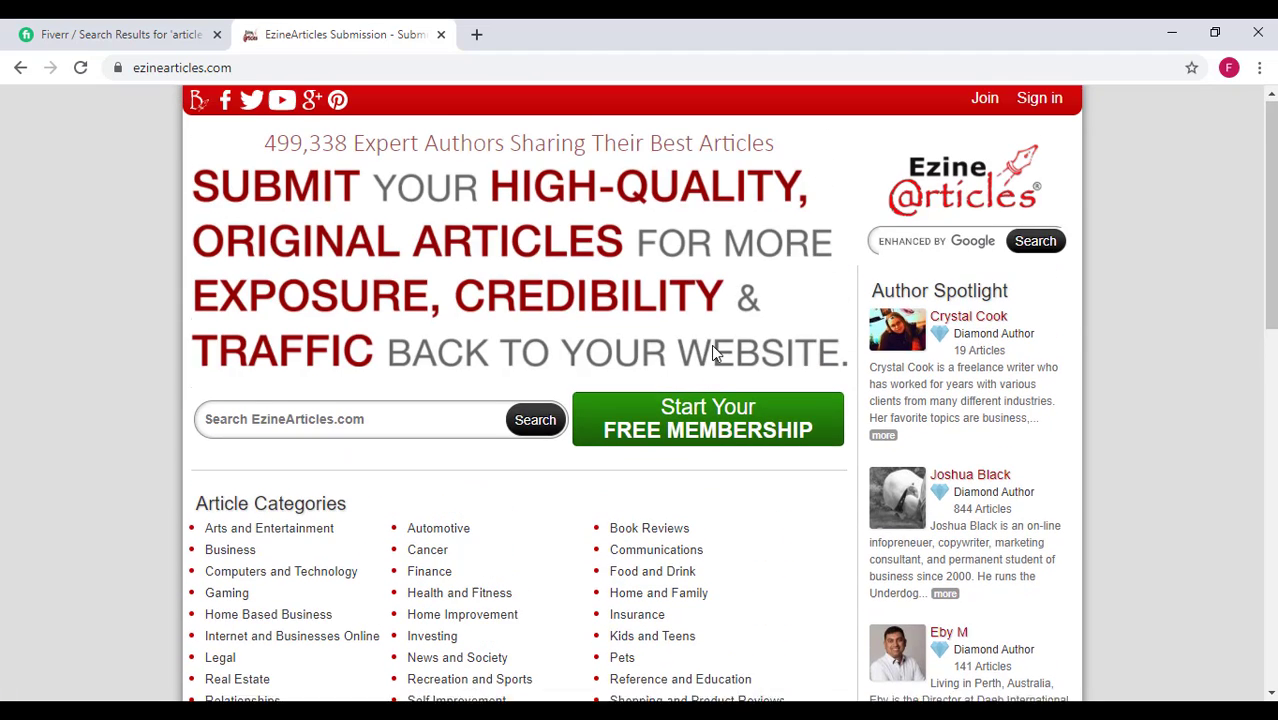
pyautogui.scroll(-3)
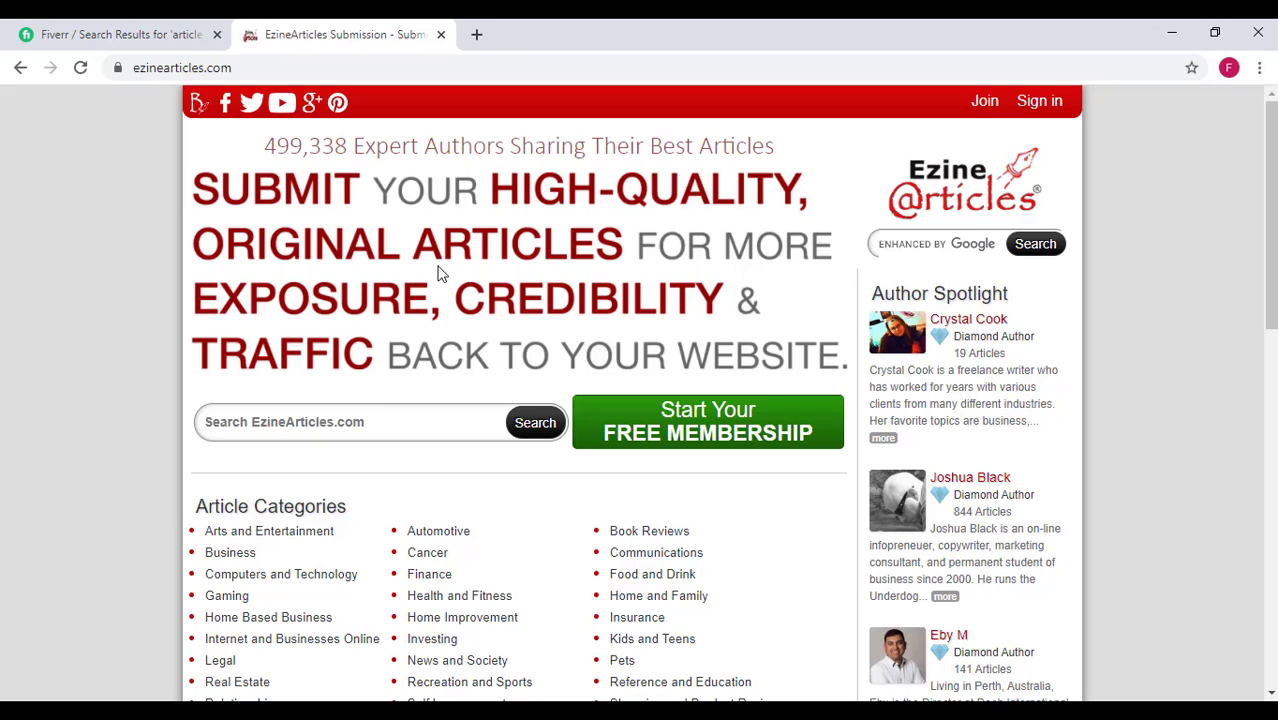
pyautogui.moveTo(660, 300)
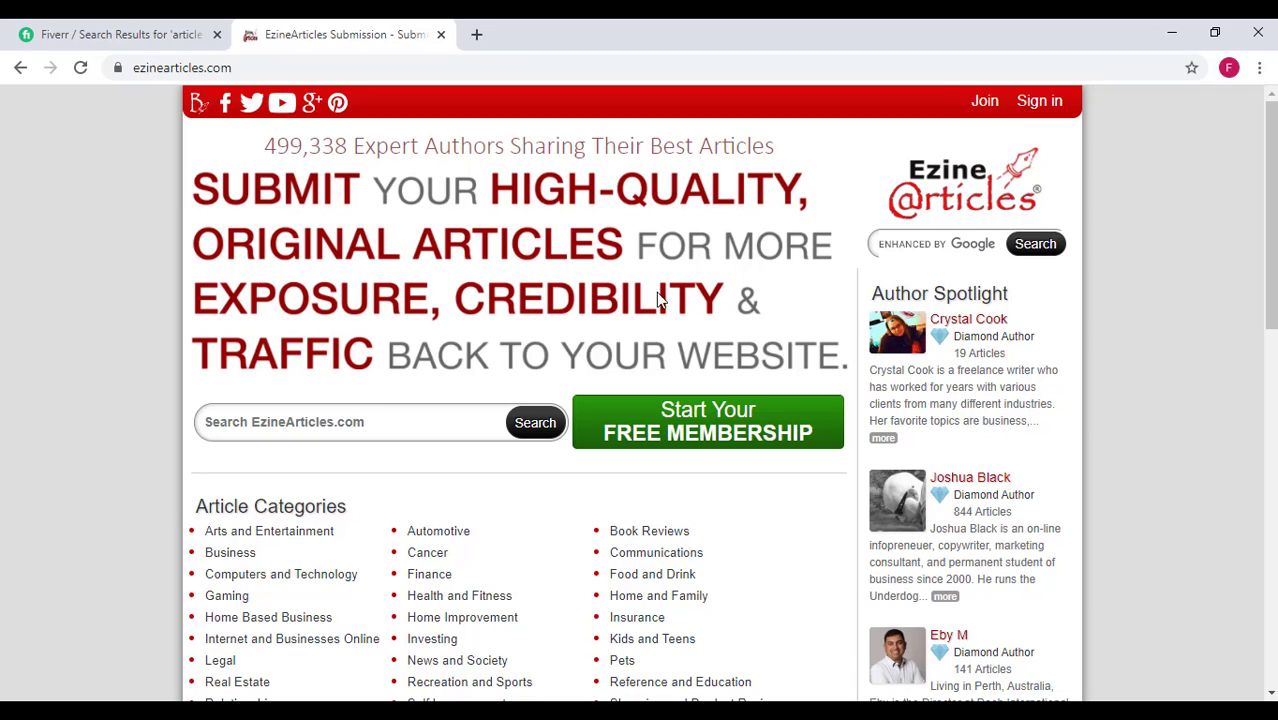
pyautogui.moveTo(470, 336)
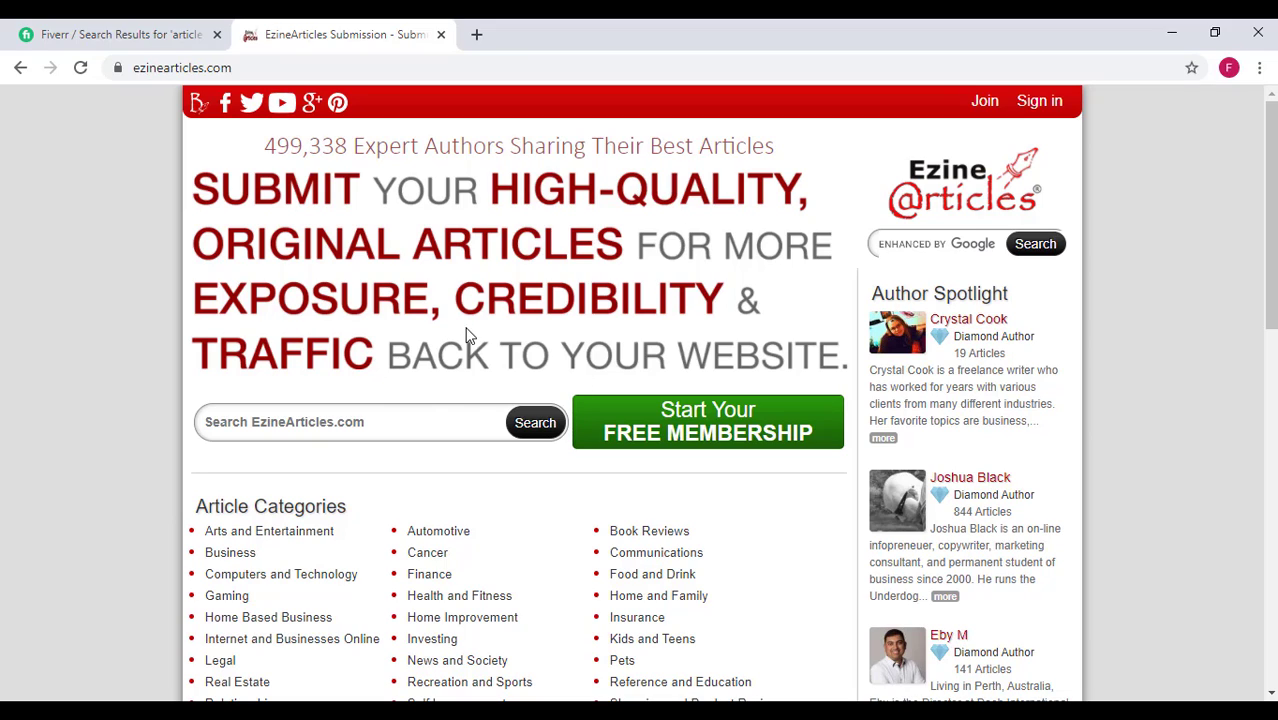
pyautogui.scroll(-3)
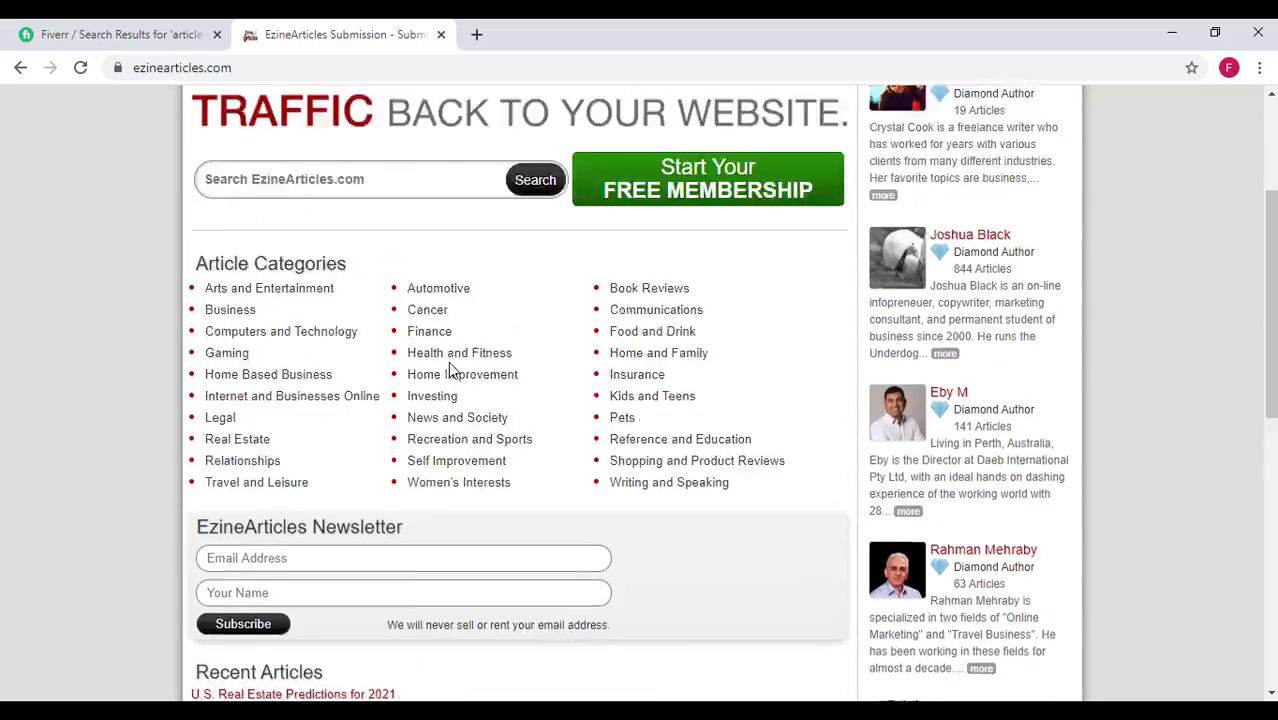
pyautogui.scroll(-3)
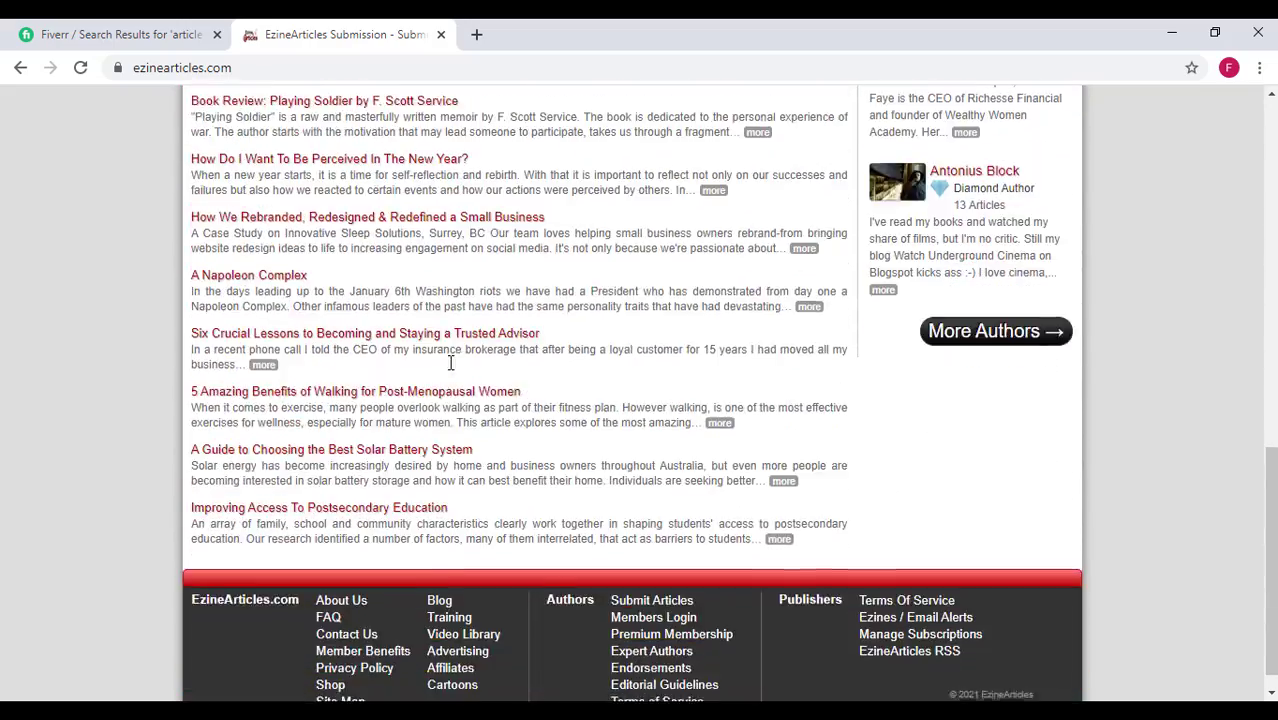
pyautogui.scroll(3)
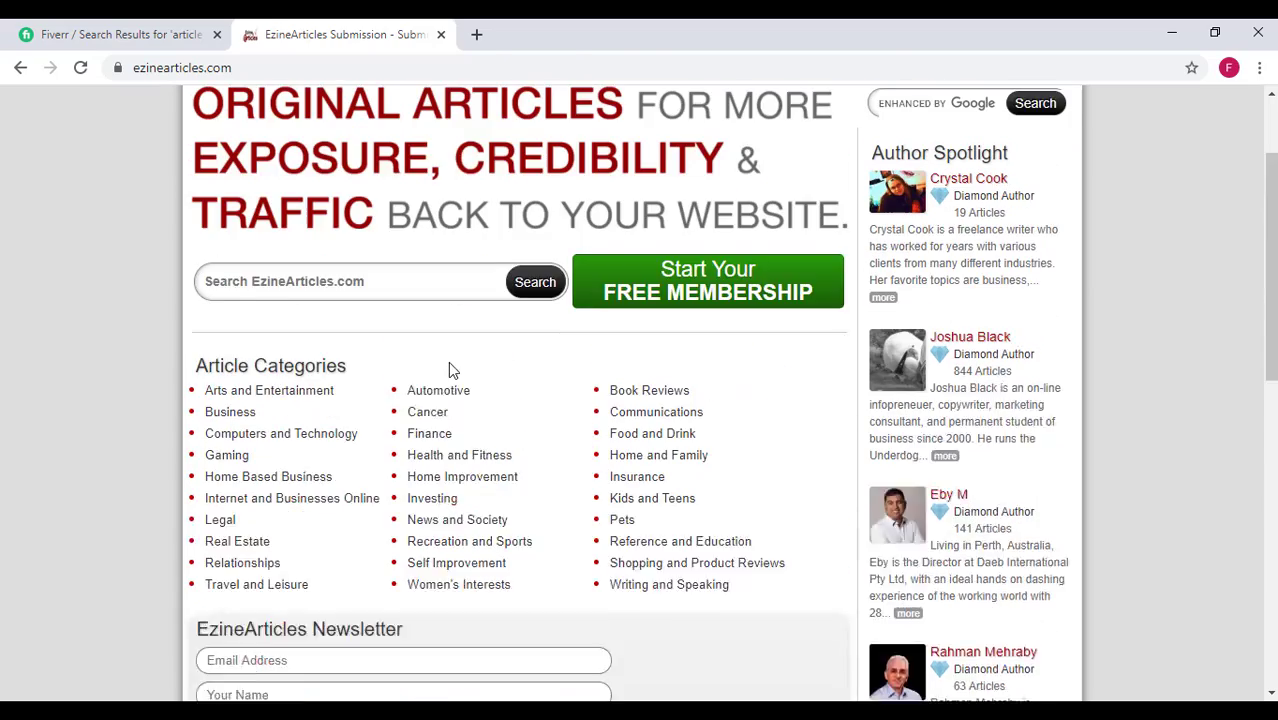
pyautogui.scroll(-3)
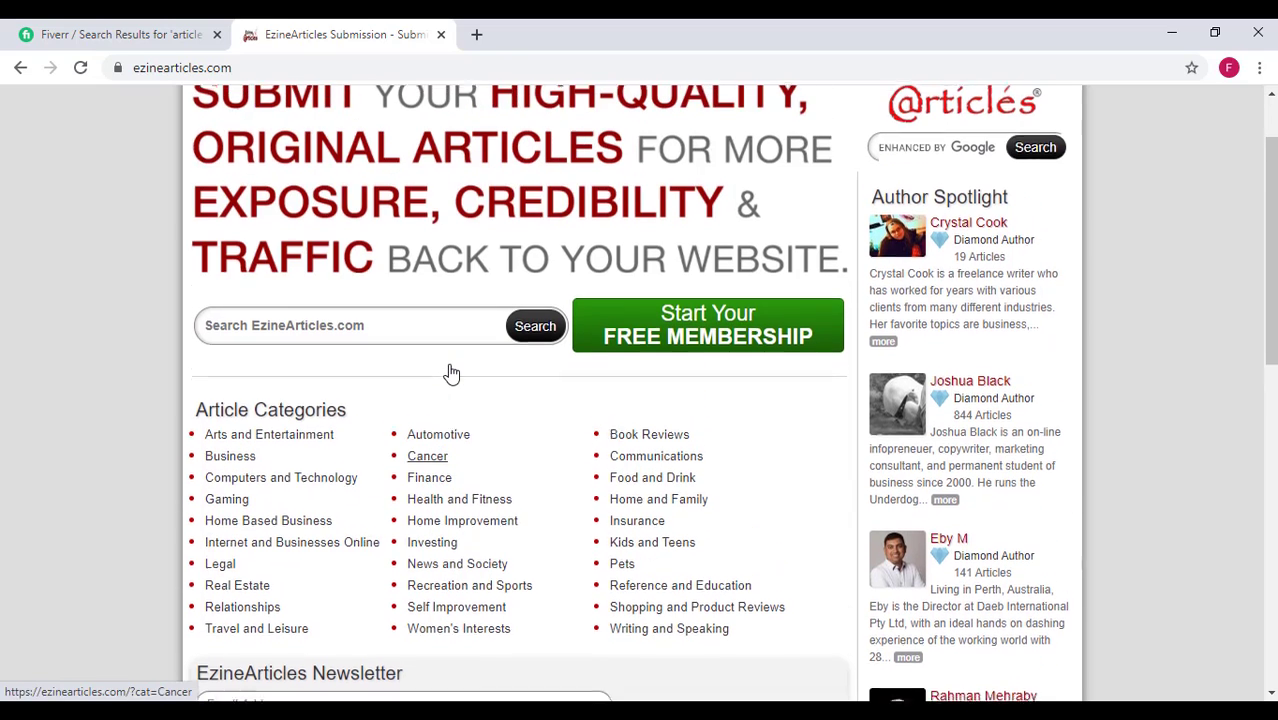
pyautogui.scroll(-3)
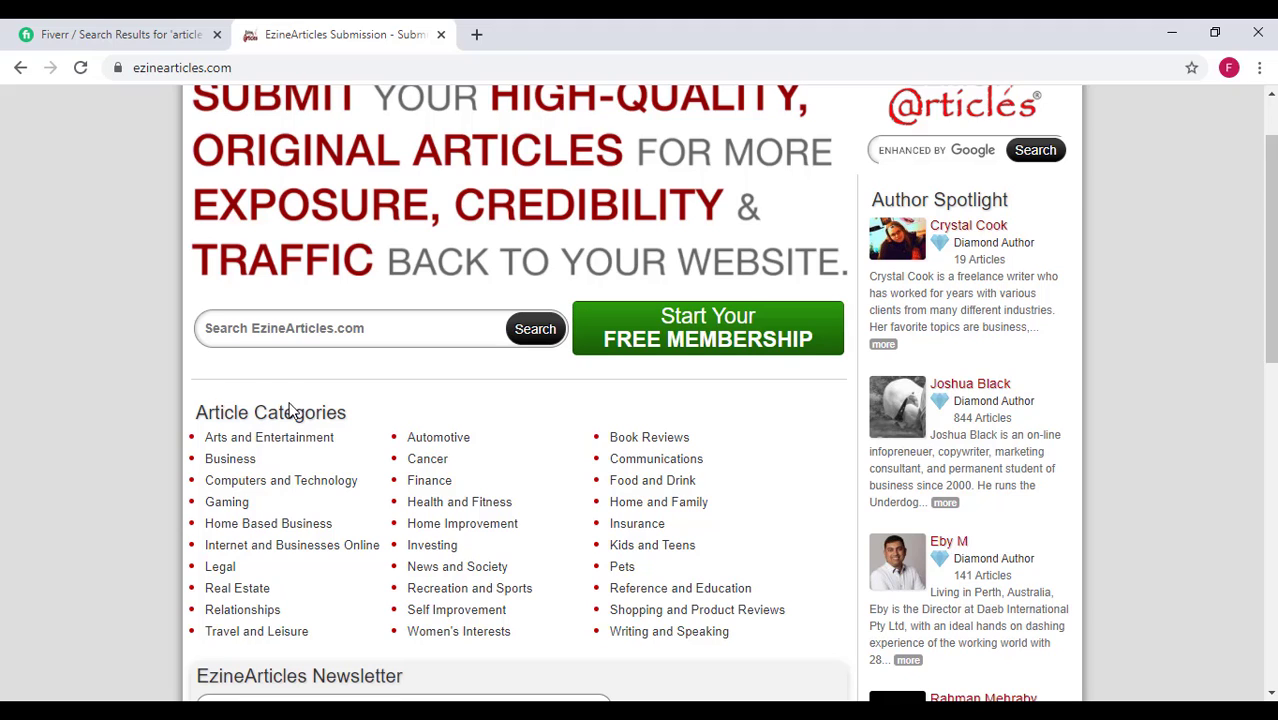
pyautogui.scroll(-3)
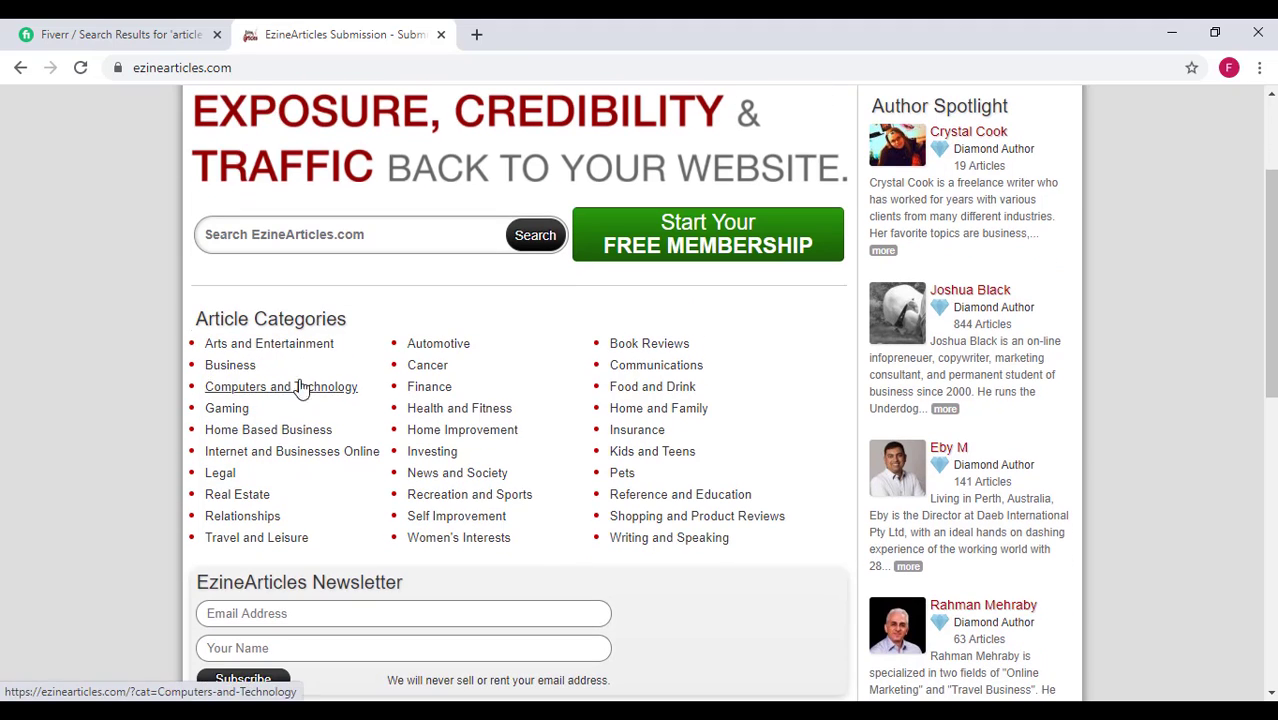
pyautogui.moveTo(268, 428)
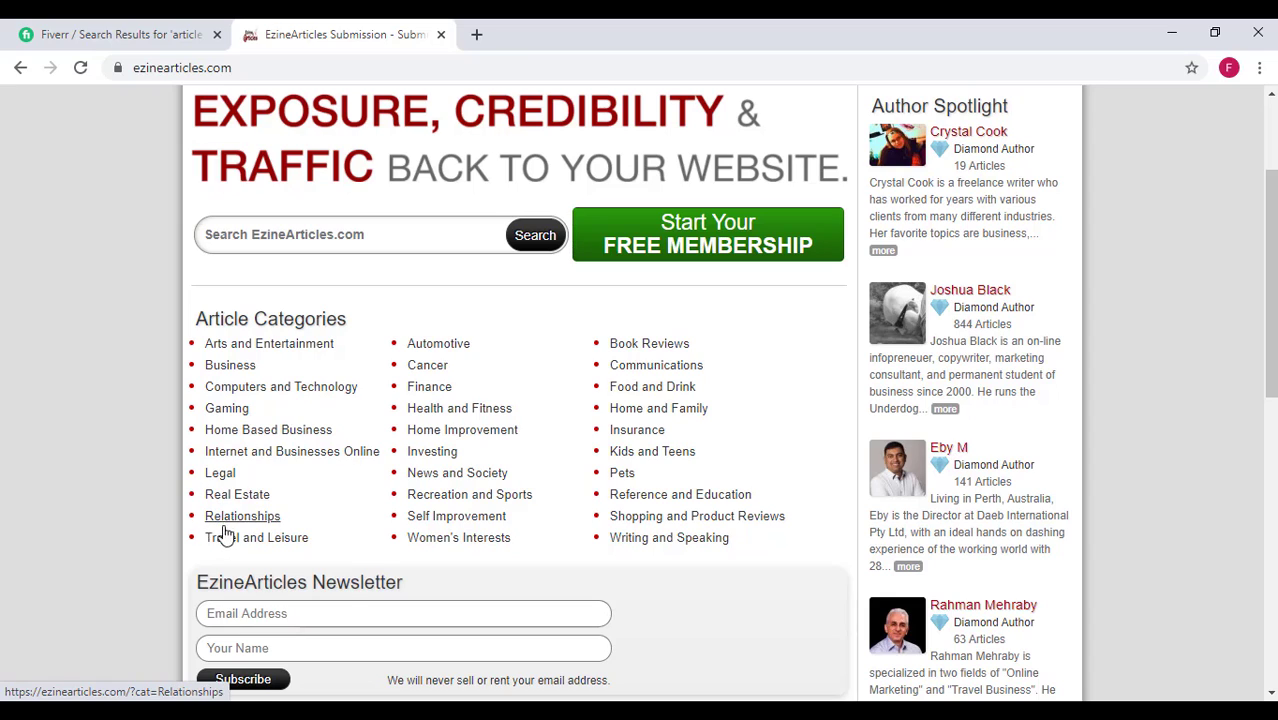
pyautogui.moveTo(438, 344)
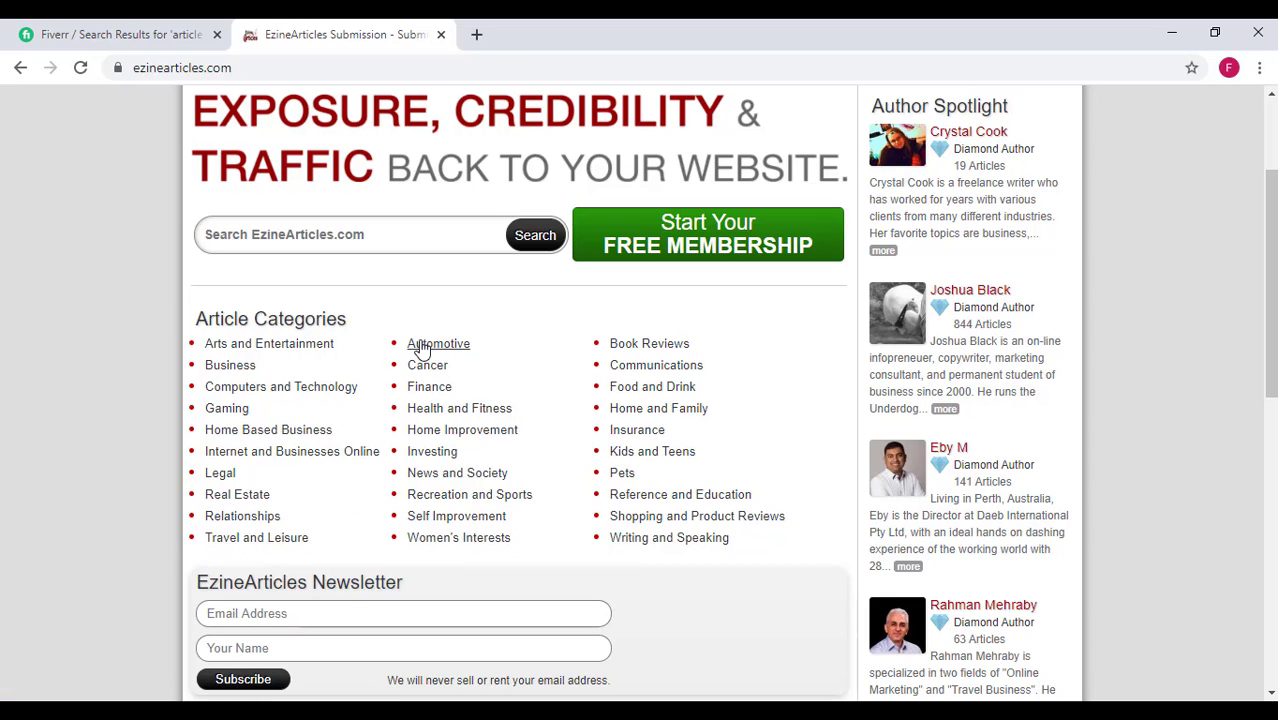
pyautogui.moveTo(396, 420)
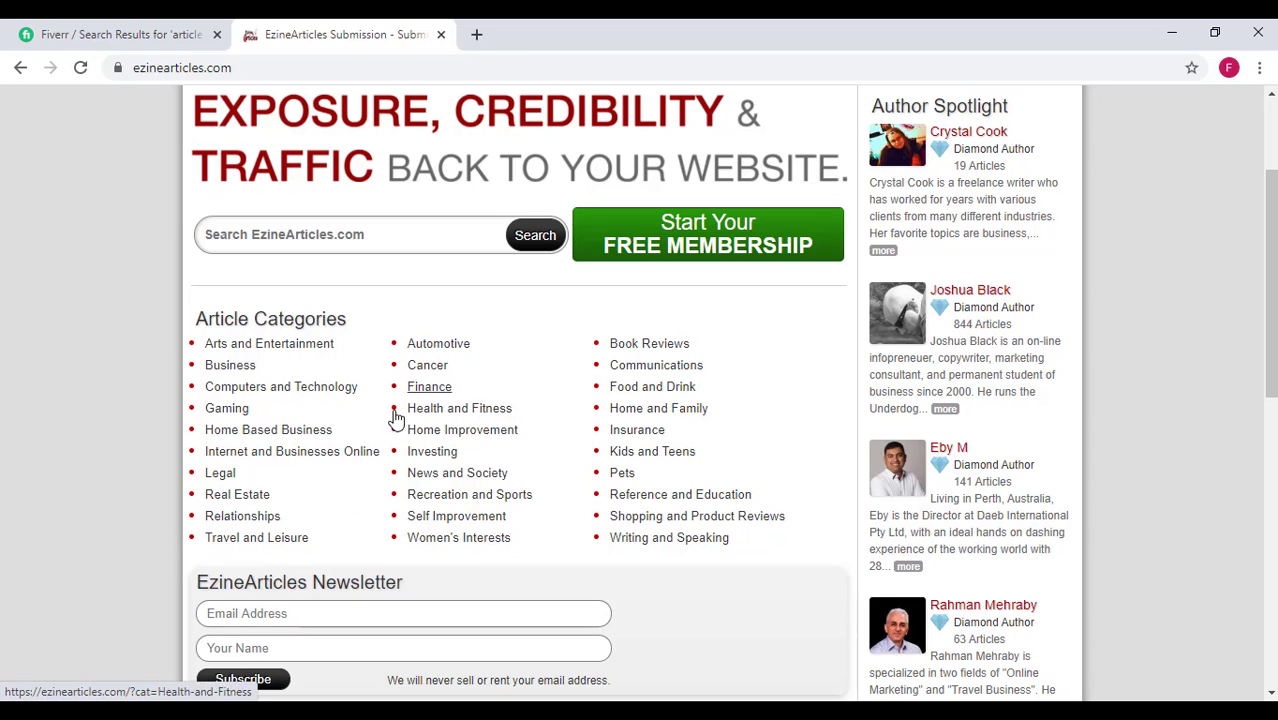
pyautogui.moveTo(490, 476)
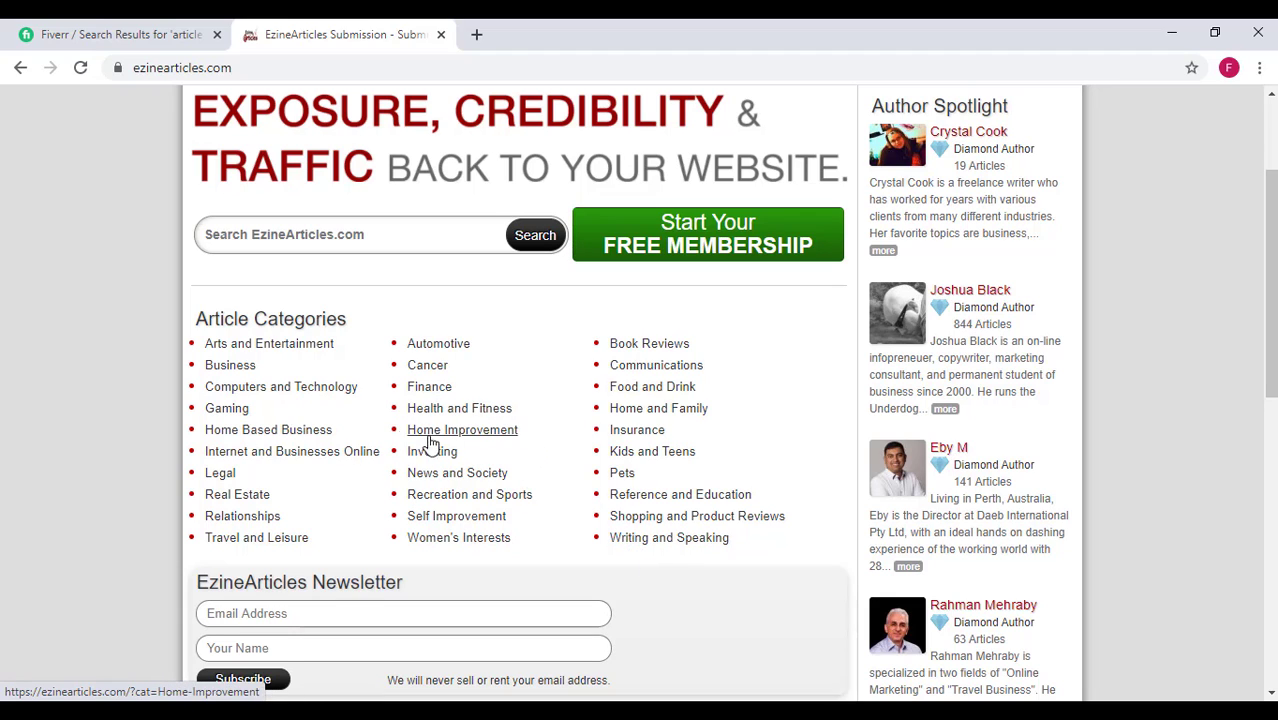
pyautogui.moveTo(268, 344)
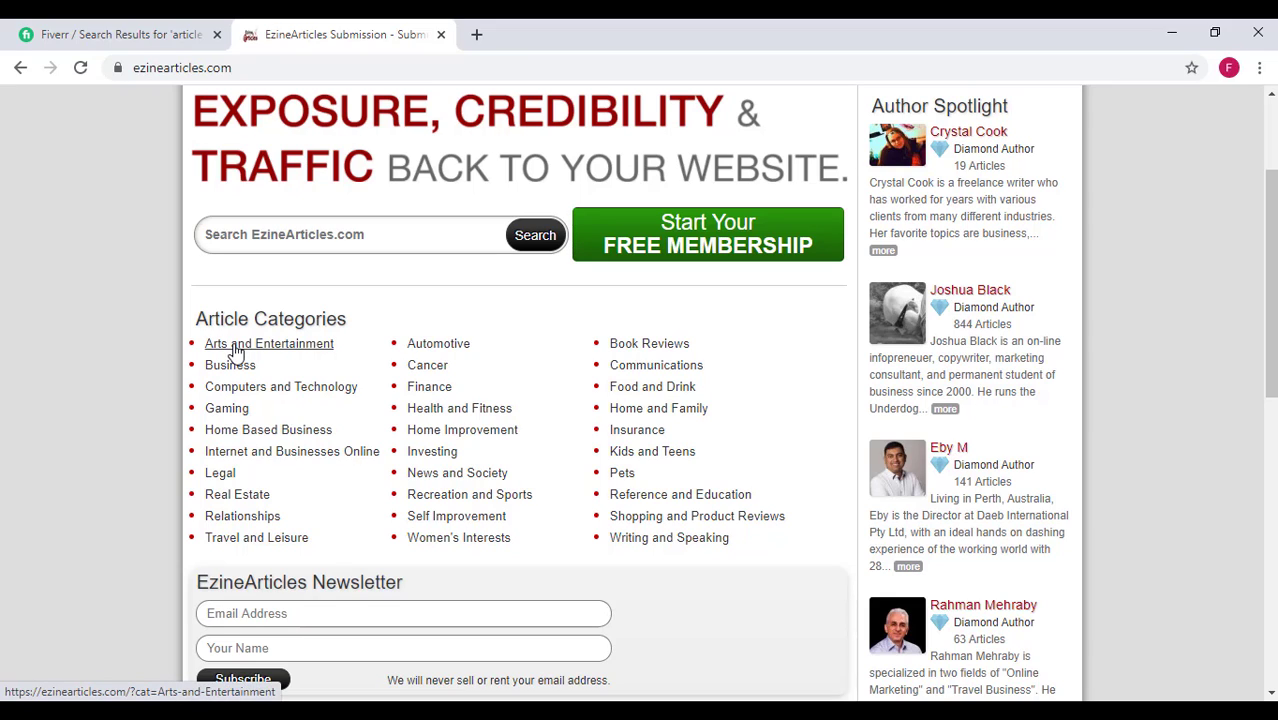
pyautogui.moveTo(280, 386)
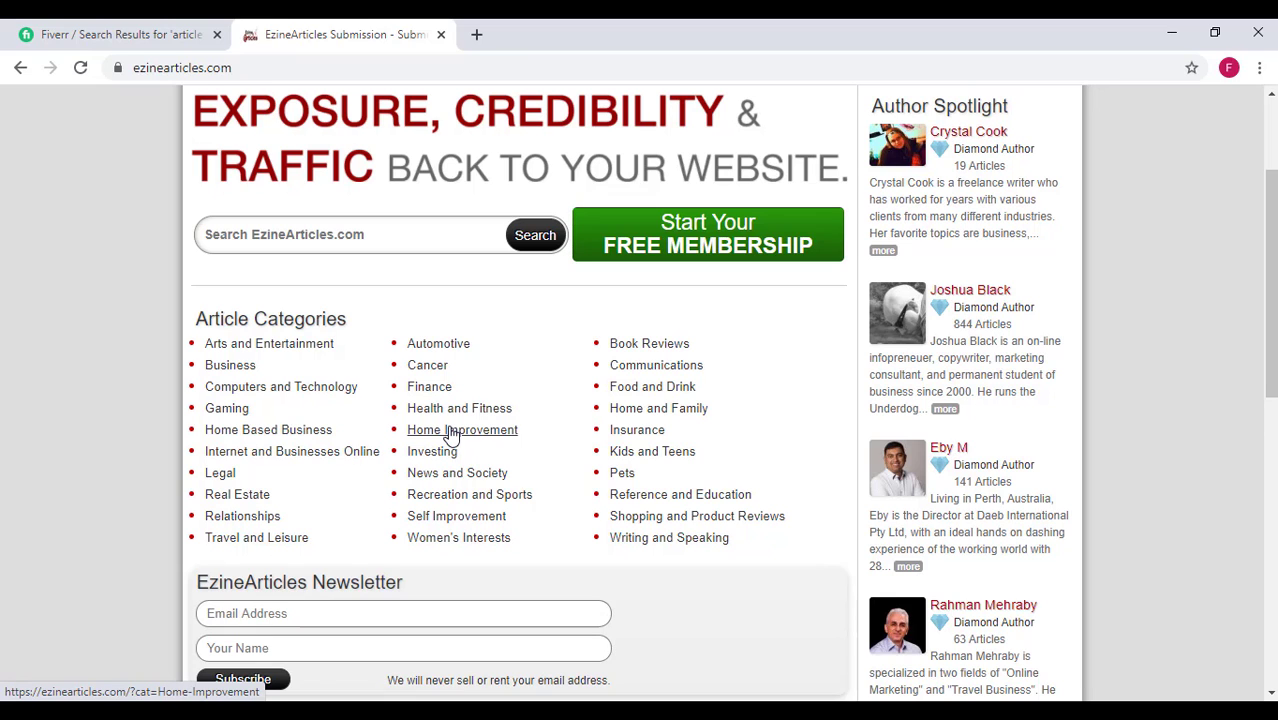
pyautogui.scroll(-3)
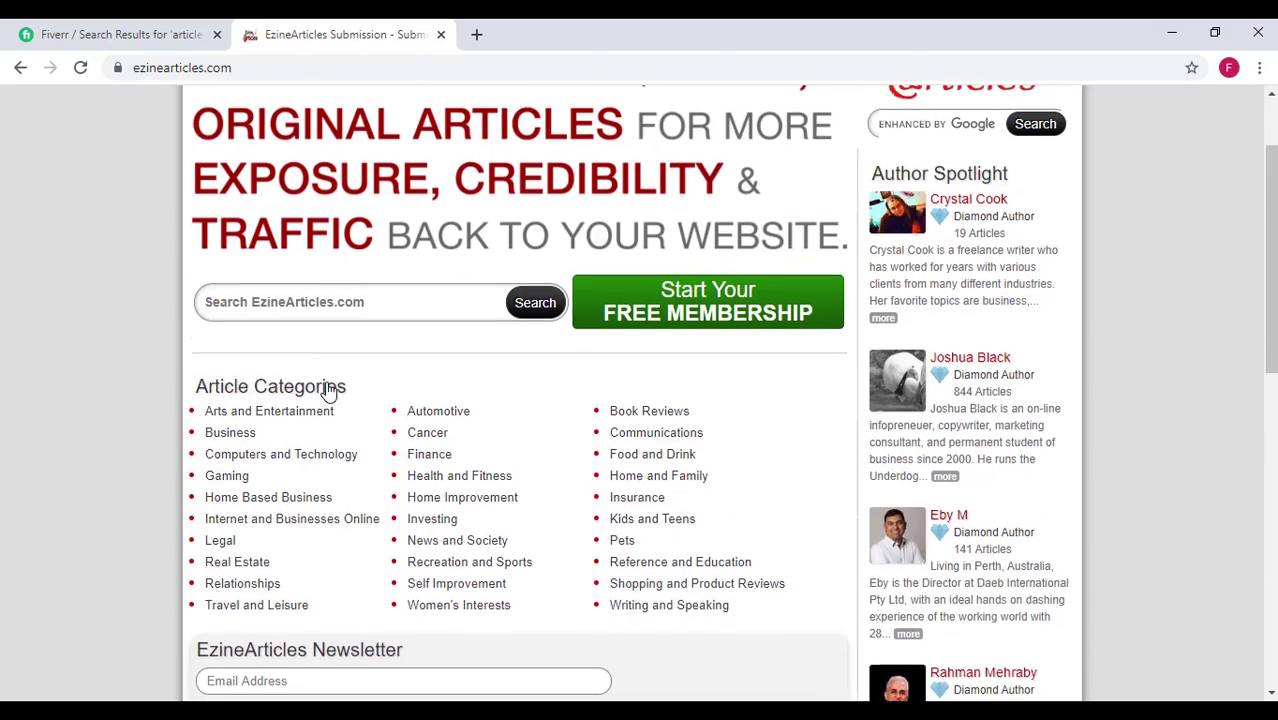
pyautogui.scroll(3)
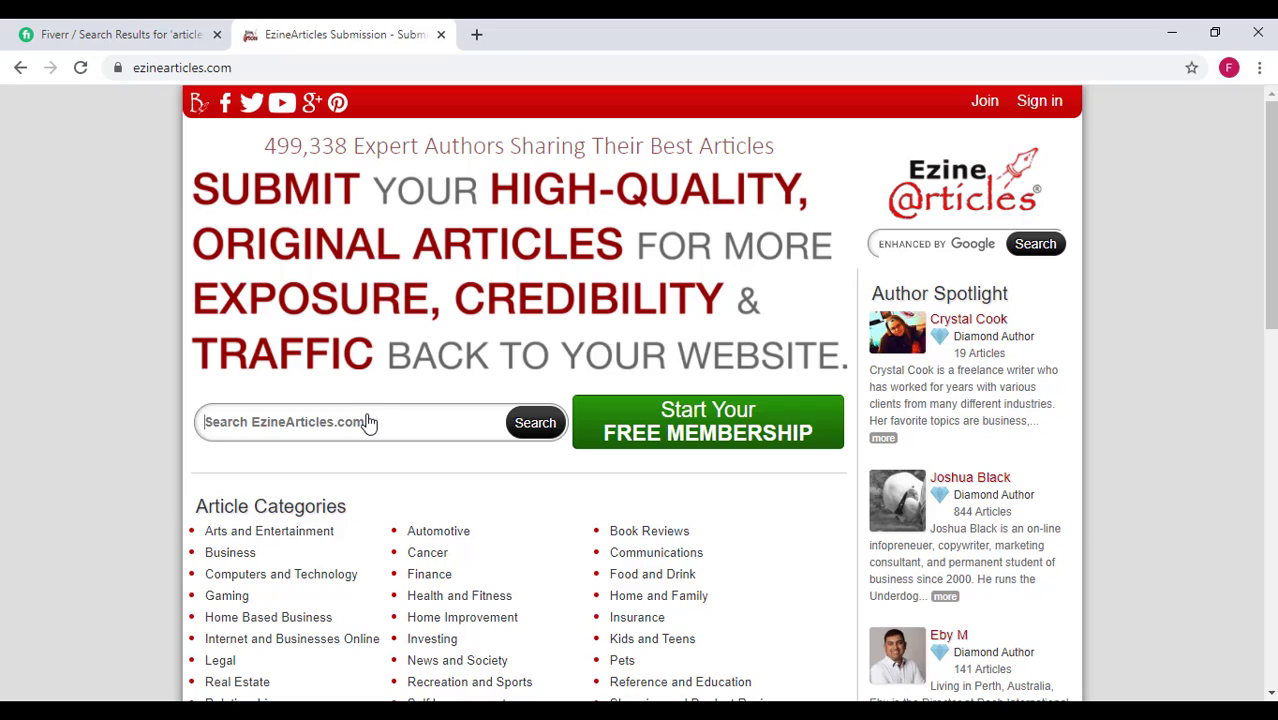
# Search the EzineArticles directory for 'pet'.
pyautogui.write('do')
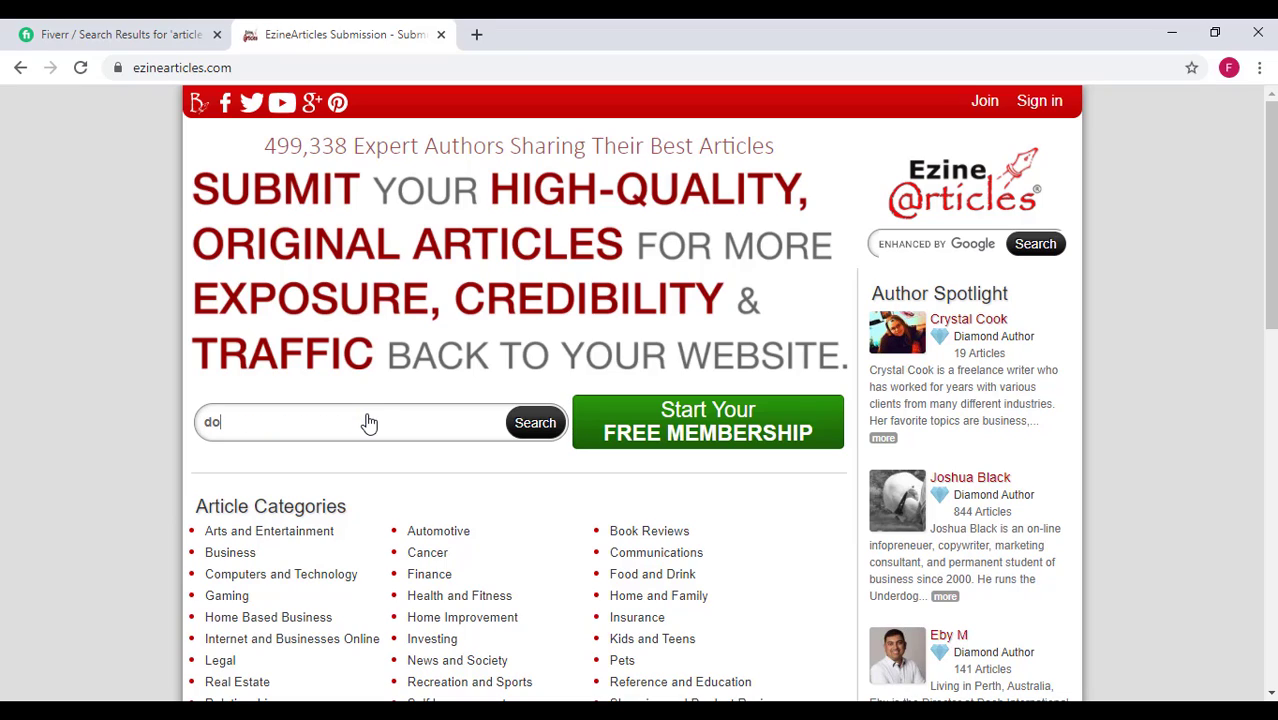
pyautogui.write('p')
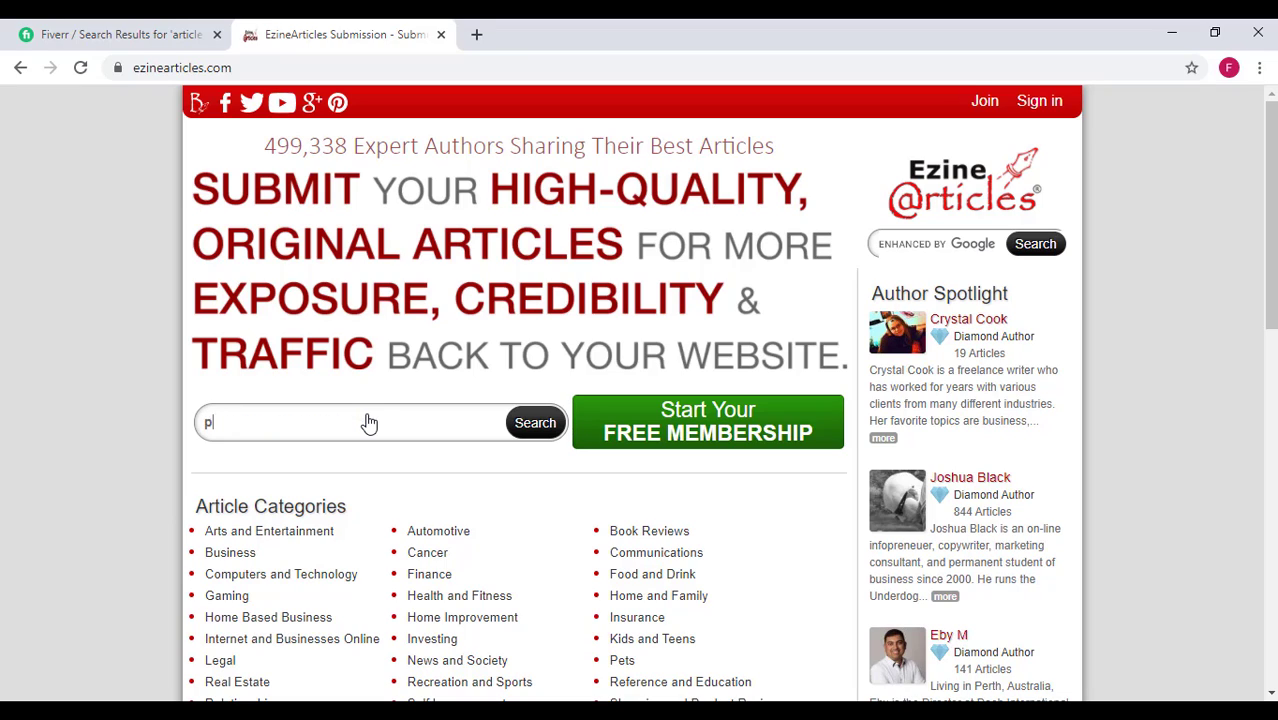
pyautogui.write('et')
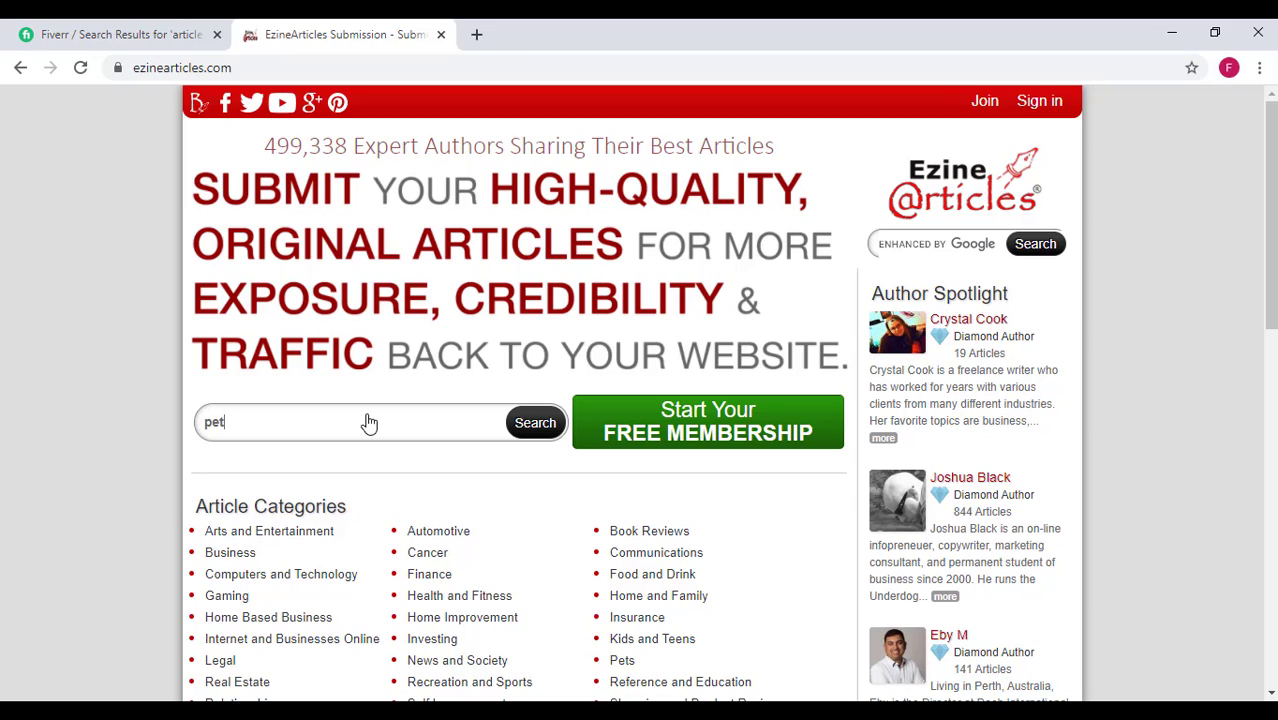
pyautogui.click(536, 422)
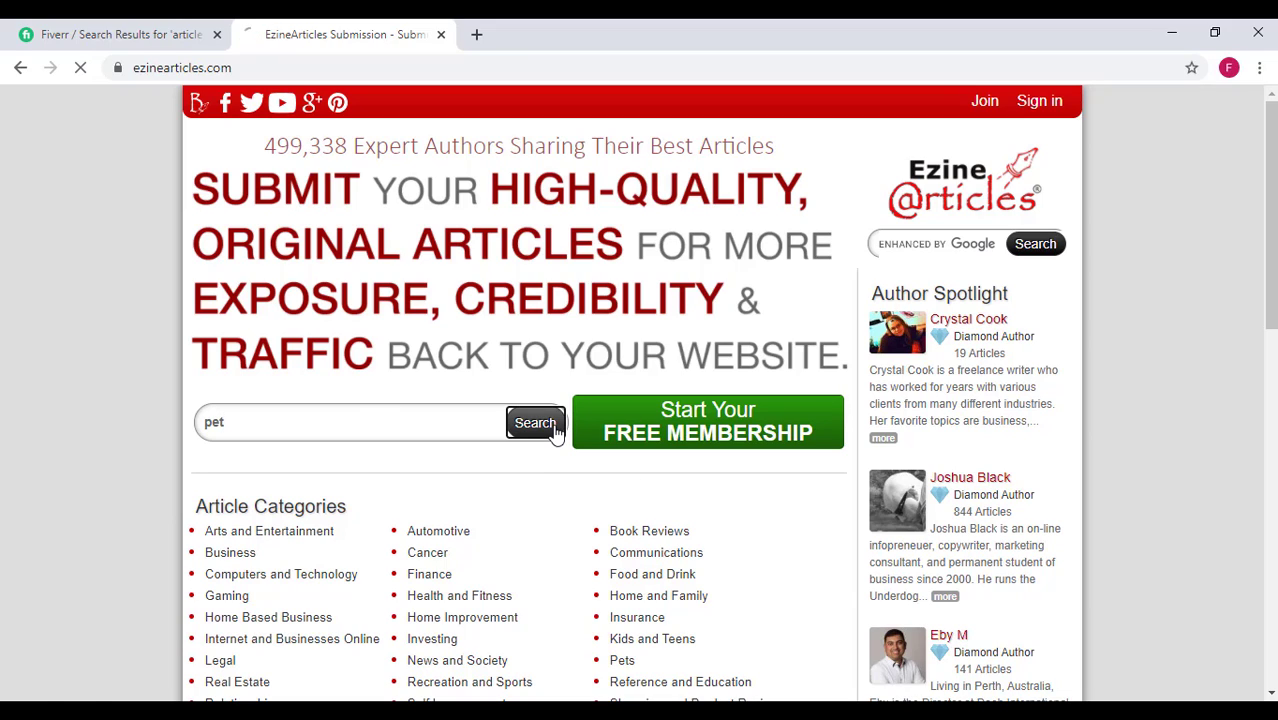
pyautogui.click(536, 422)
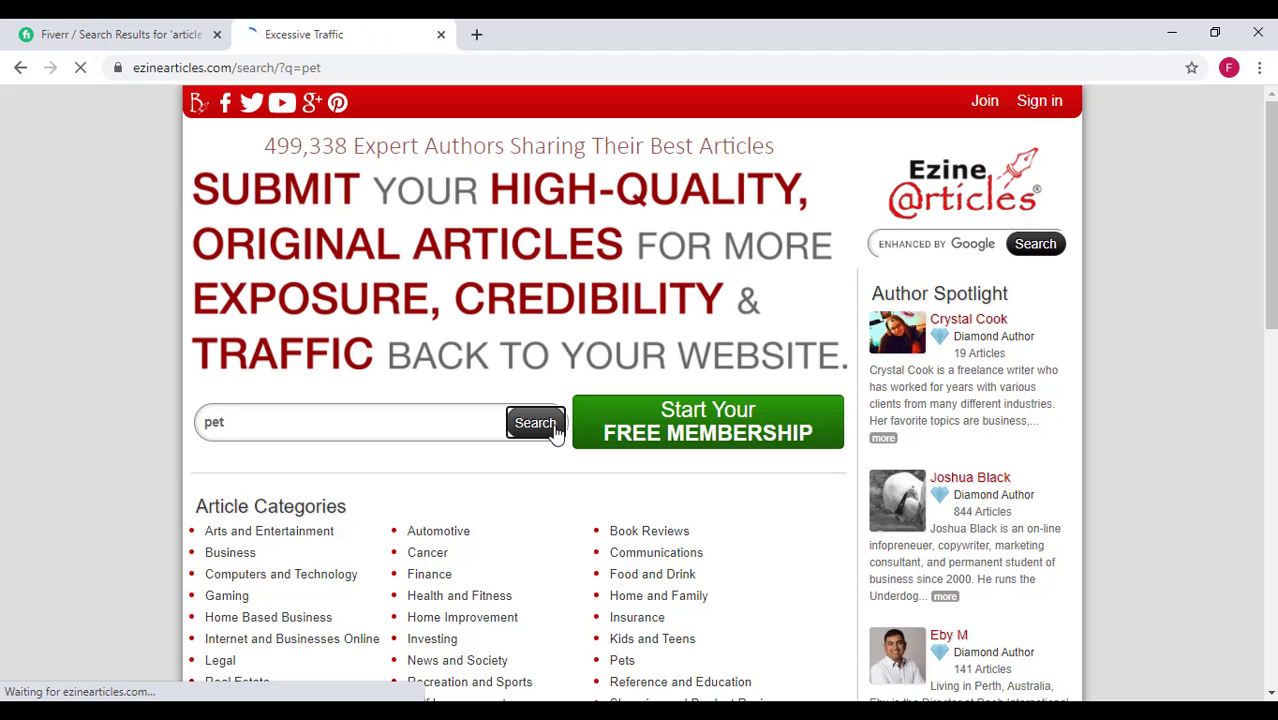
# Solve the bus-picture reCAPTCHA and continue to the 'pet' results listing 100,000 articles.
pyautogui.click(536, 422)
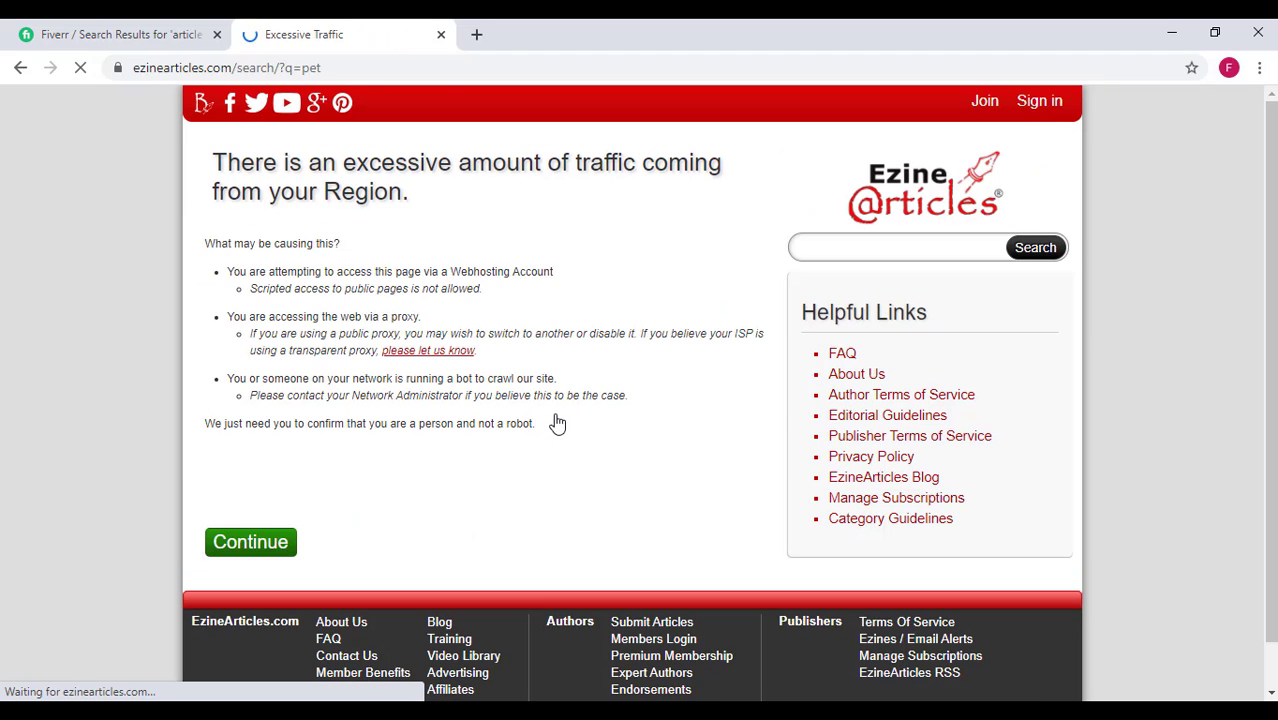
pyautogui.moveTo(608, 172)
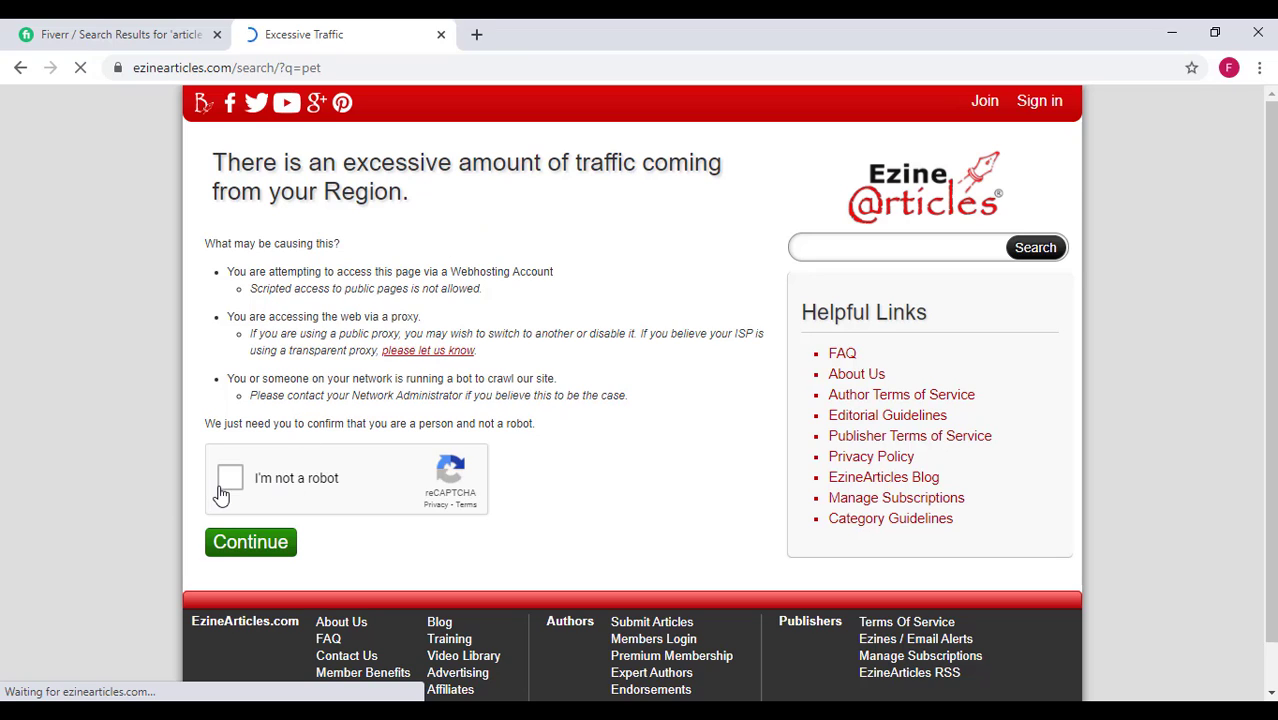
pyautogui.click(228, 478)
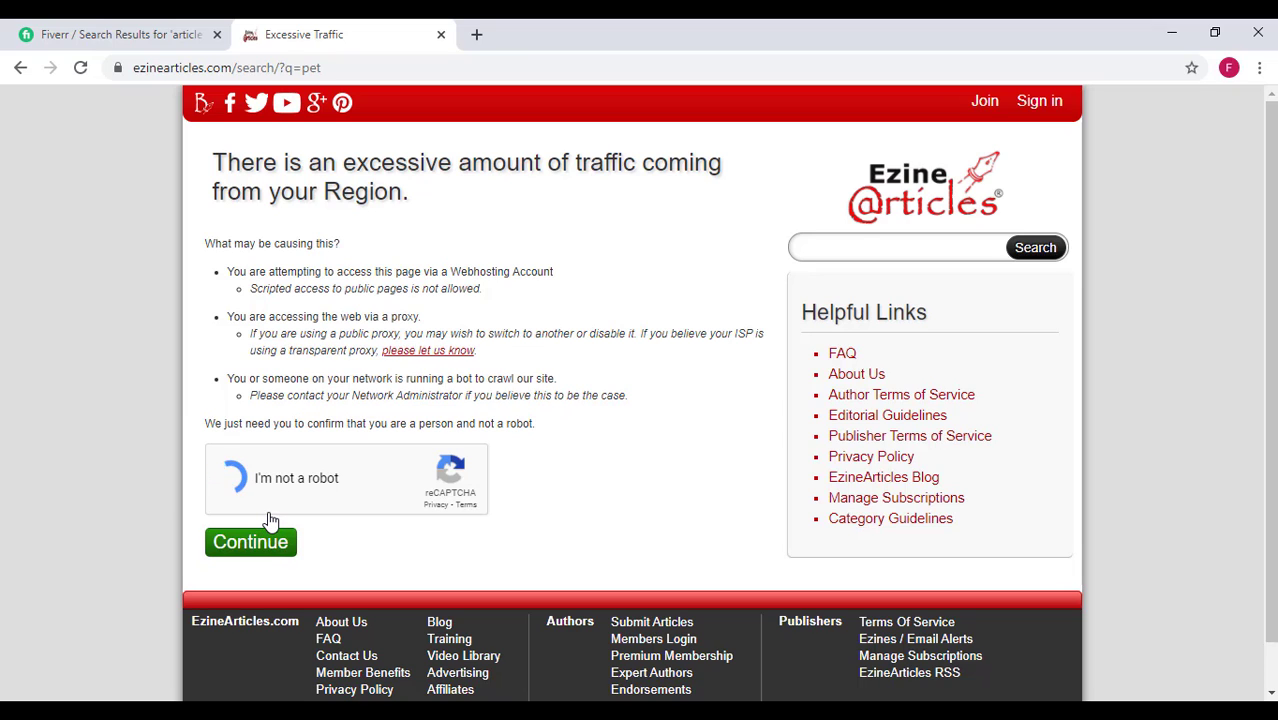
pyautogui.click(238, 478)
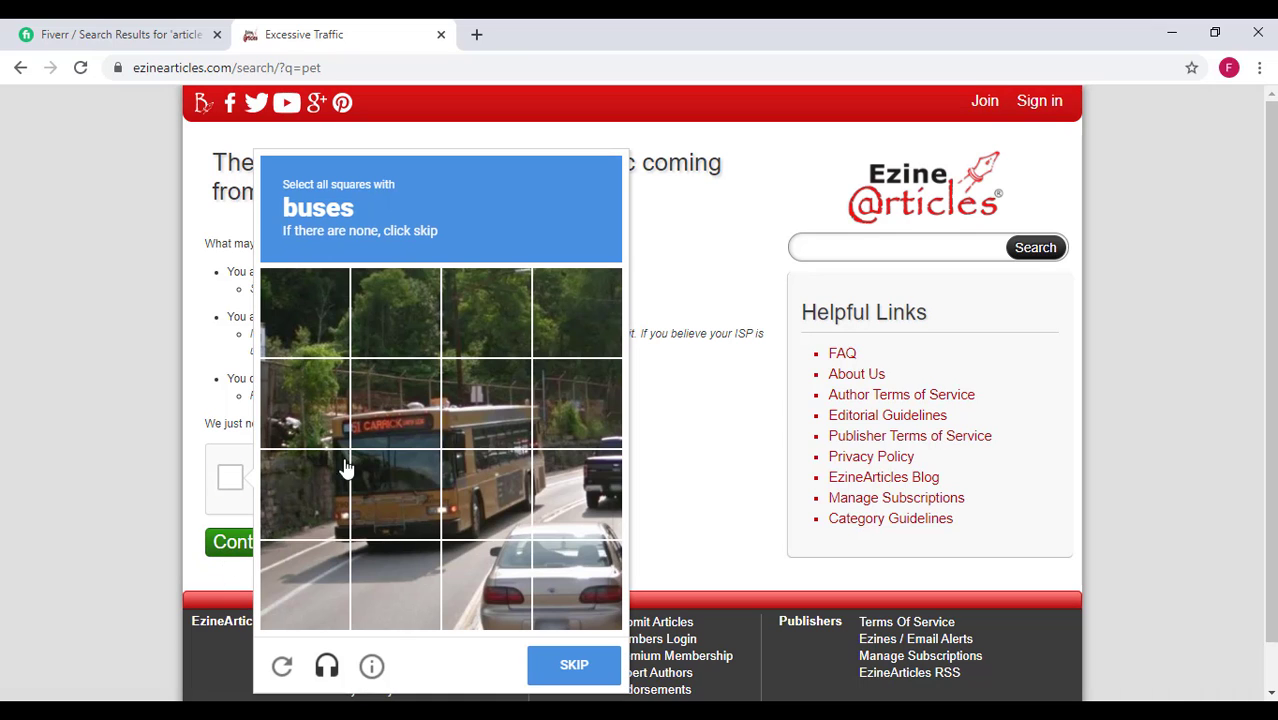
pyautogui.click(396, 404)
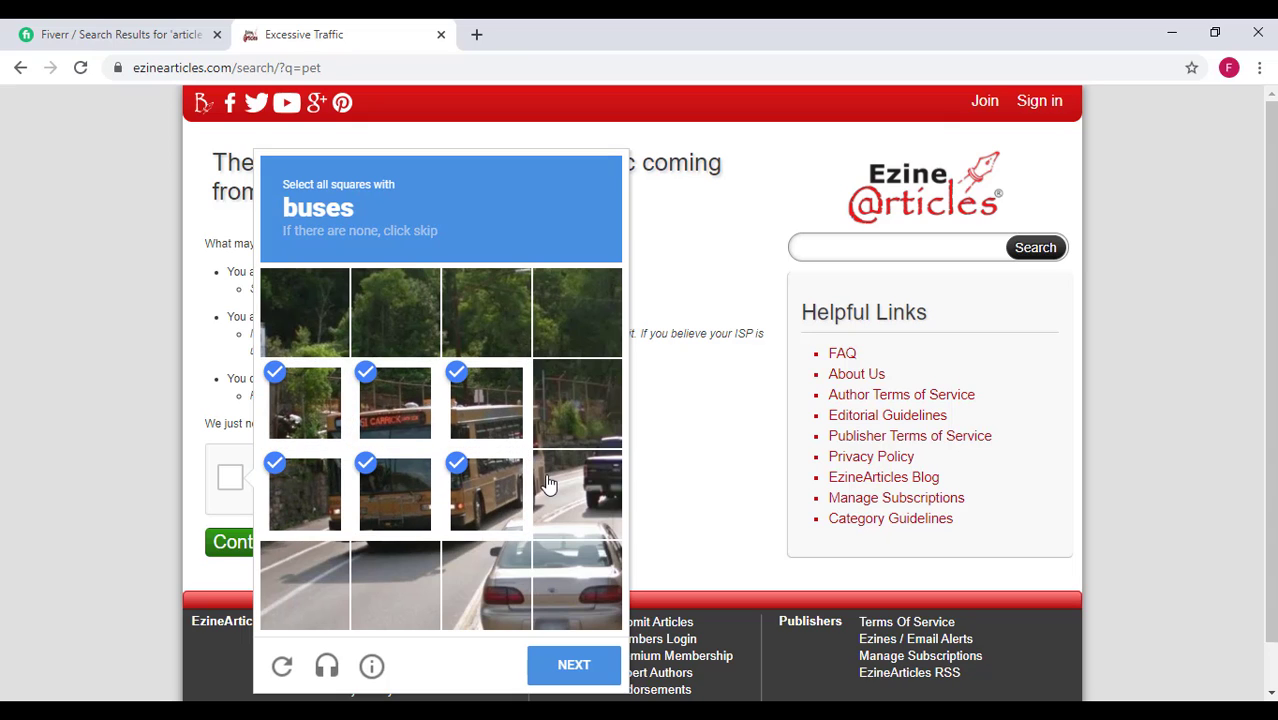
pyautogui.click(576, 492)
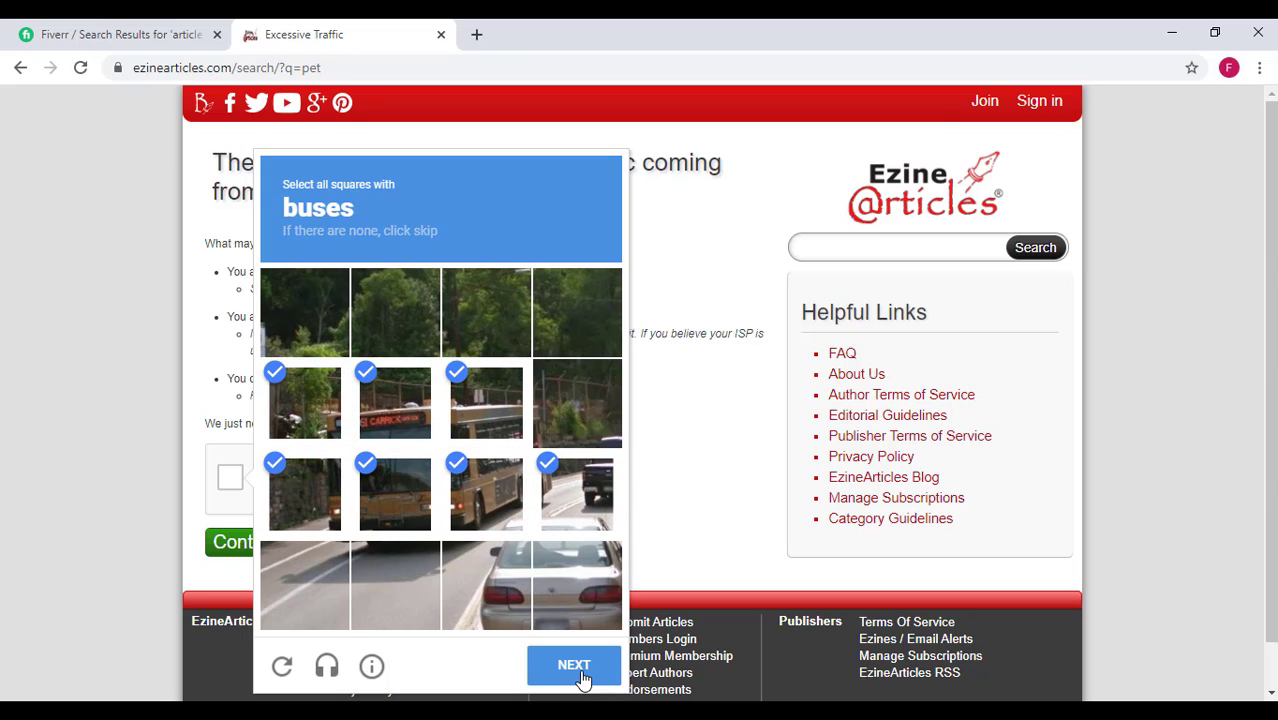
pyautogui.click(574, 664)
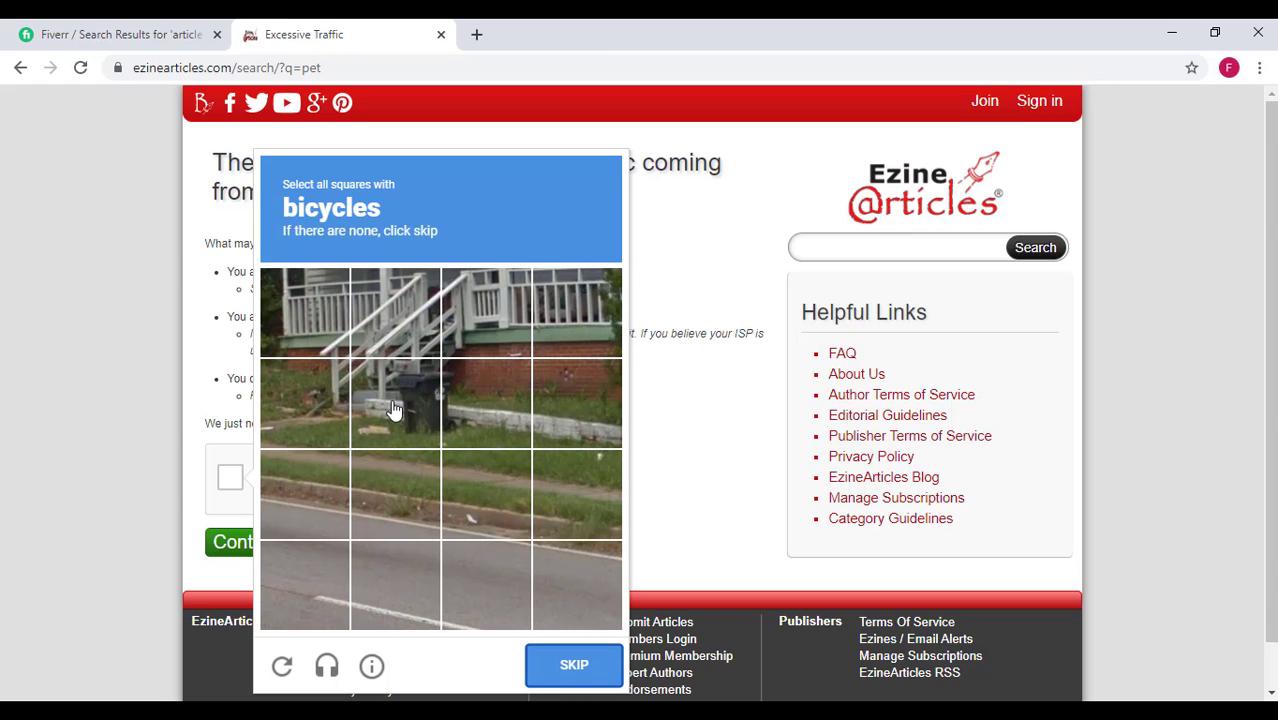
pyautogui.moveTo(572, 664)
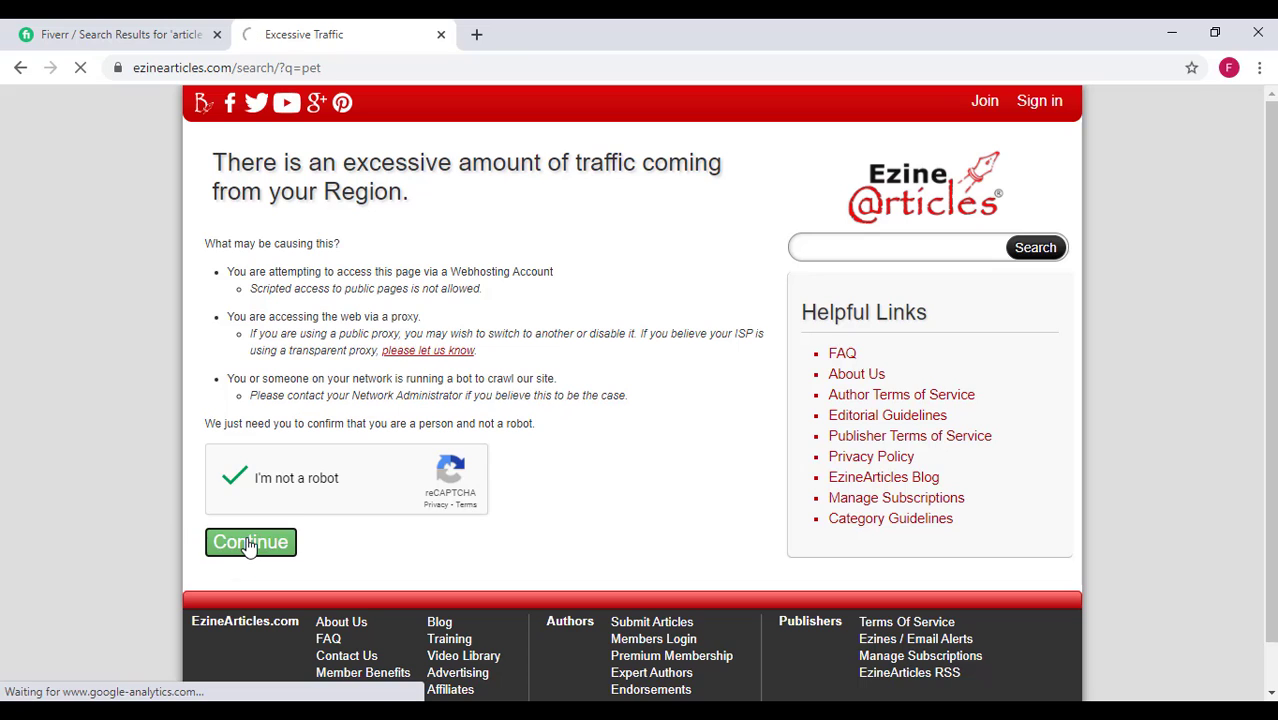
pyautogui.click(250, 540)
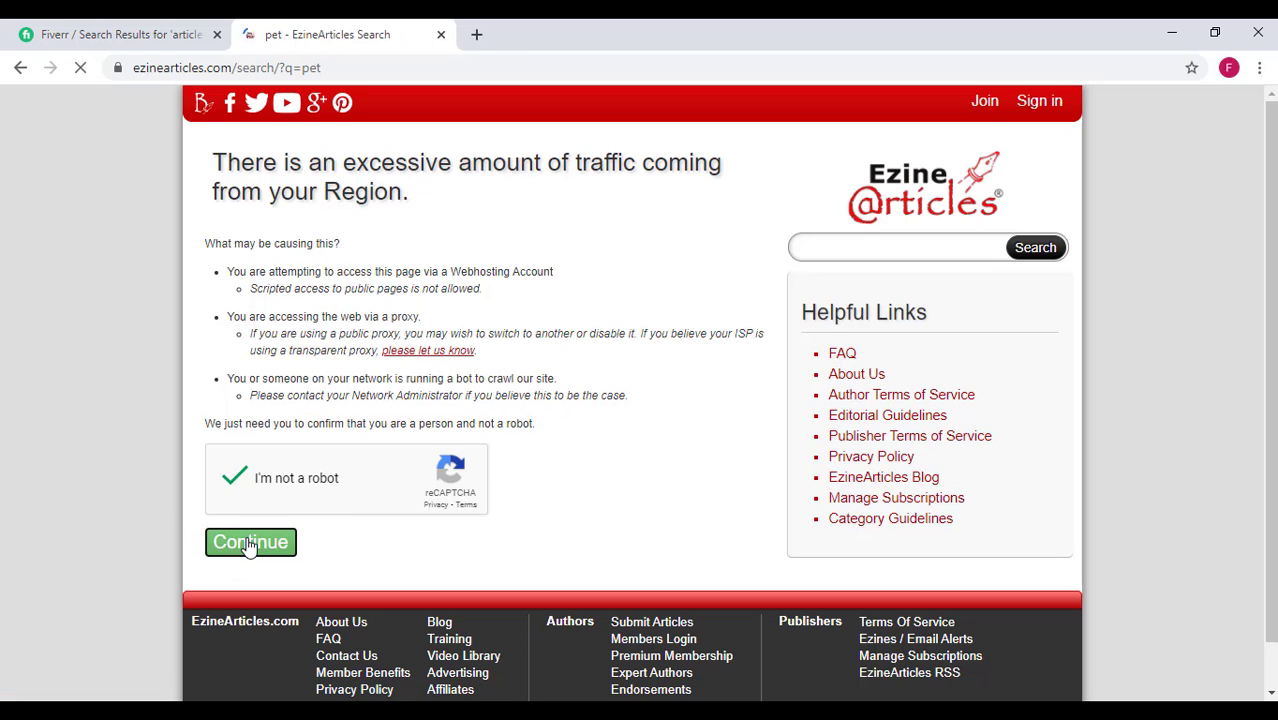
pyautogui.click(250, 540)
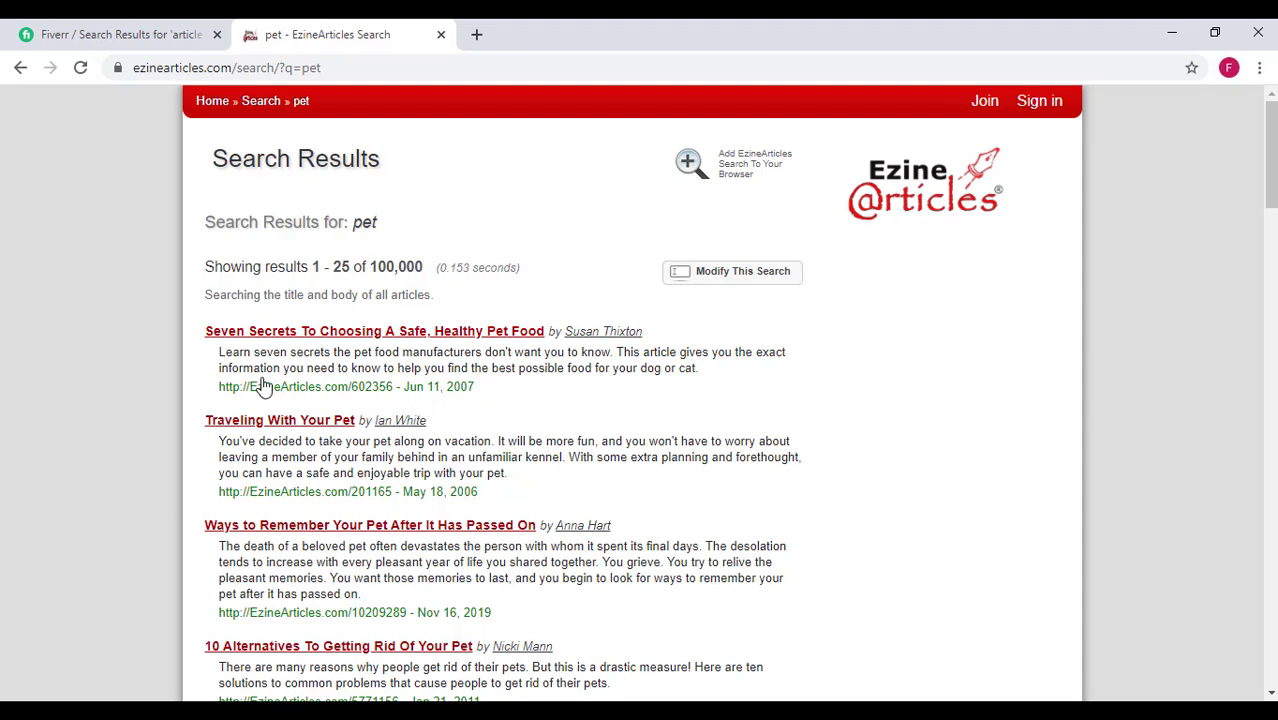
pyautogui.moveTo(394, 336)
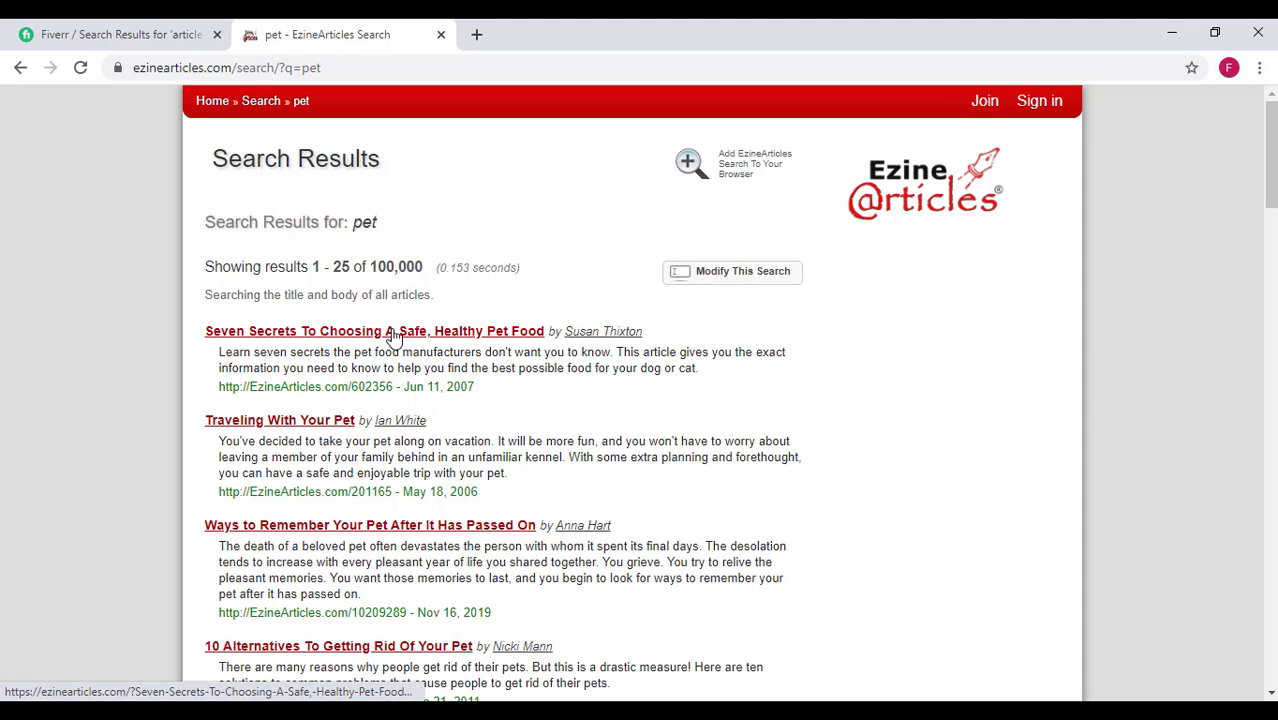
# Scroll the 'pet' results down to the pagination showing page 1 of 4,000.
pyautogui.scroll(-3)
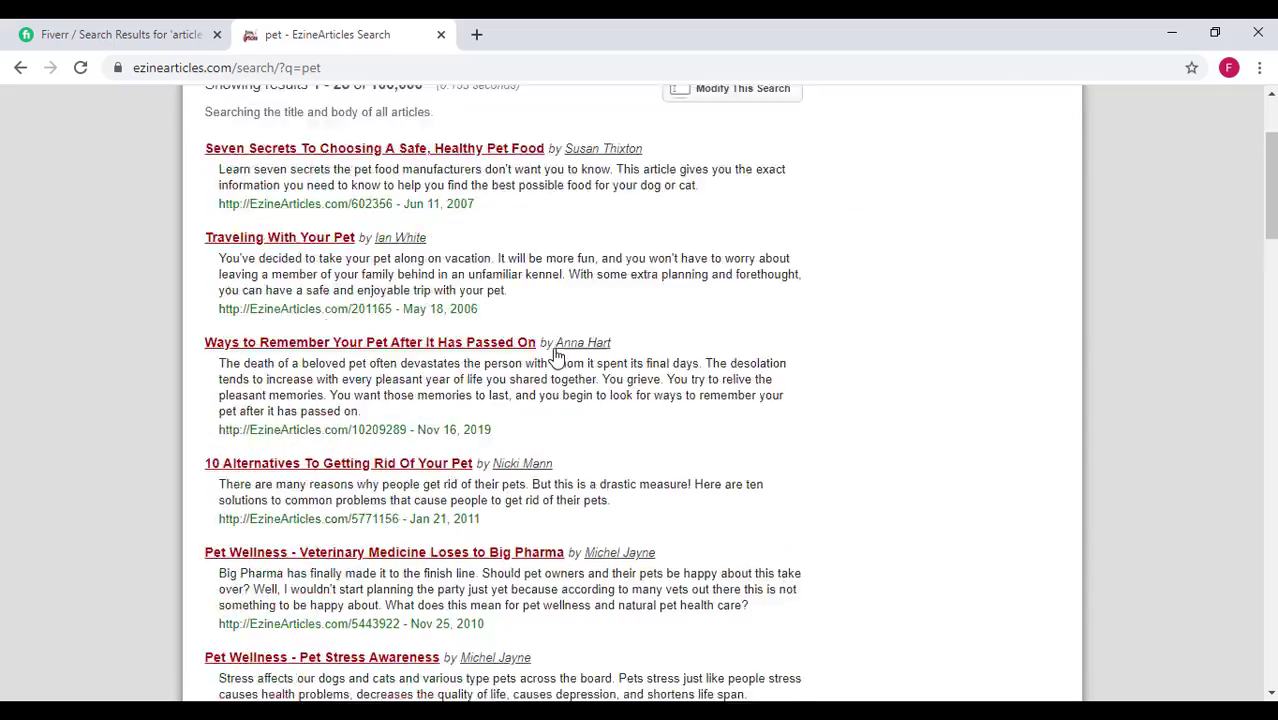
pyautogui.scroll(-3)
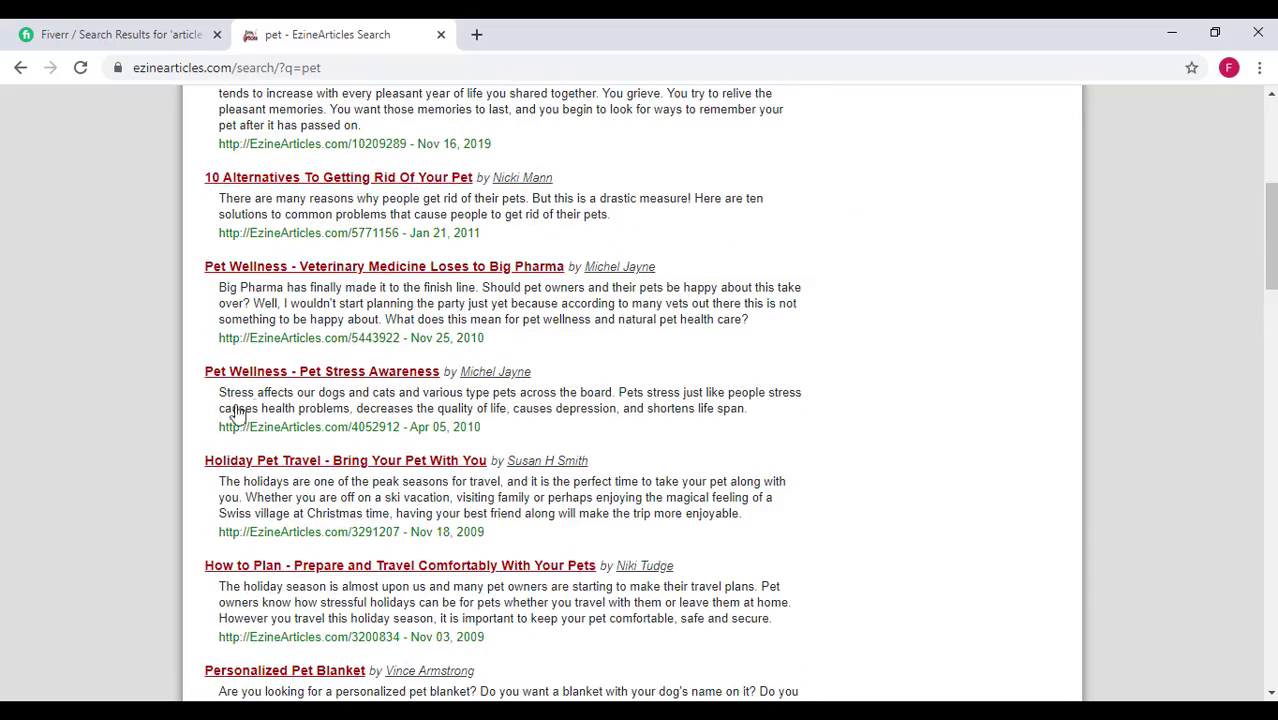
pyautogui.scroll(-3)
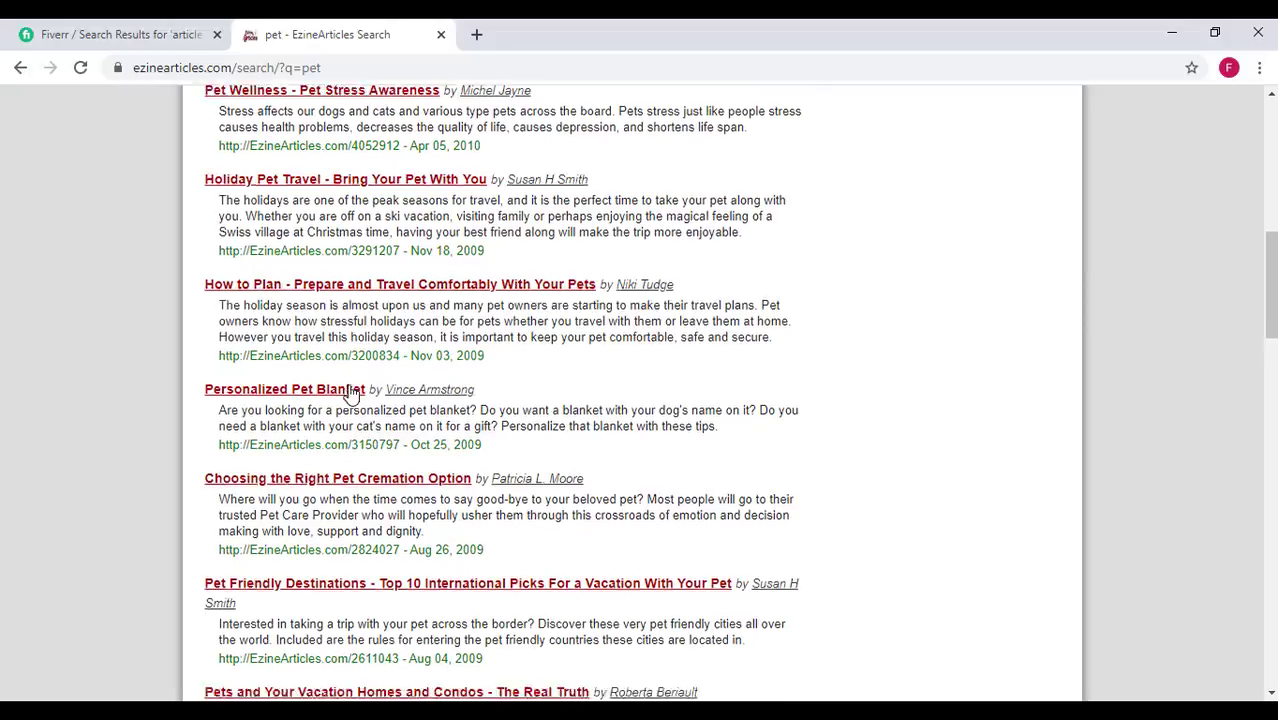
pyautogui.moveTo(364, 296)
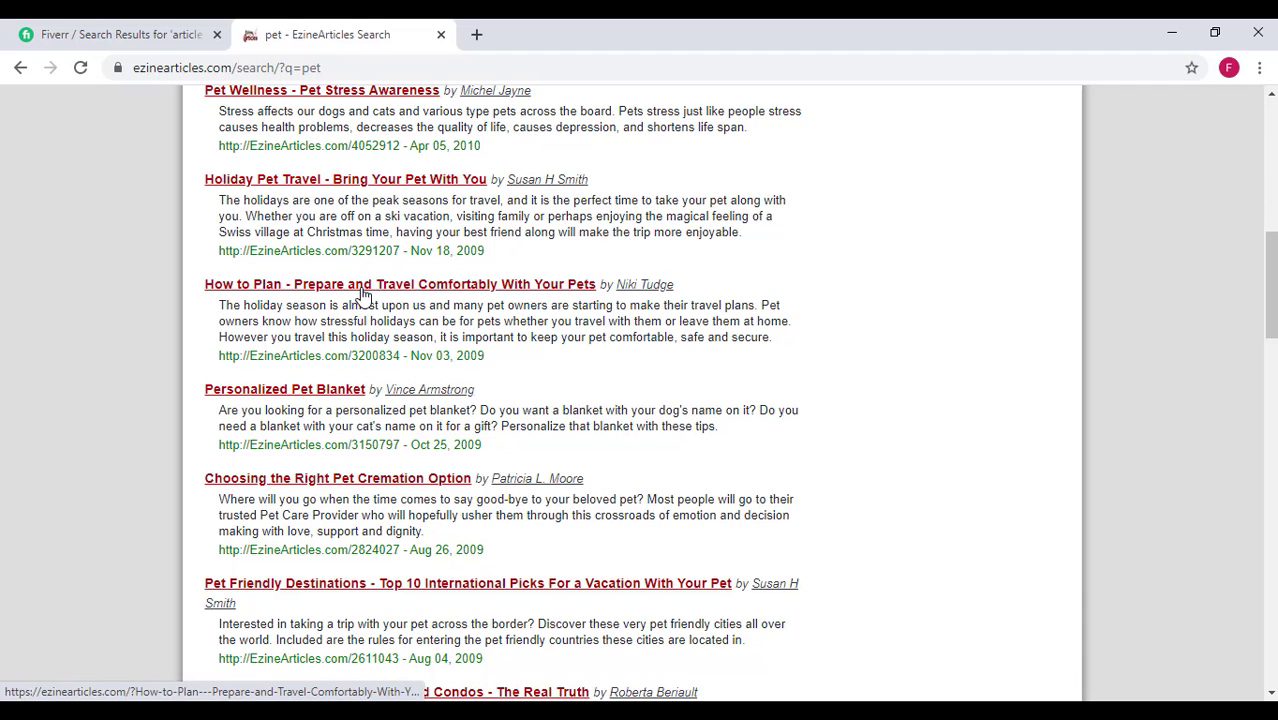
pyautogui.moveTo(528, 314)
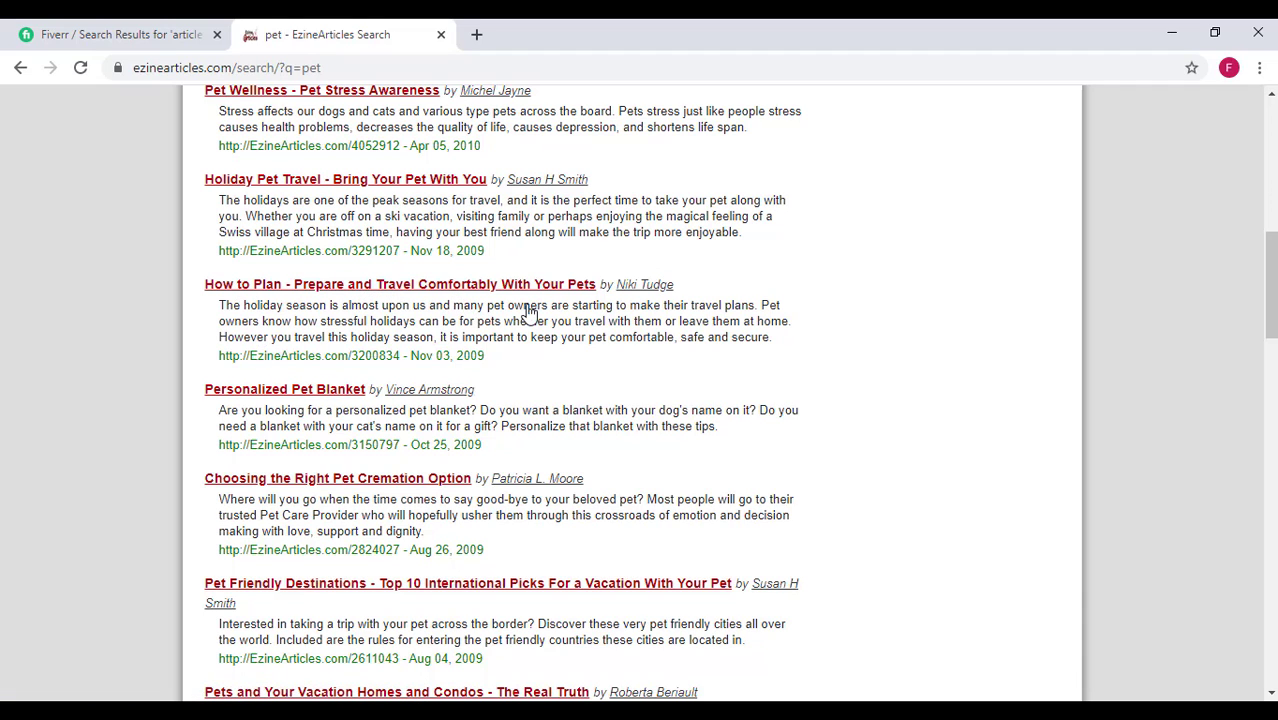
pyautogui.scroll(-3)
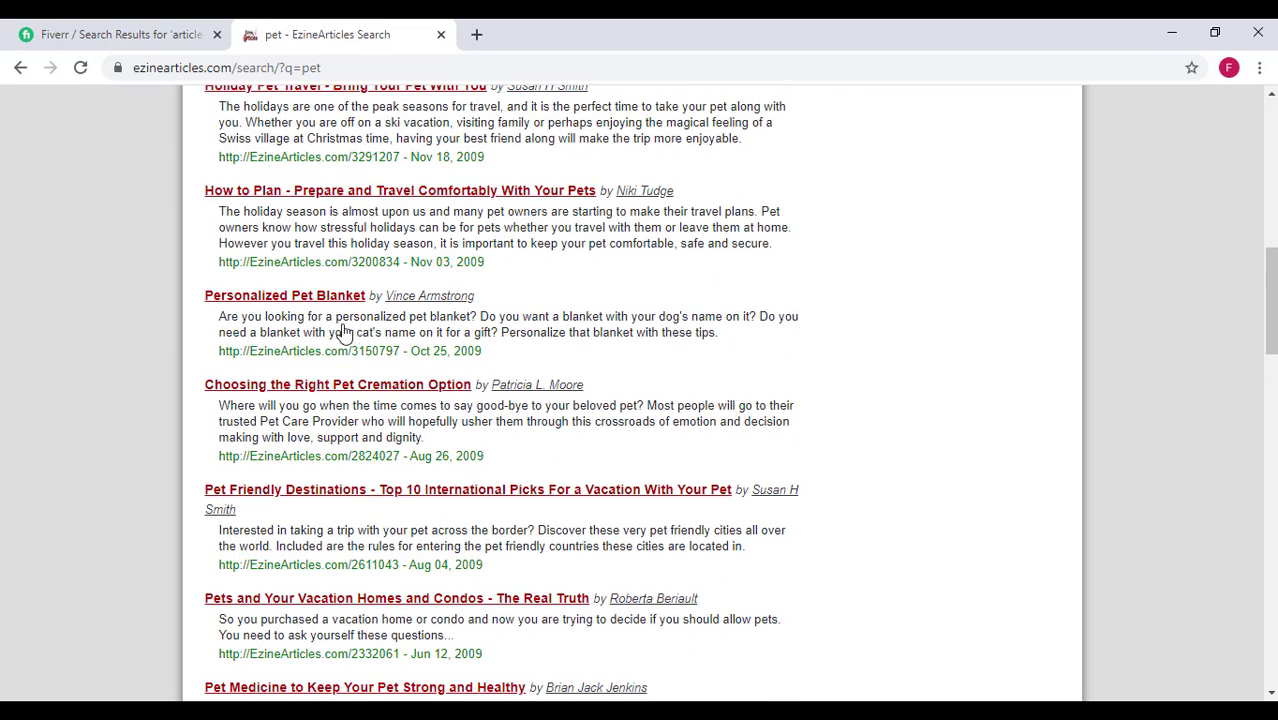
pyautogui.scroll(-3)
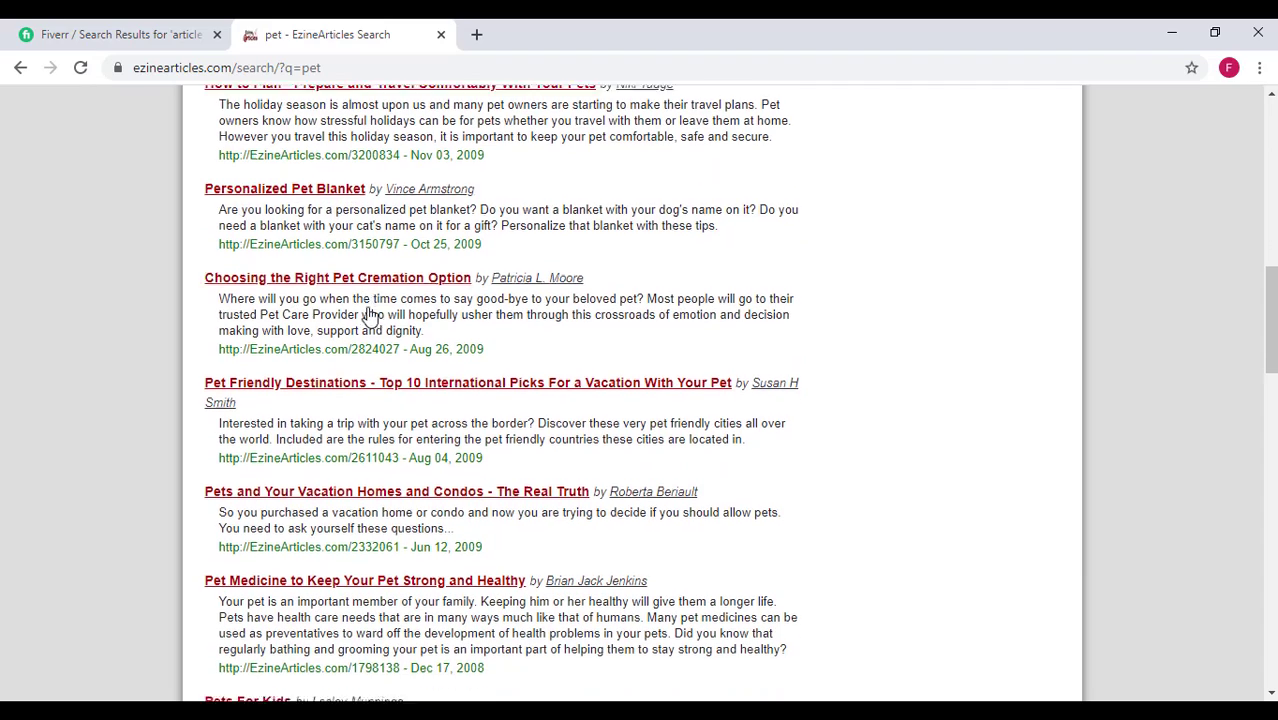
pyautogui.scroll(-3)
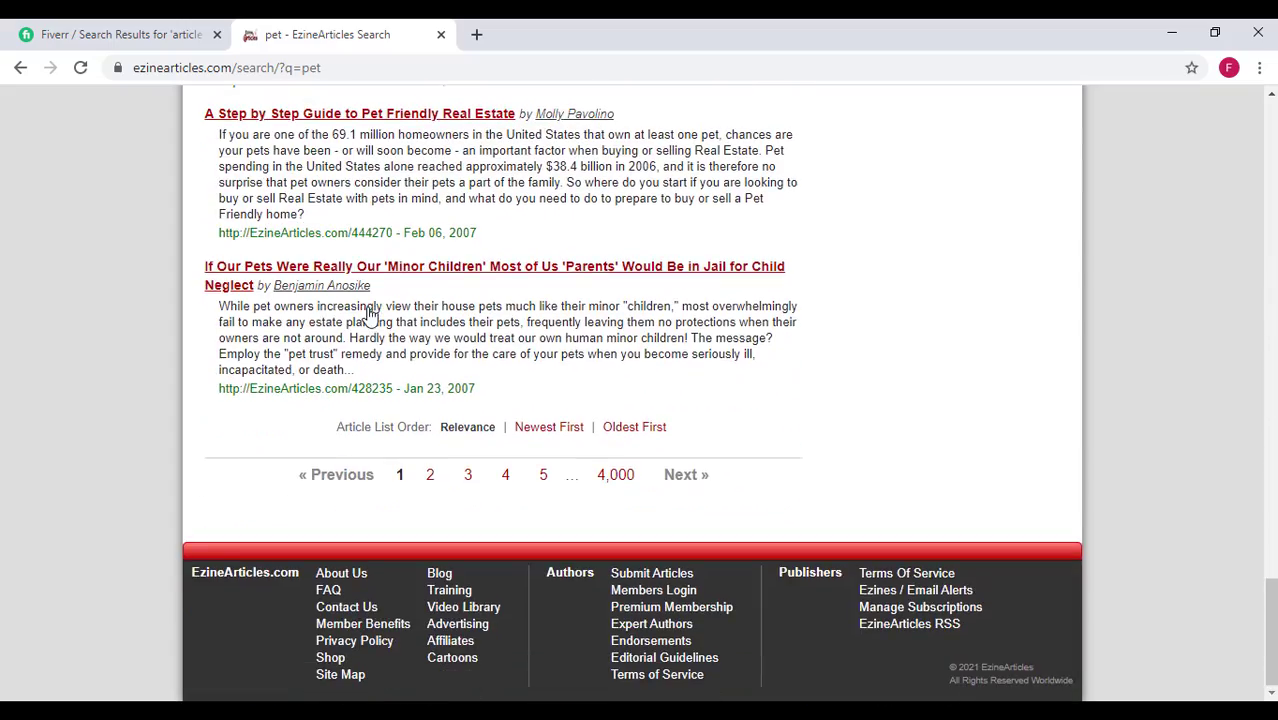
pyautogui.moveTo(616, 474)
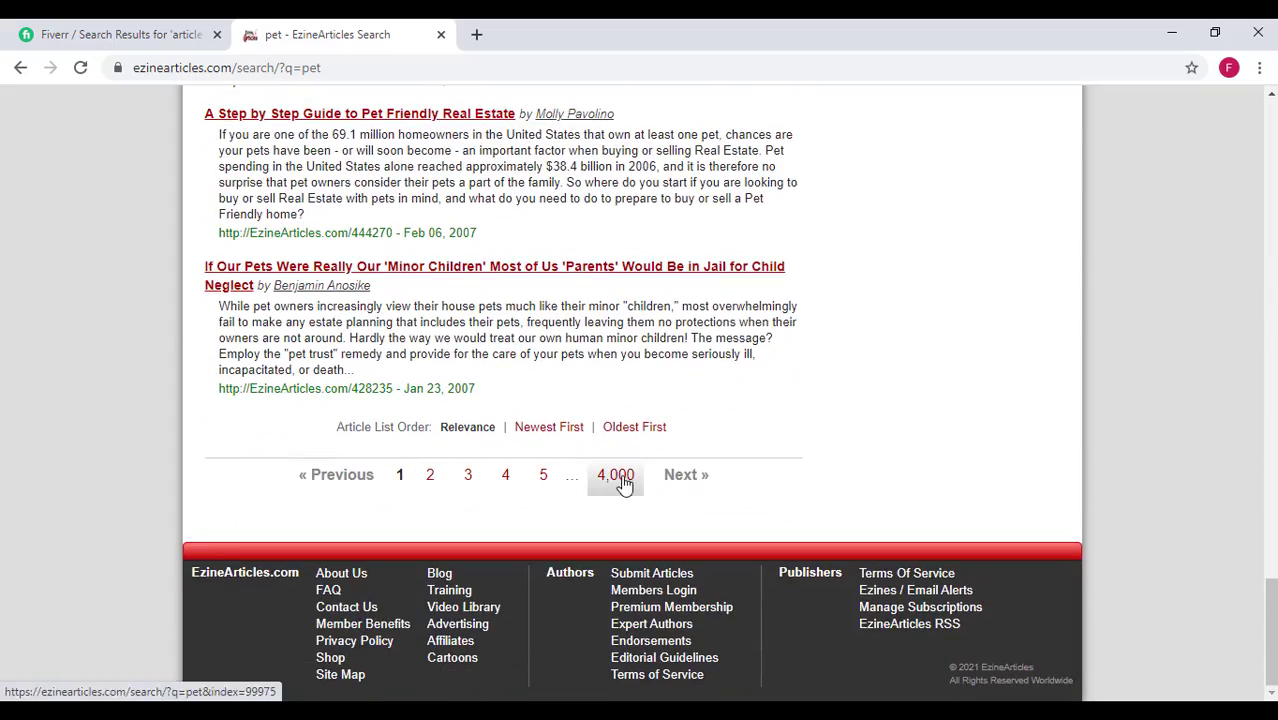
pyautogui.moveTo(620, 490)
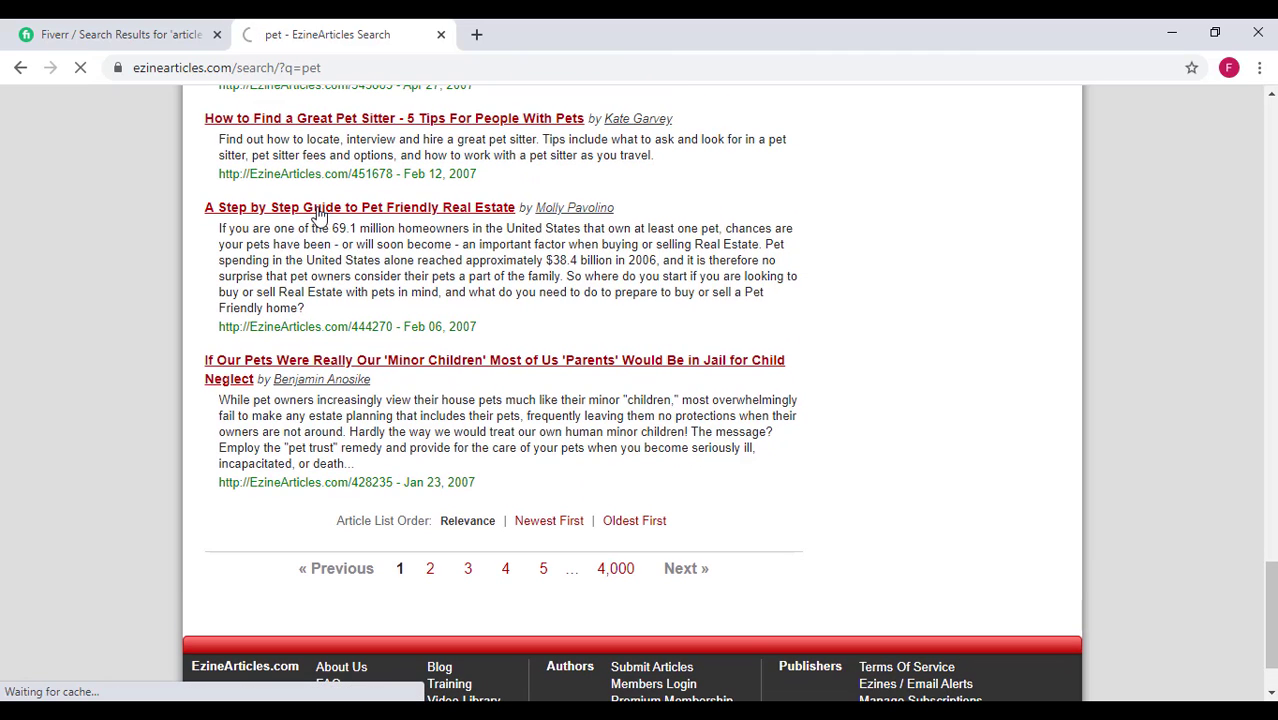
# Read through 'A Step by Step Guide to Pet Friendly Real Estate' from the results.
pyautogui.click(360, 206)
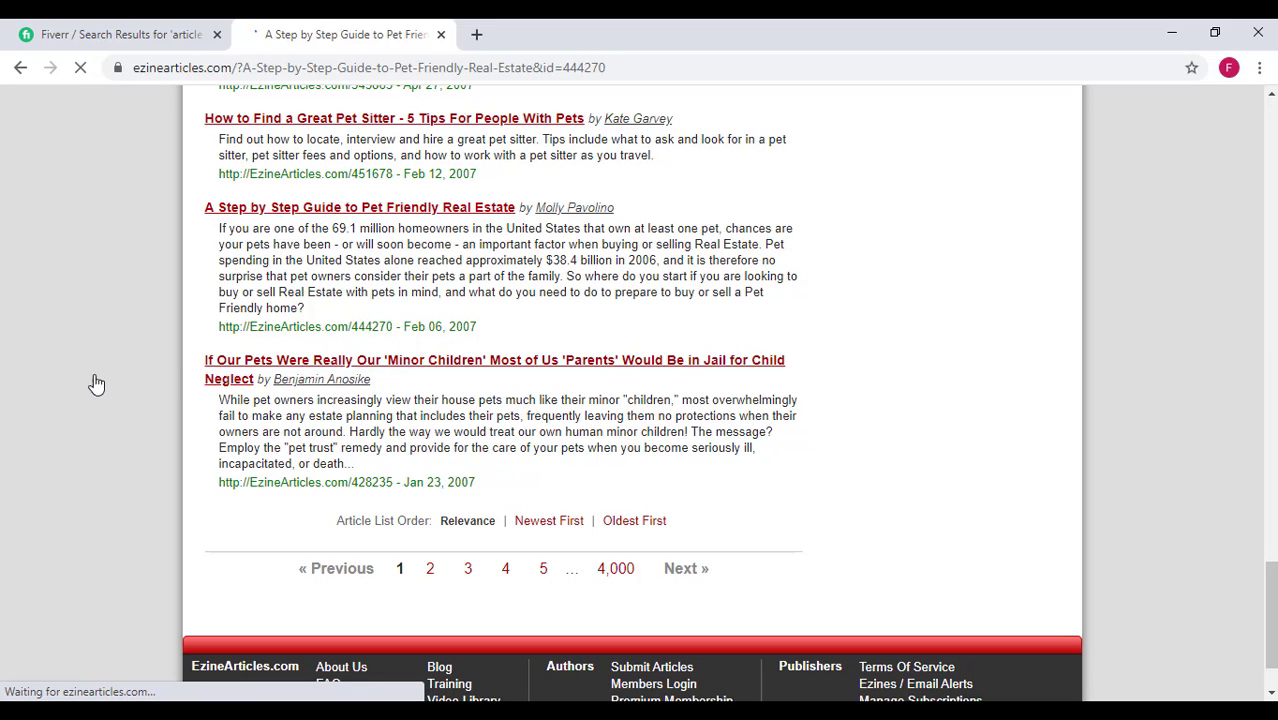
pyautogui.click(360, 206)
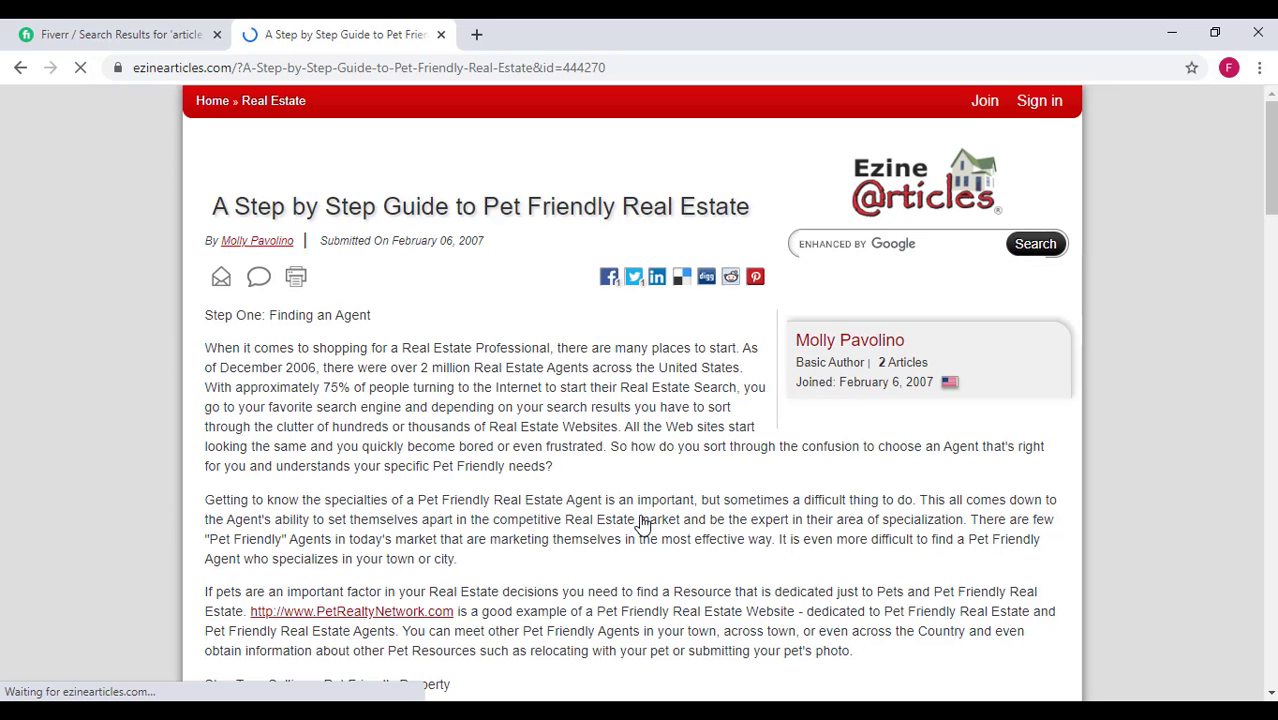
pyautogui.moveTo(496, 436)
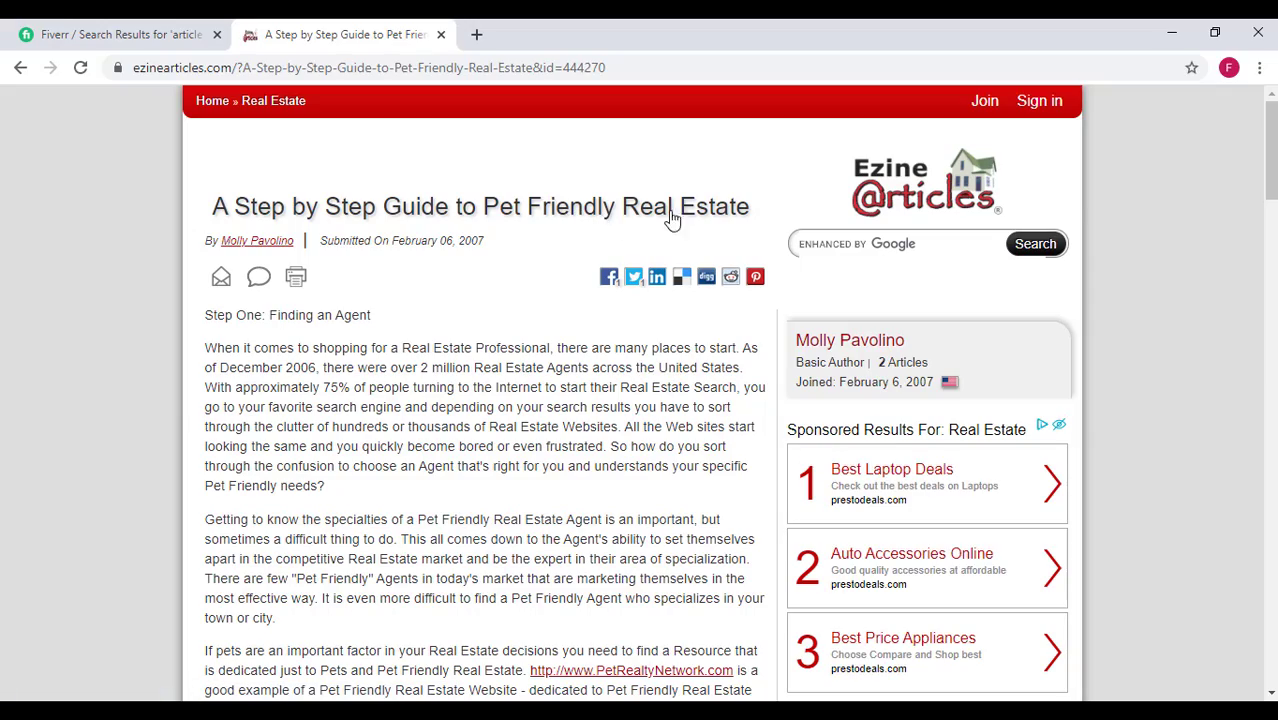
pyautogui.scroll(-3)
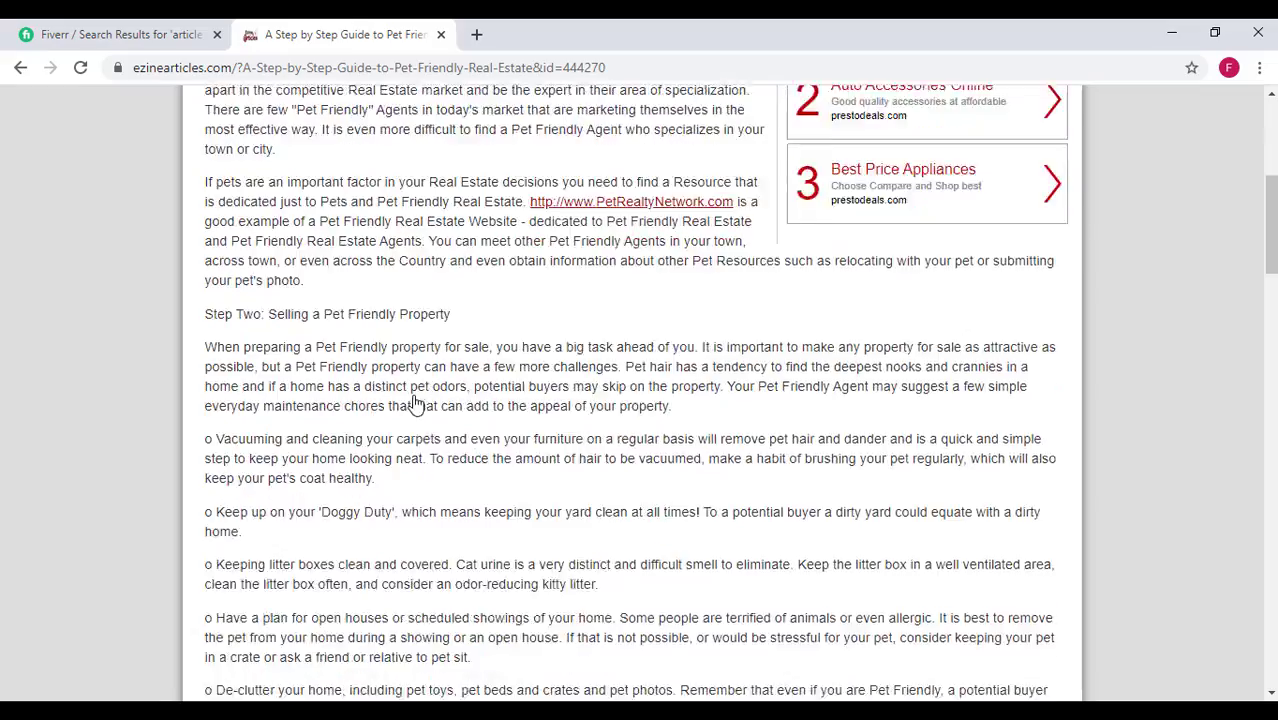
pyautogui.scroll(-3)
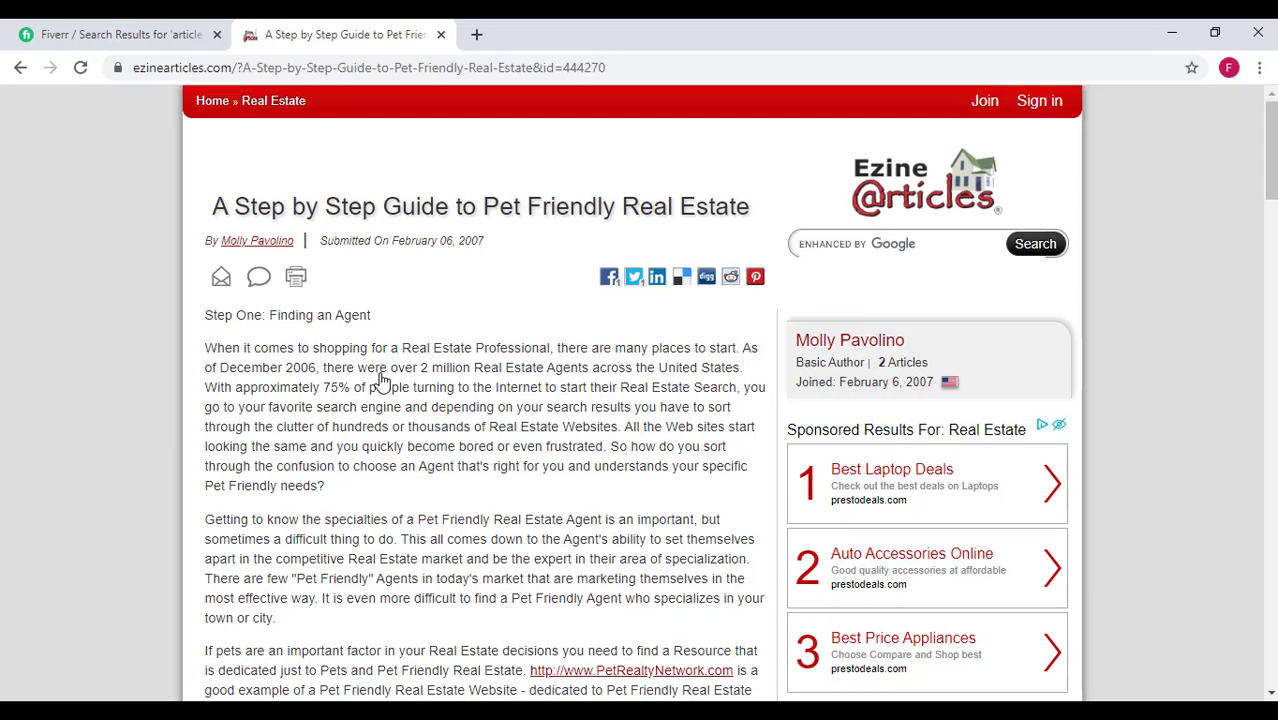
pyautogui.moveTo(388, 382)
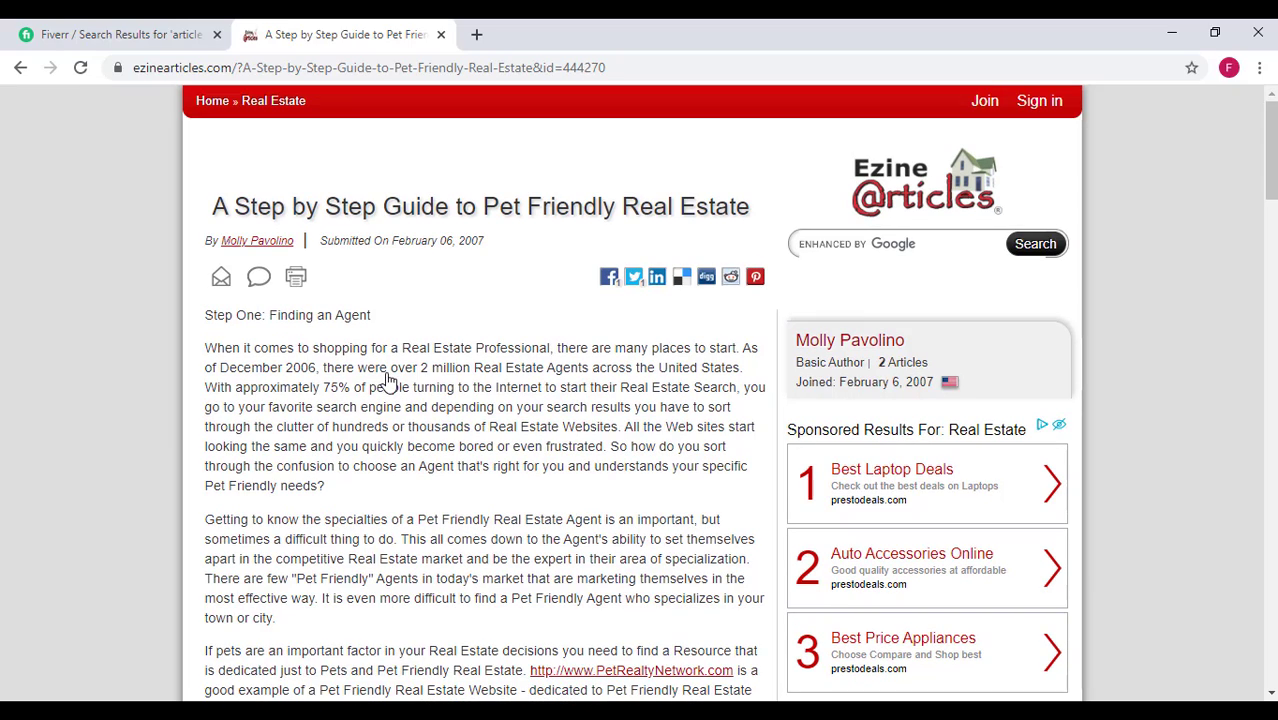
pyautogui.scroll(-3)
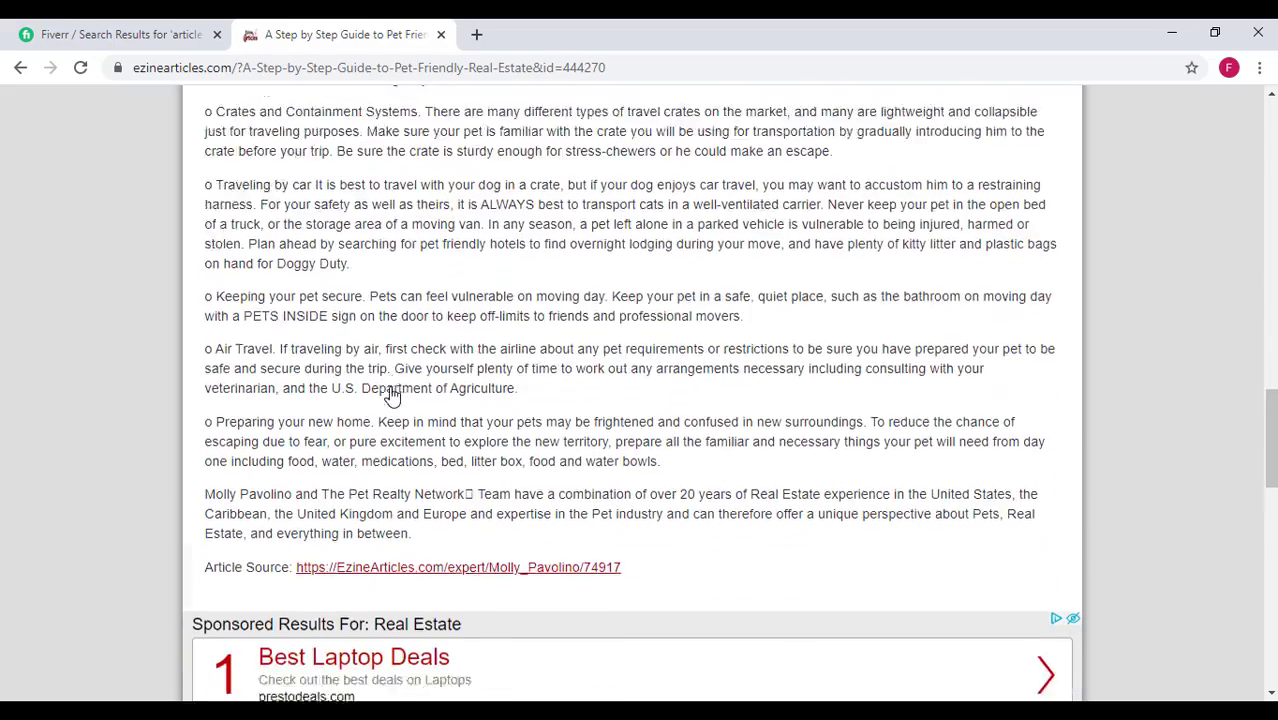
pyautogui.scroll(-3)
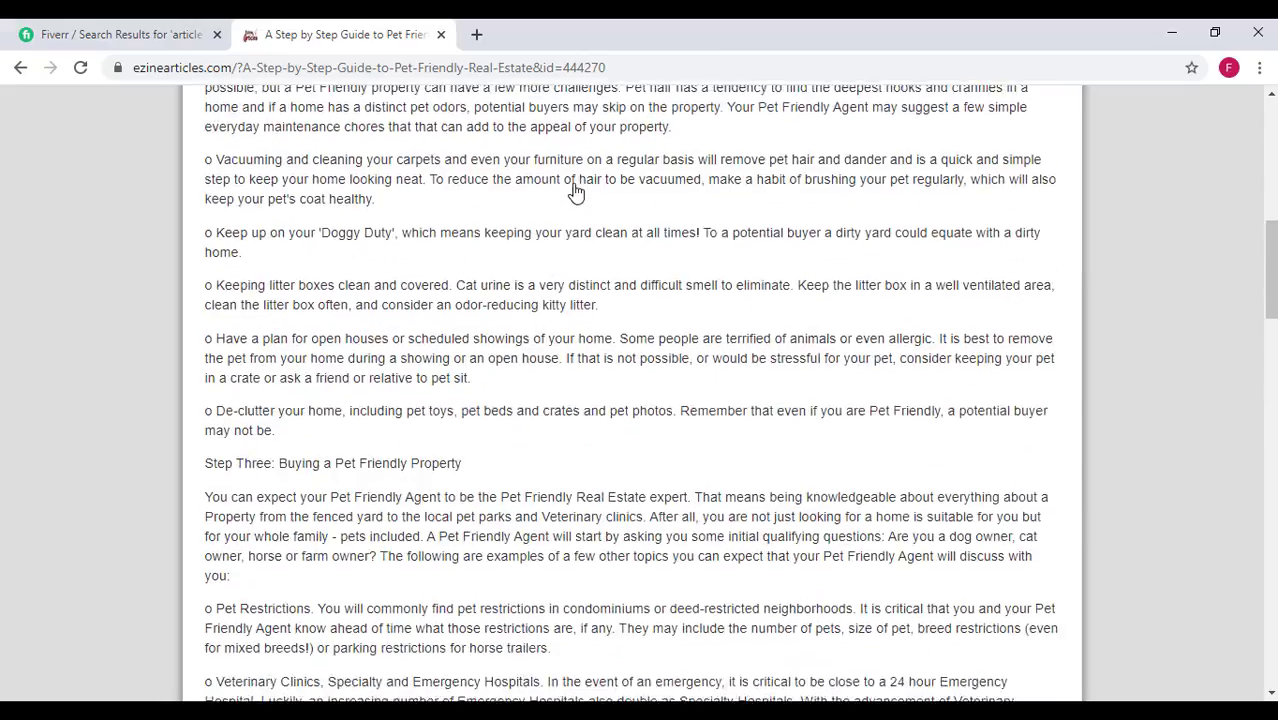
pyautogui.scroll(3)
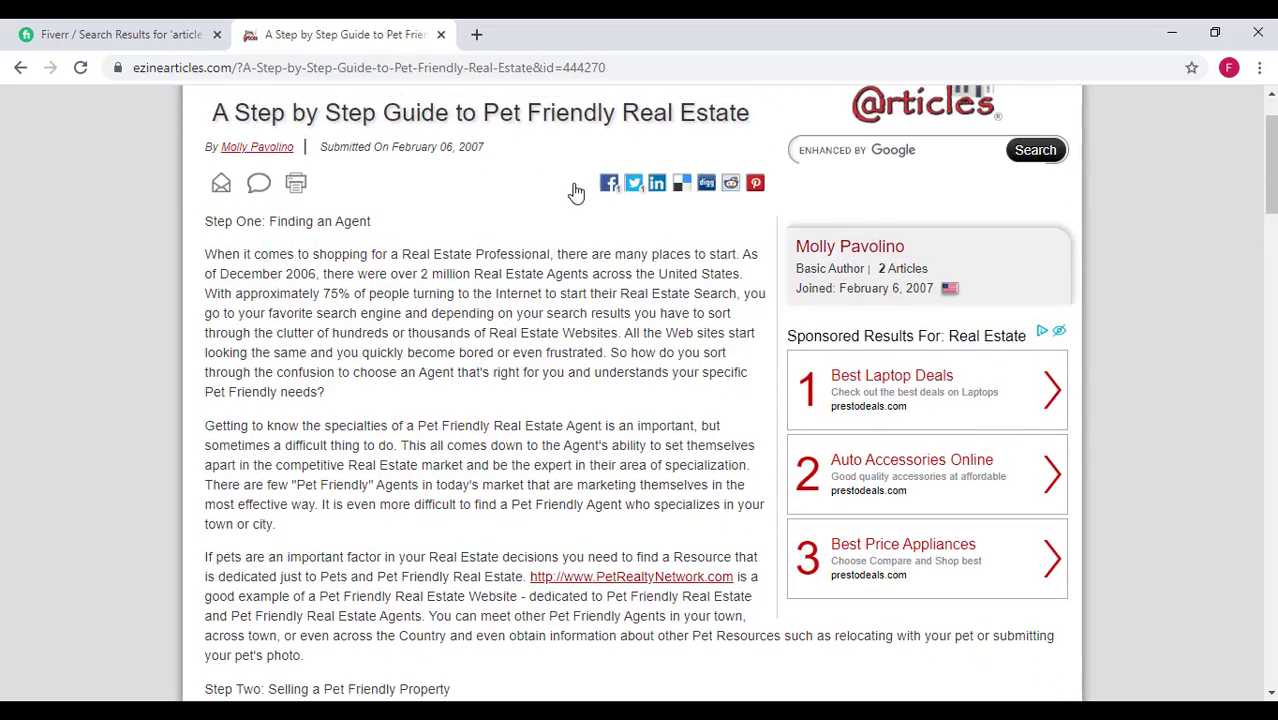
pyautogui.moveTo(296, 298)
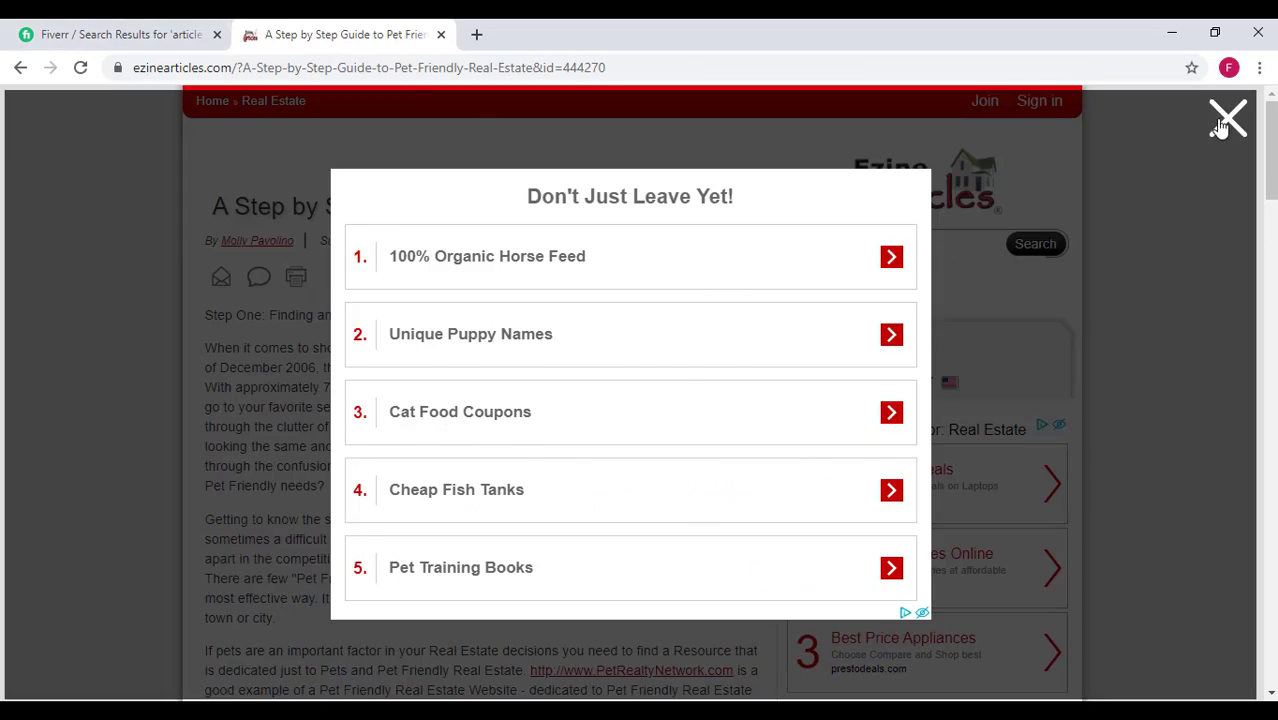
# Dismiss the 'Don't Just Leave Yet!' popup and return to the previous page.
pyautogui.click(1228, 116)
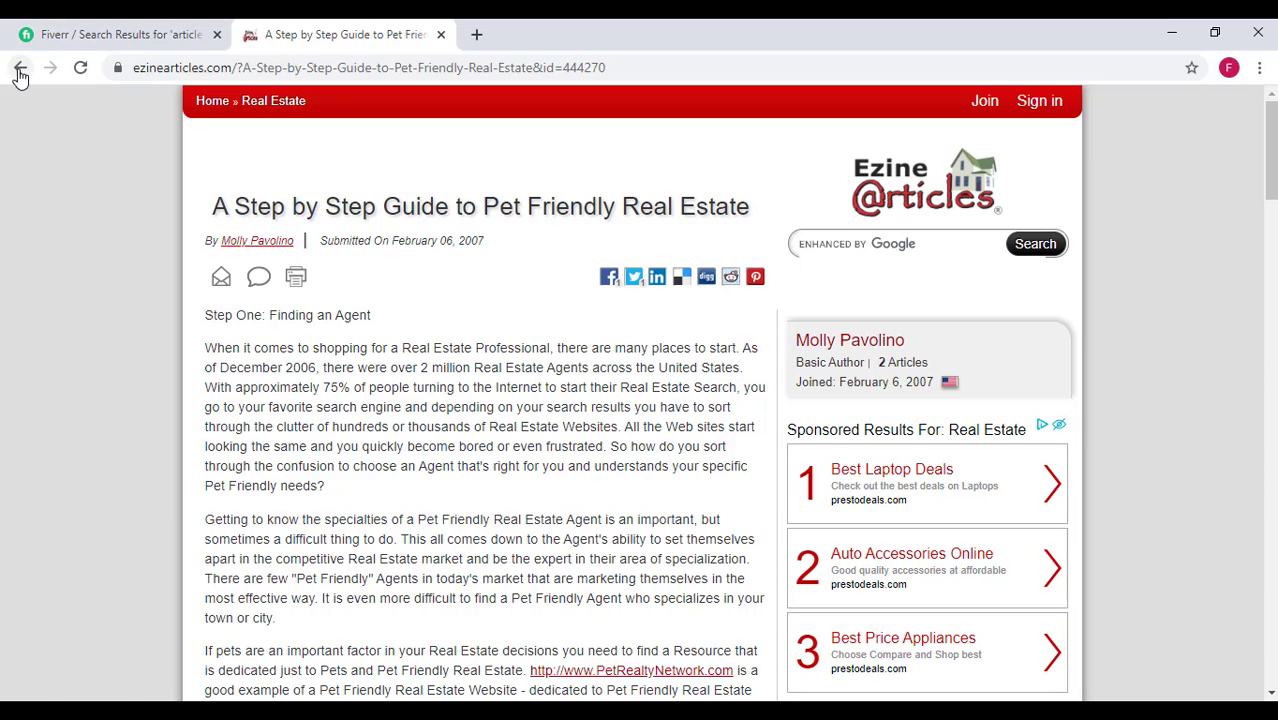
pyautogui.click(20, 68)
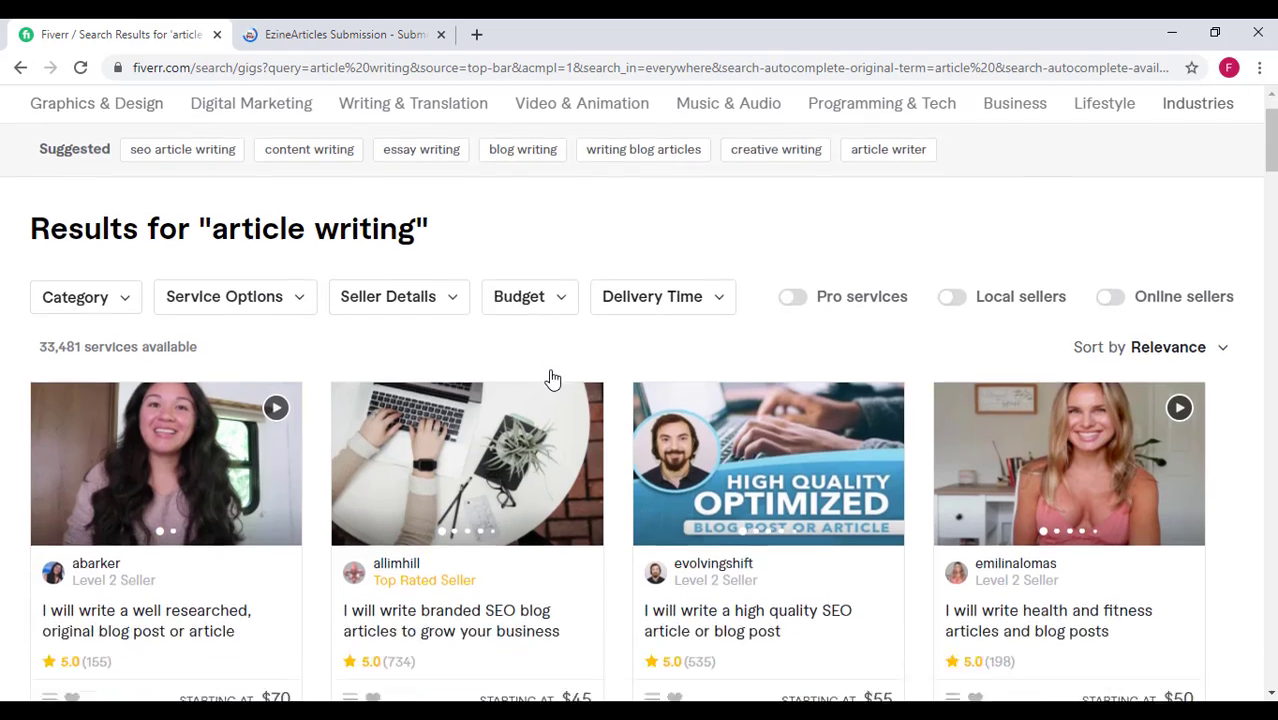
# Browse the article writing gigs from travel, SEO and blog post writers with their starting prices.
pyautogui.scroll(-3)
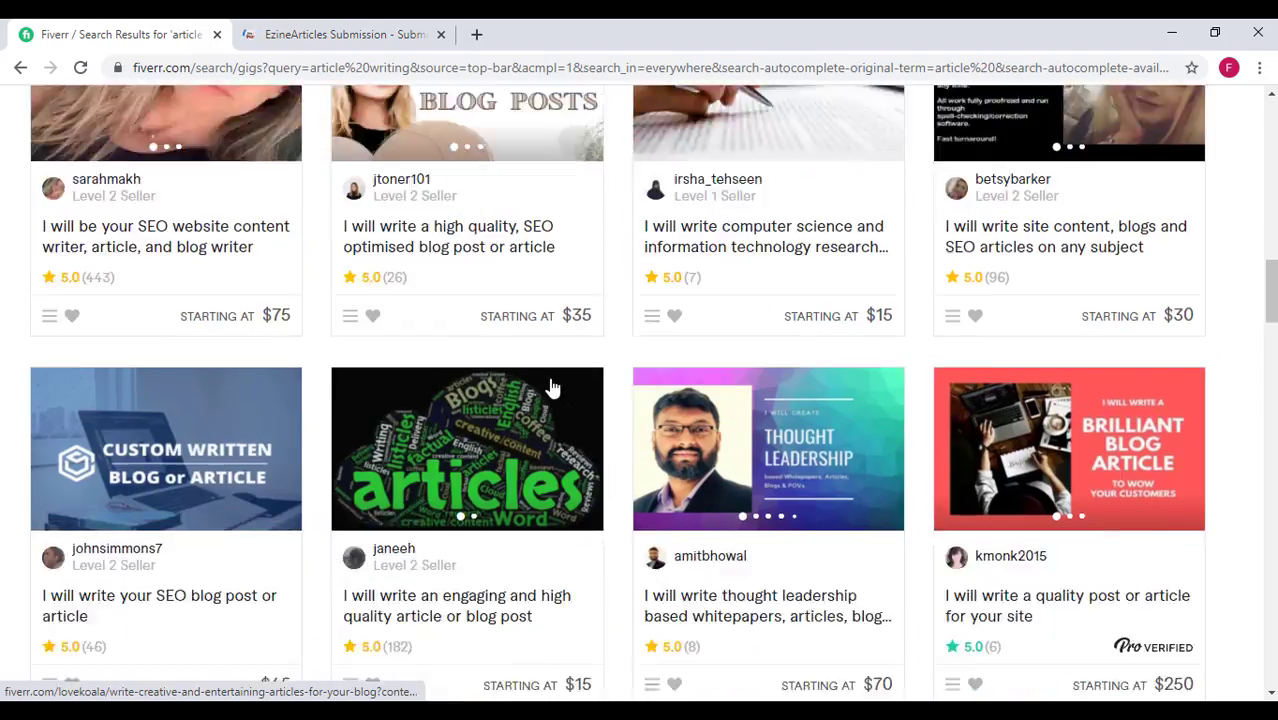
pyautogui.scroll(-3)
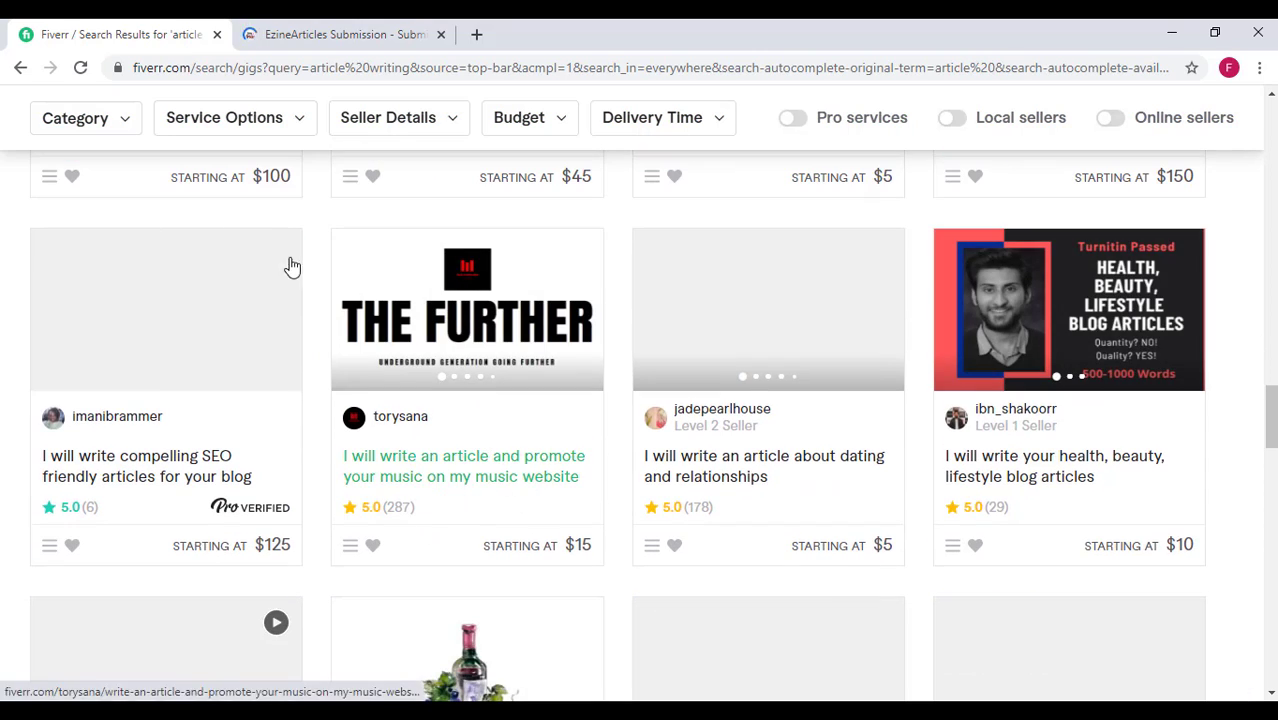
pyautogui.scroll(-3)
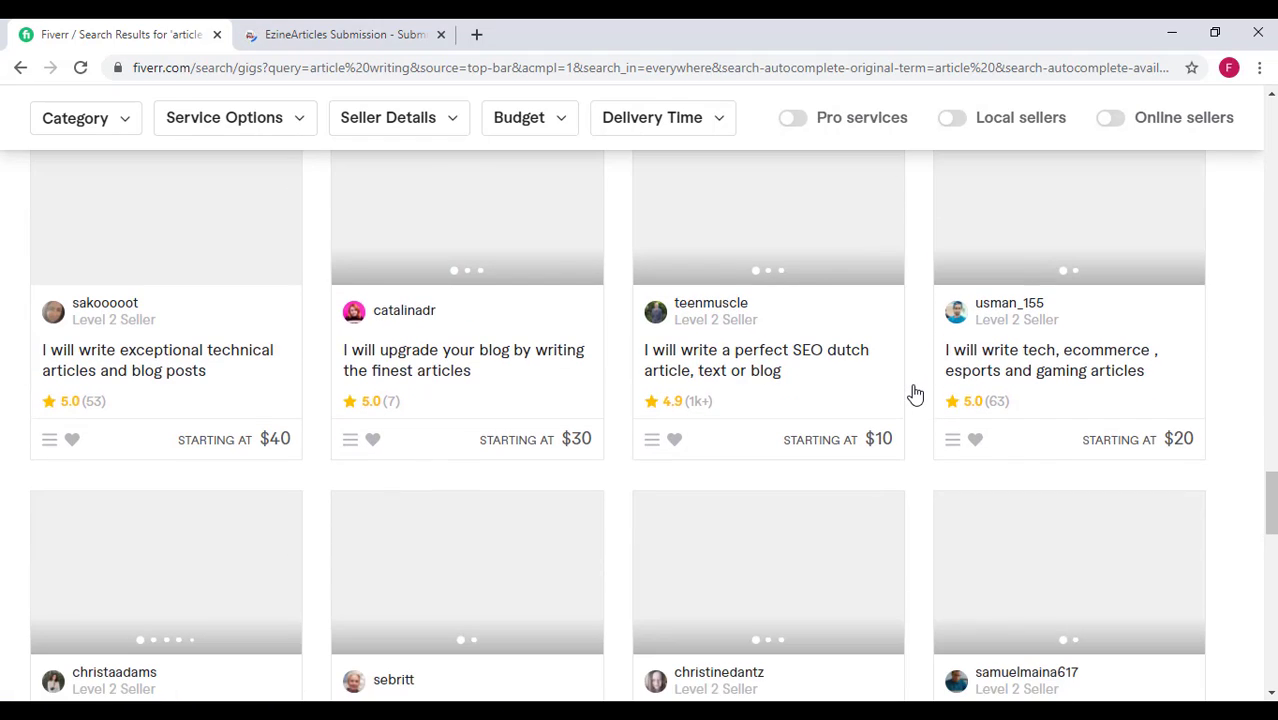
pyautogui.scroll(-3)
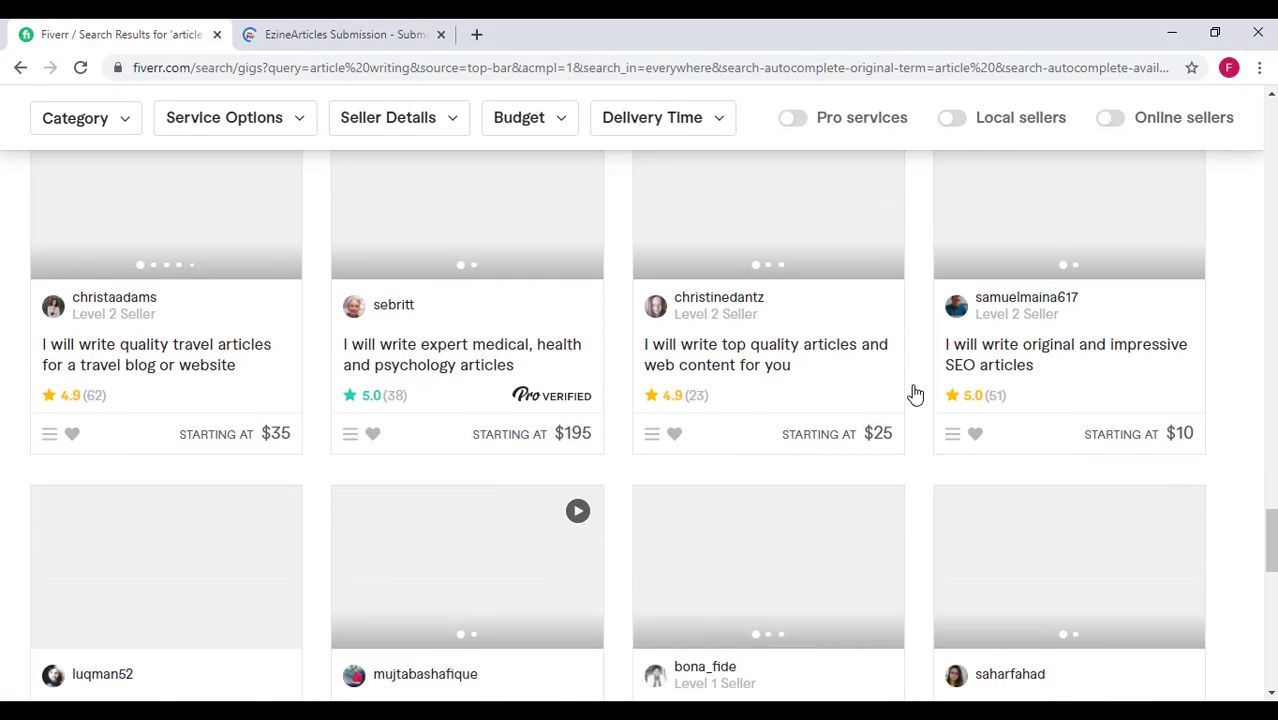
pyautogui.scroll(-3)
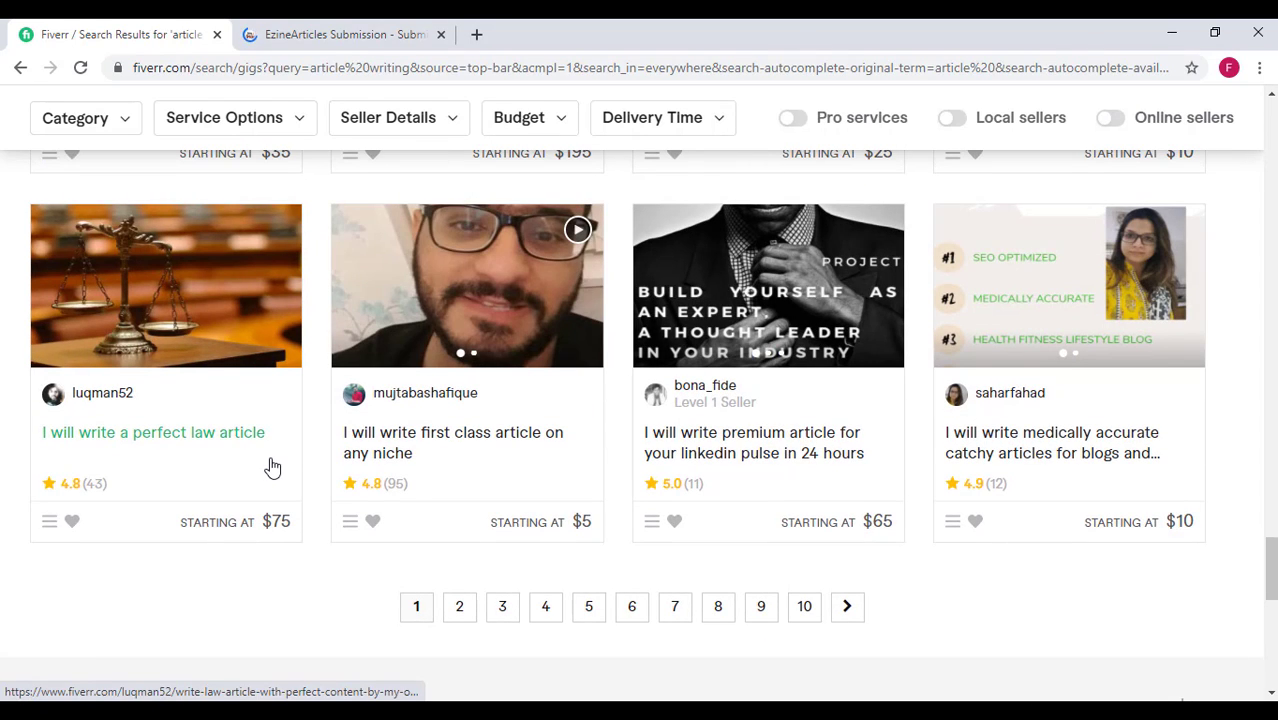
pyautogui.moveTo(272, 464)
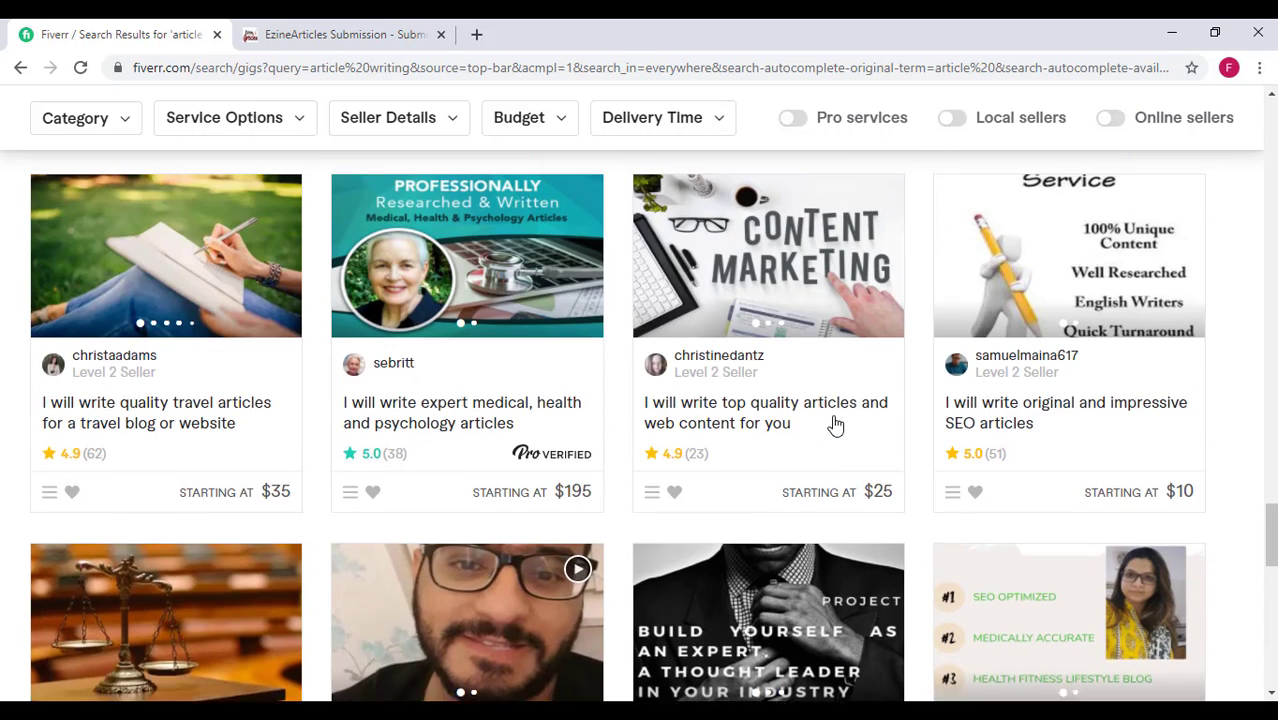
pyautogui.scroll(-3)
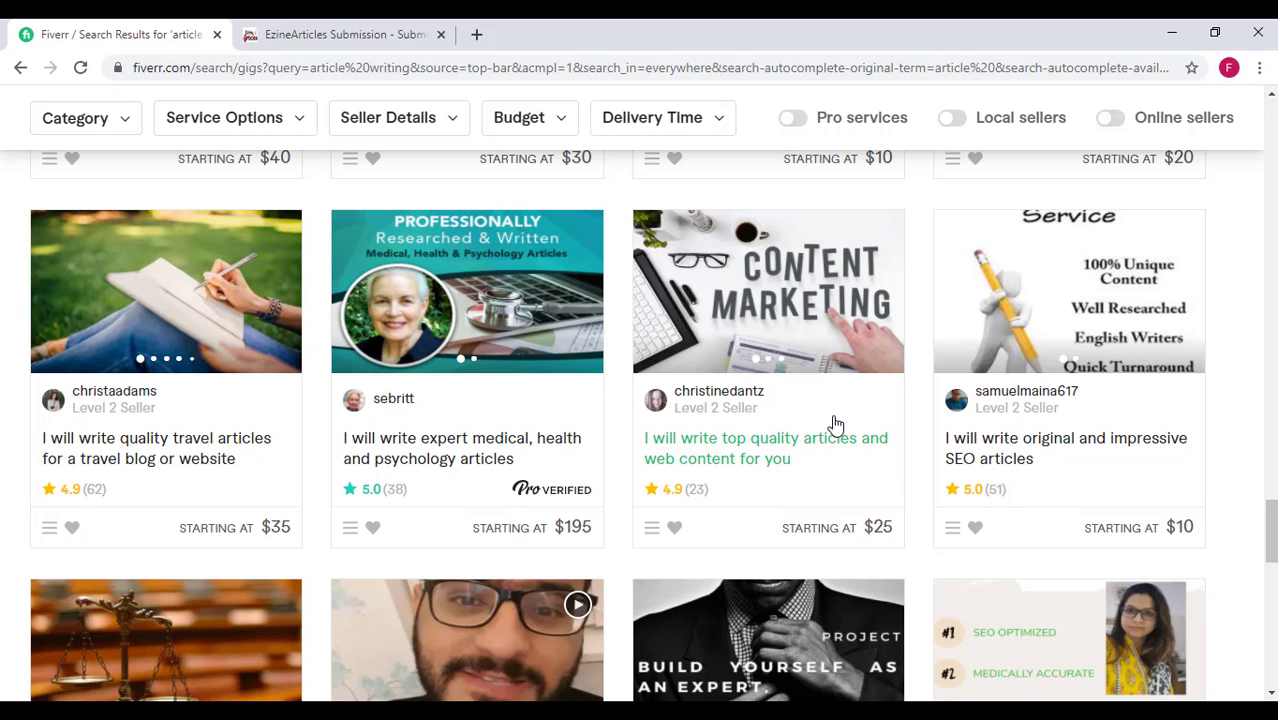
pyautogui.scroll(-3)
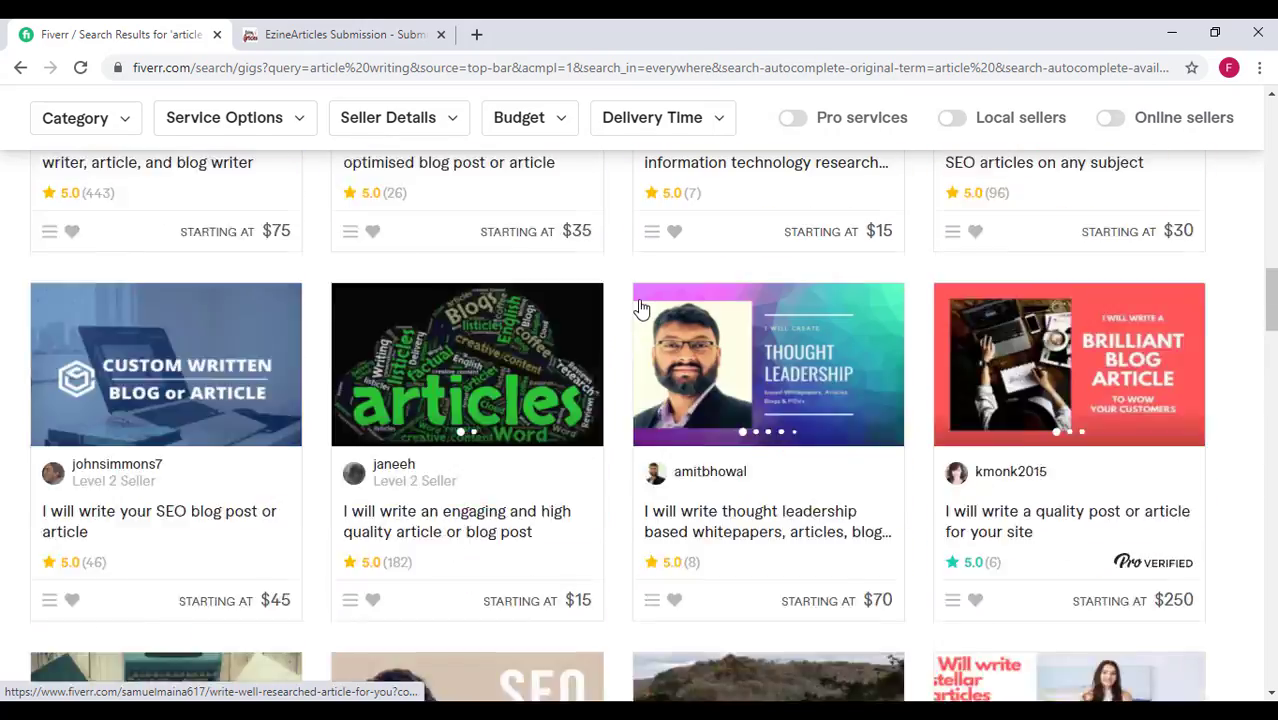
pyautogui.scroll(-3)
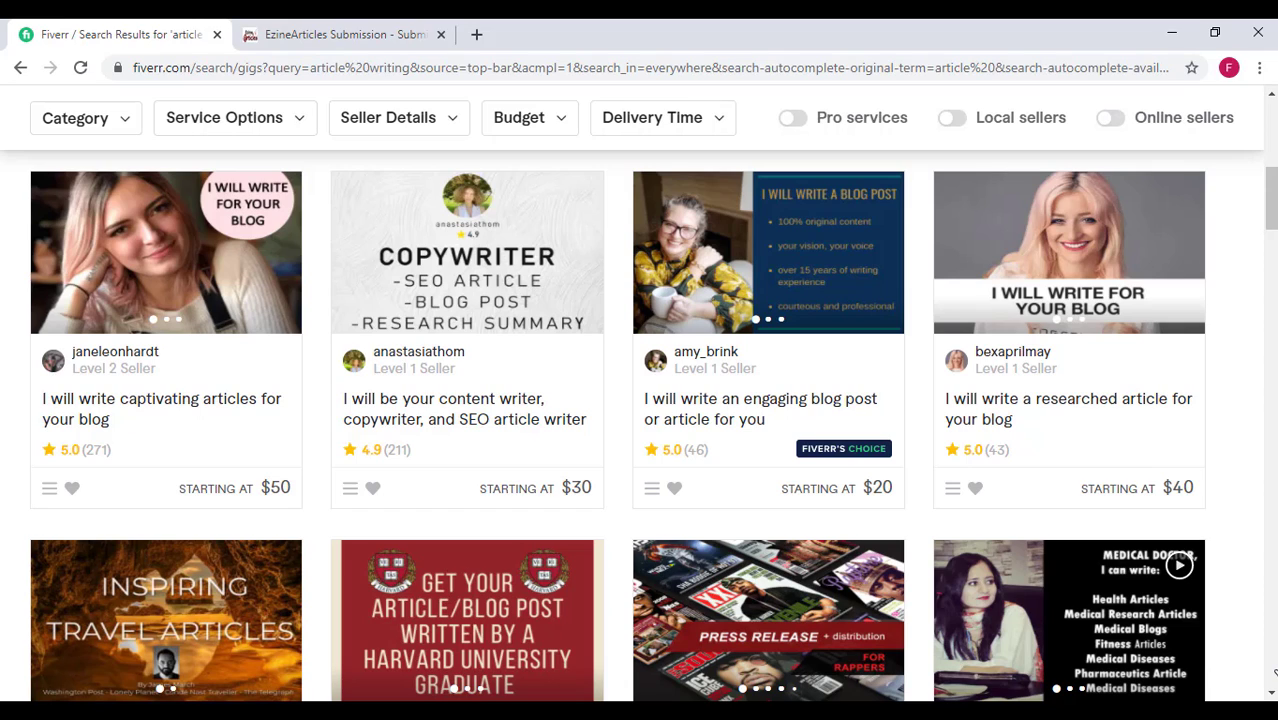
pyautogui.moveTo(488, 496)
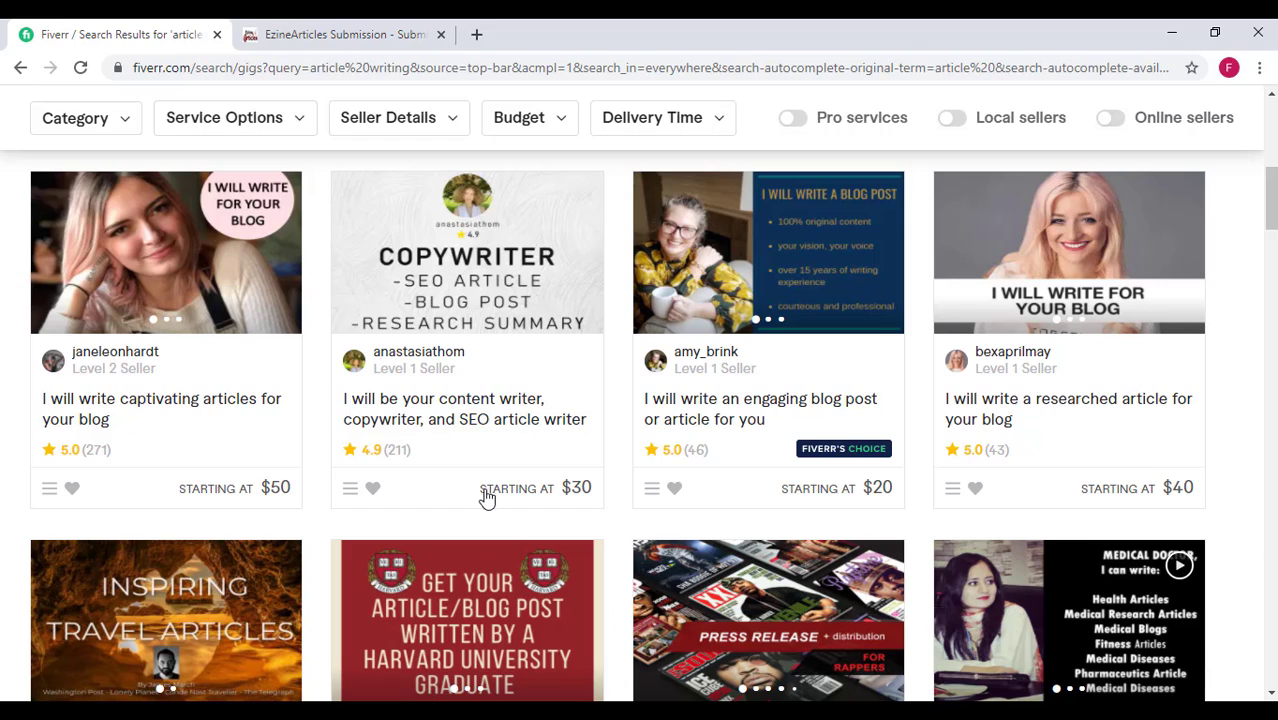
pyautogui.moveTo(464, 408)
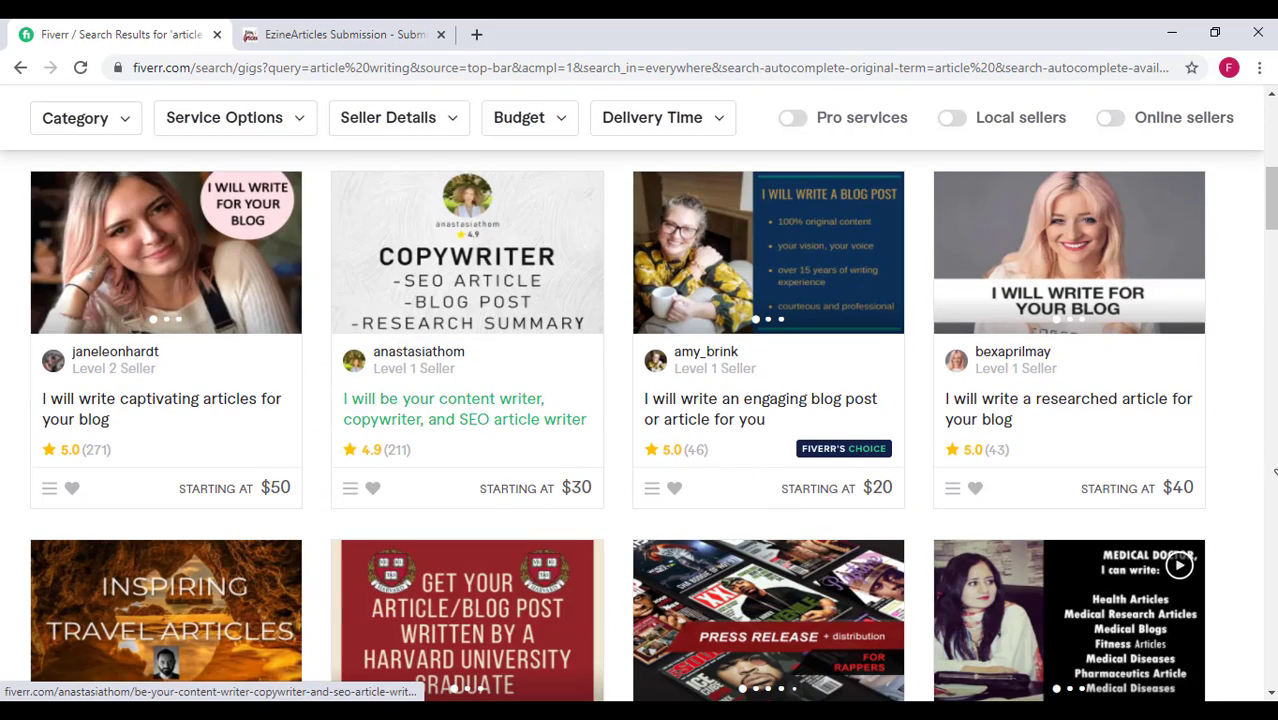
pyautogui.moveTo(730, 410)
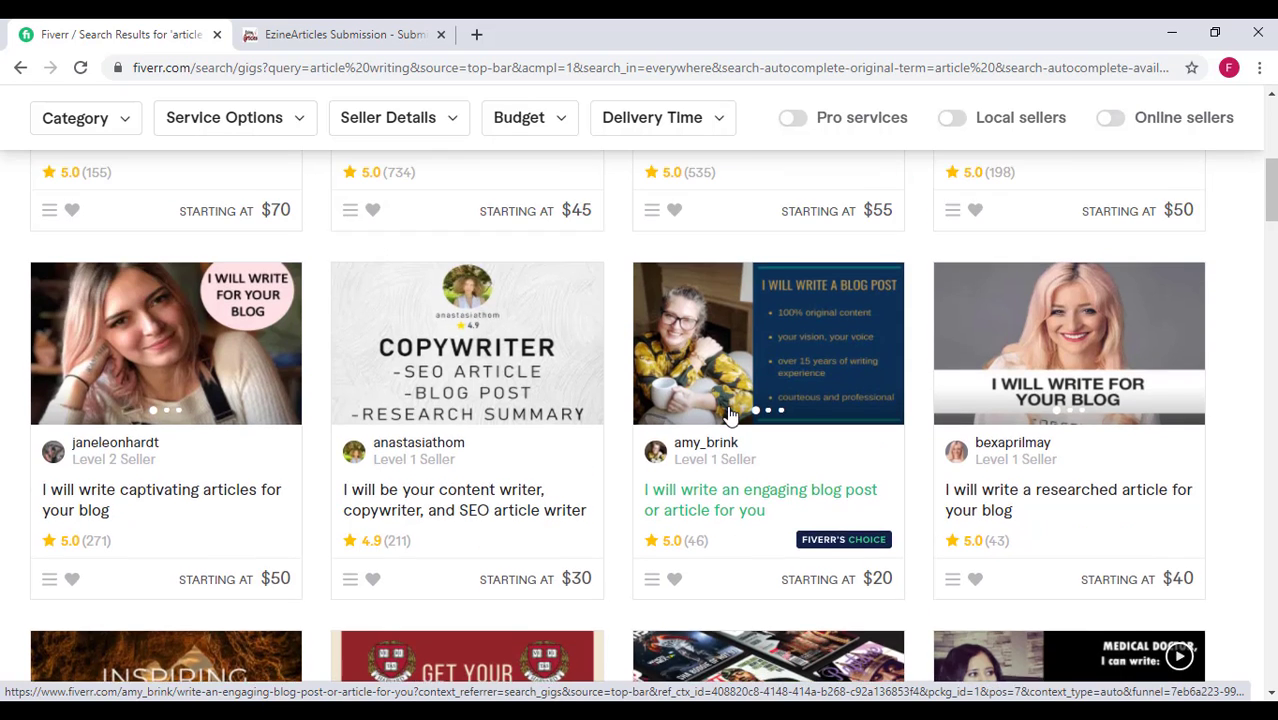
pyautogui.scroll(3)
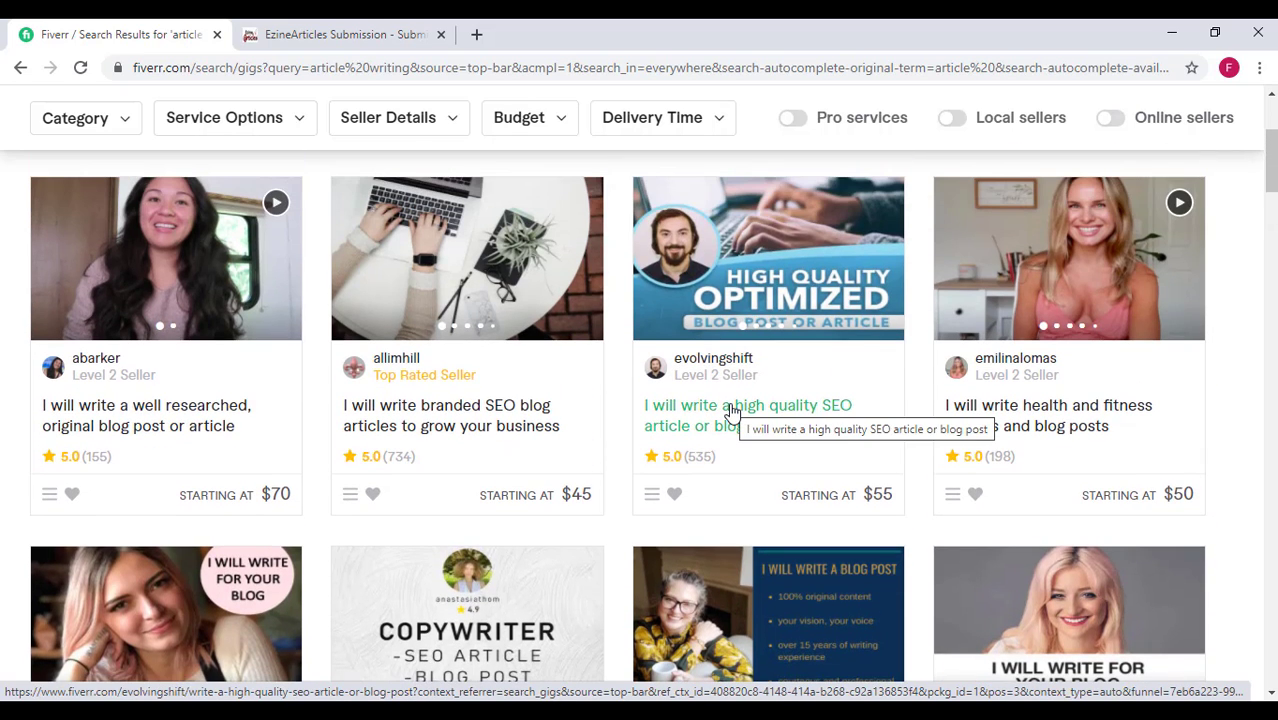